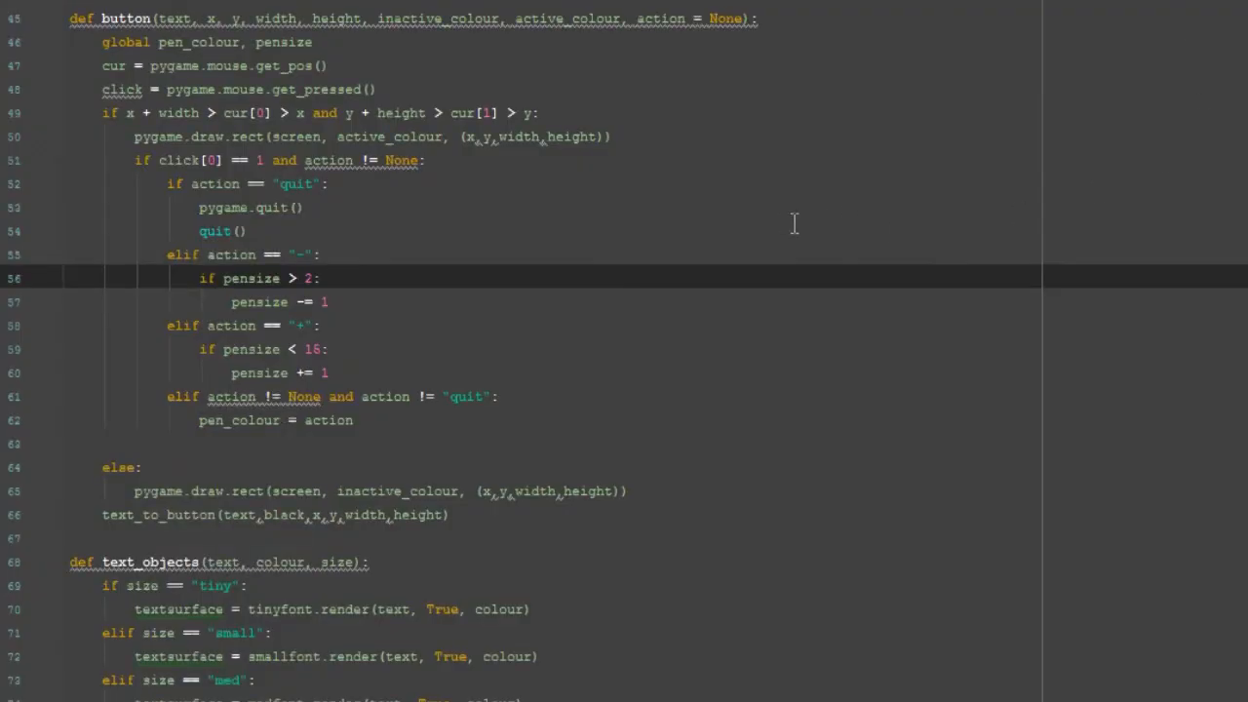
pyautogui.moveTo(953, 451)
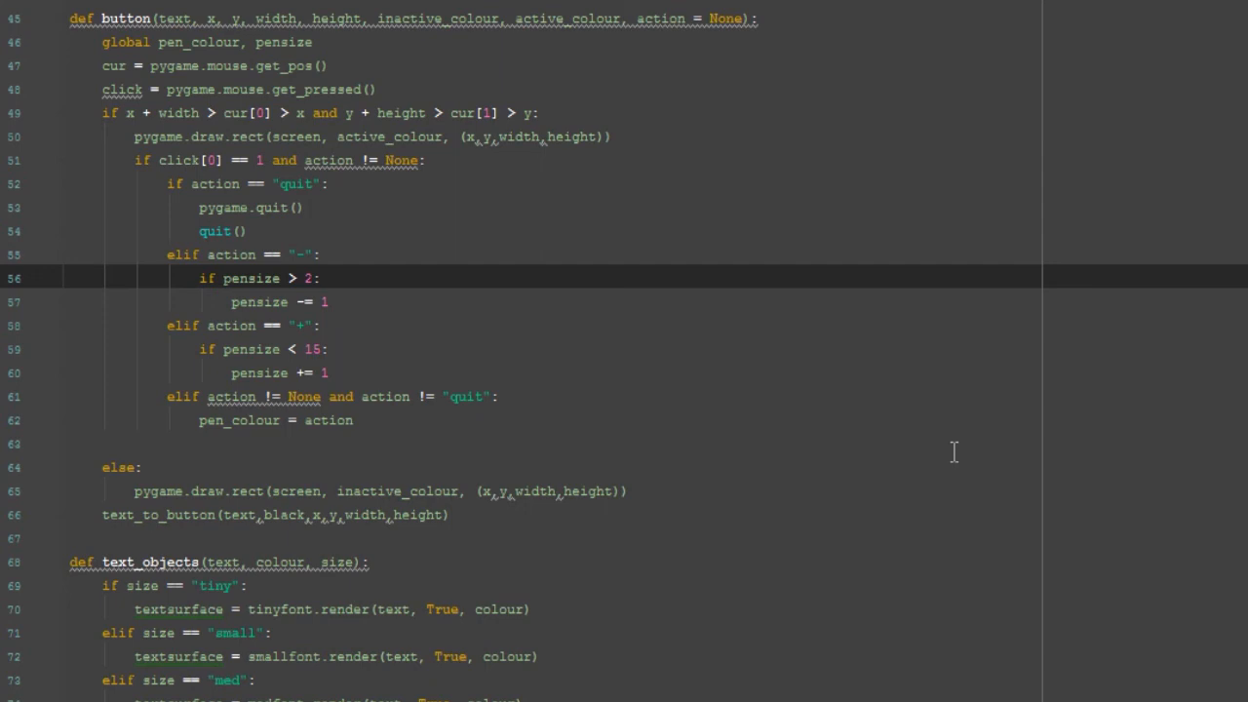
# Run 'painter tut (1)' from the editor context menu, then close the painter window
pyautogui.rightClick(953, 451)
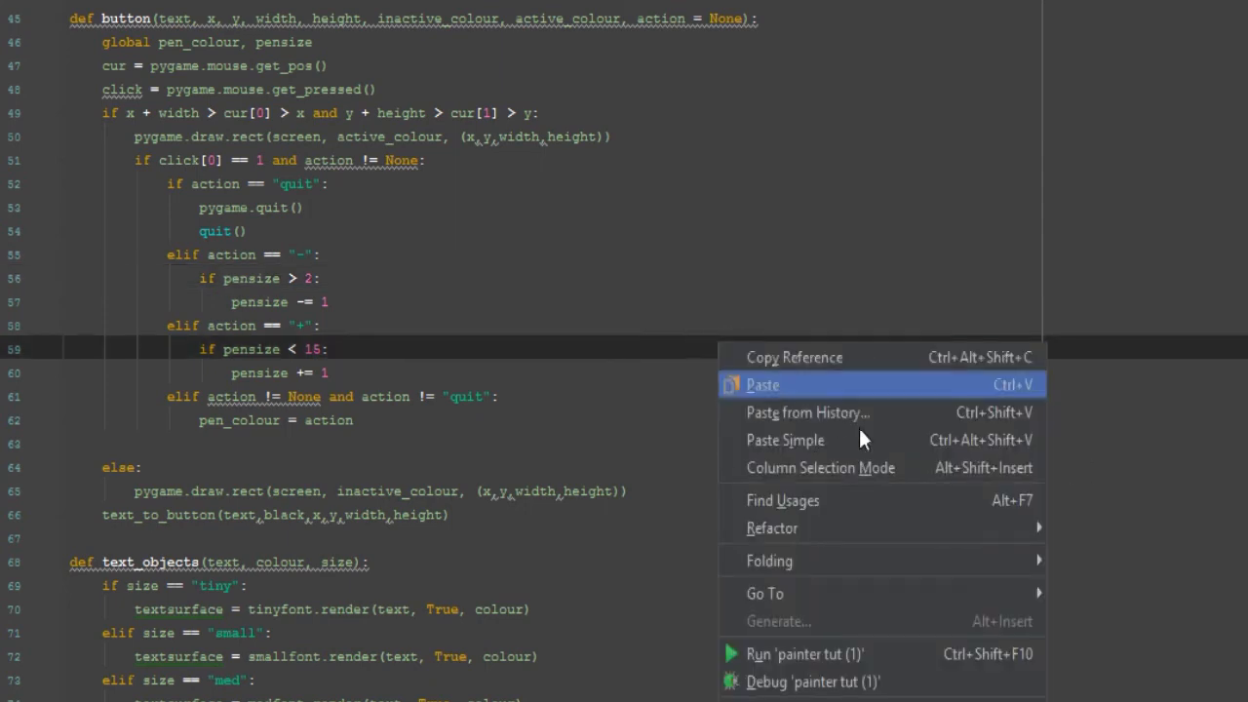
pyautogui.click(804, 653)
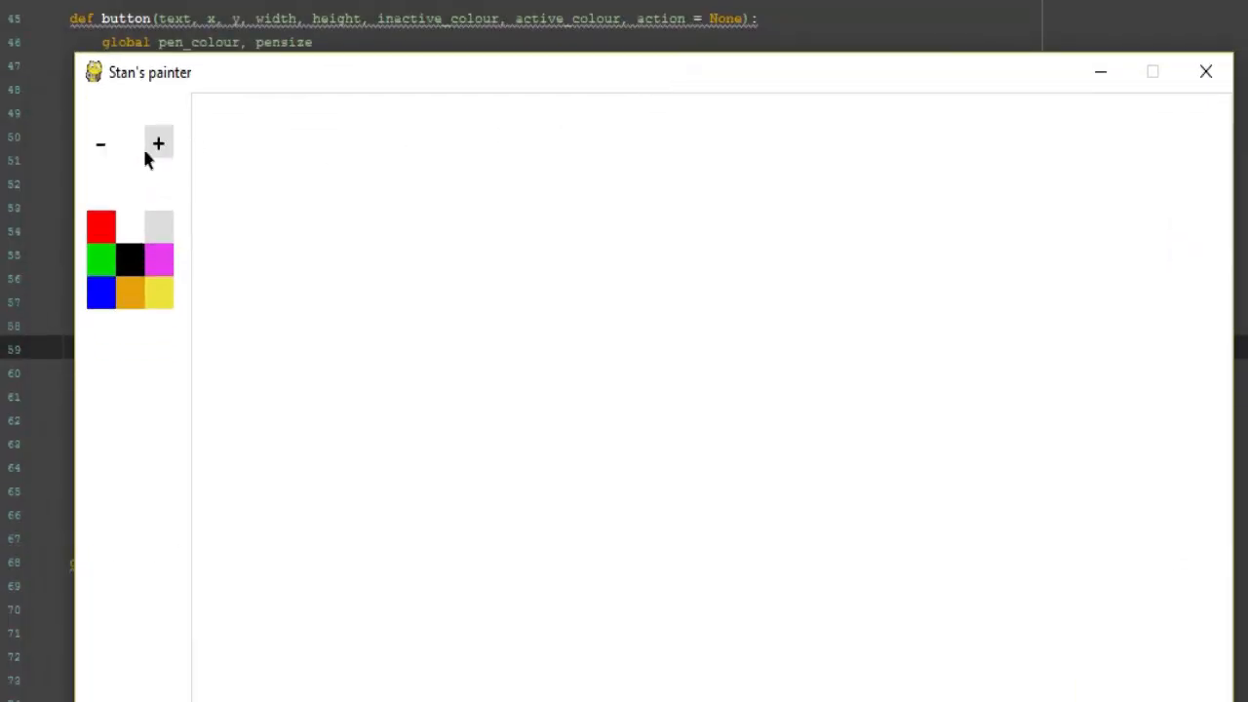
pyautogui.moveTo(1206, 73)
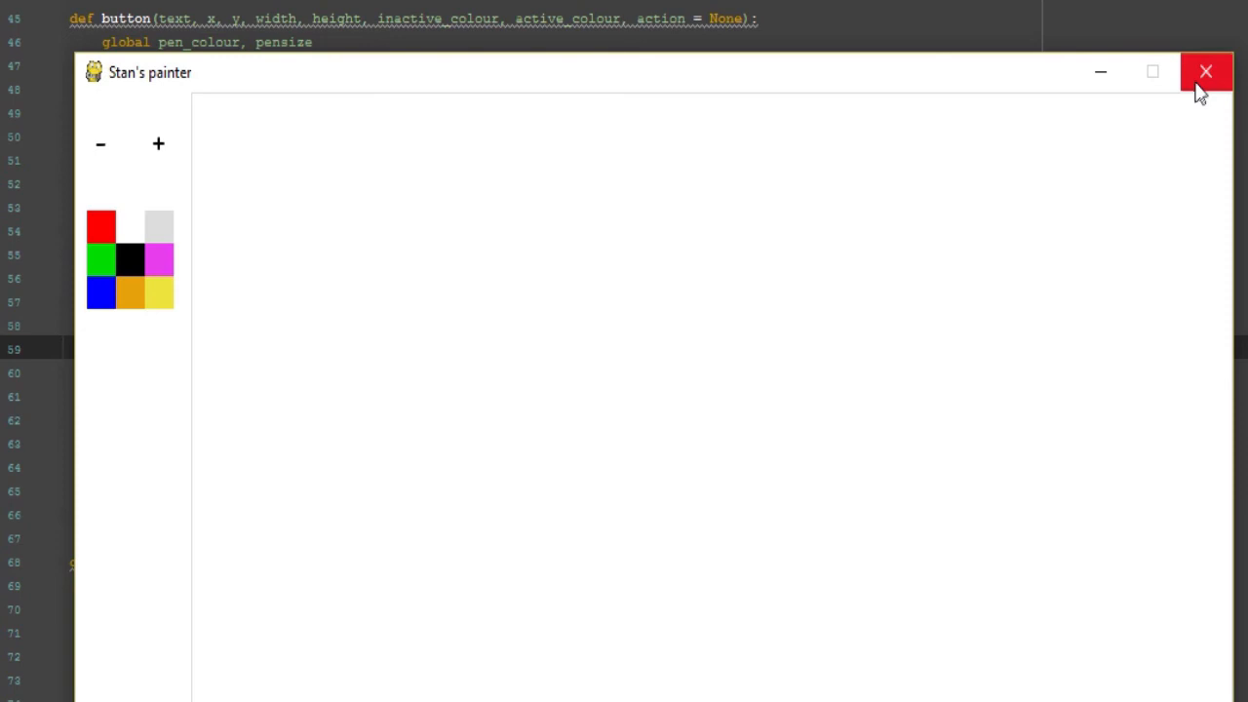
pyautogui.click(1206, 71)
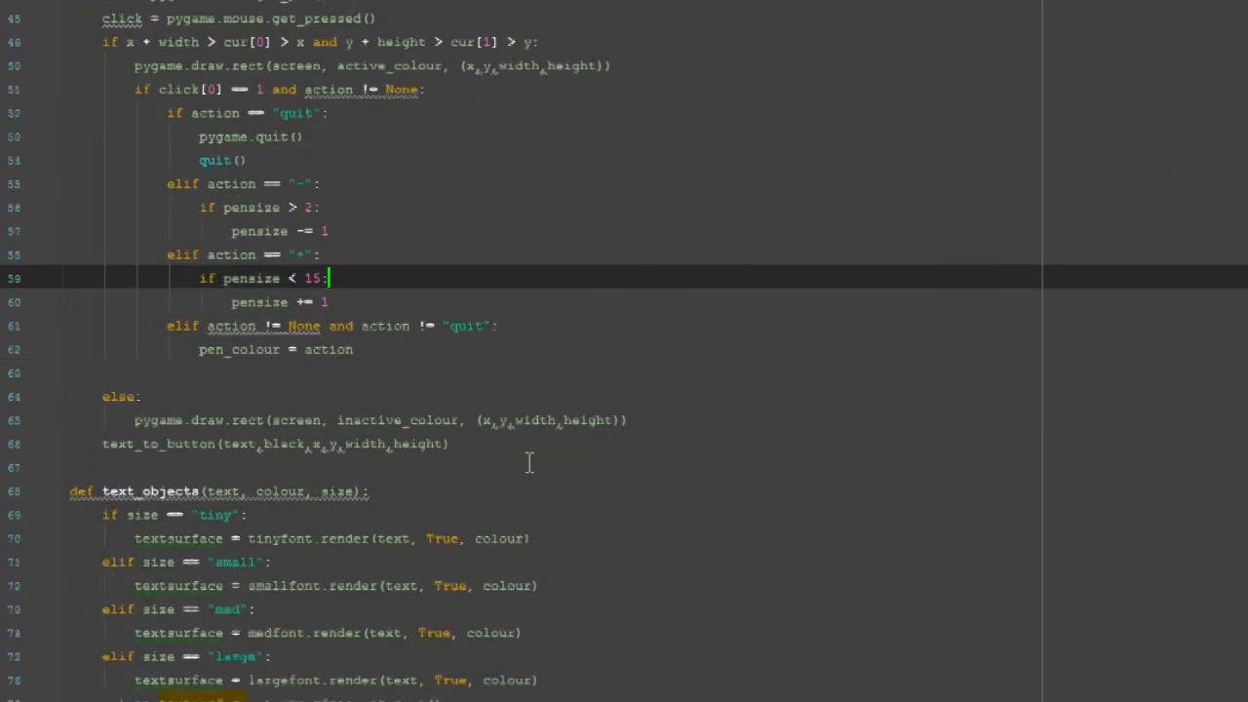
# After the '+' button call, add message_to_screen(str(pensize), black, 38, 26, "tiny")
pyautogui.scroll(-3)
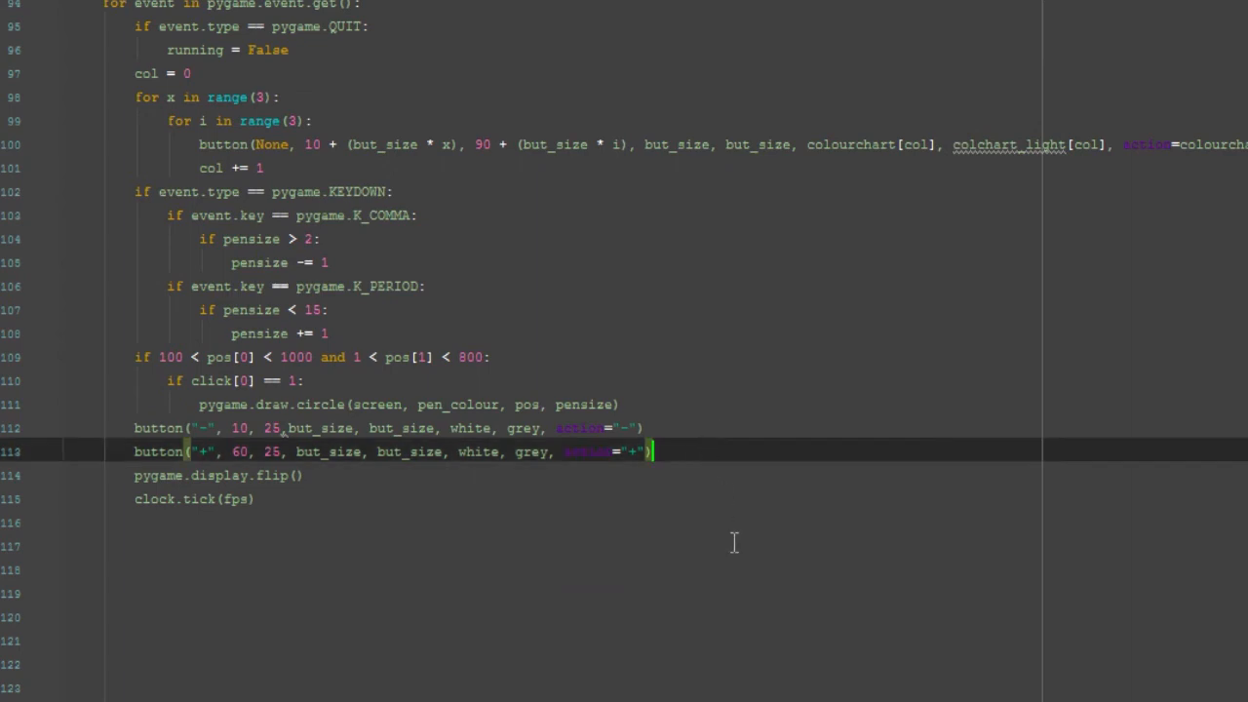
pyautogui.write('messg')
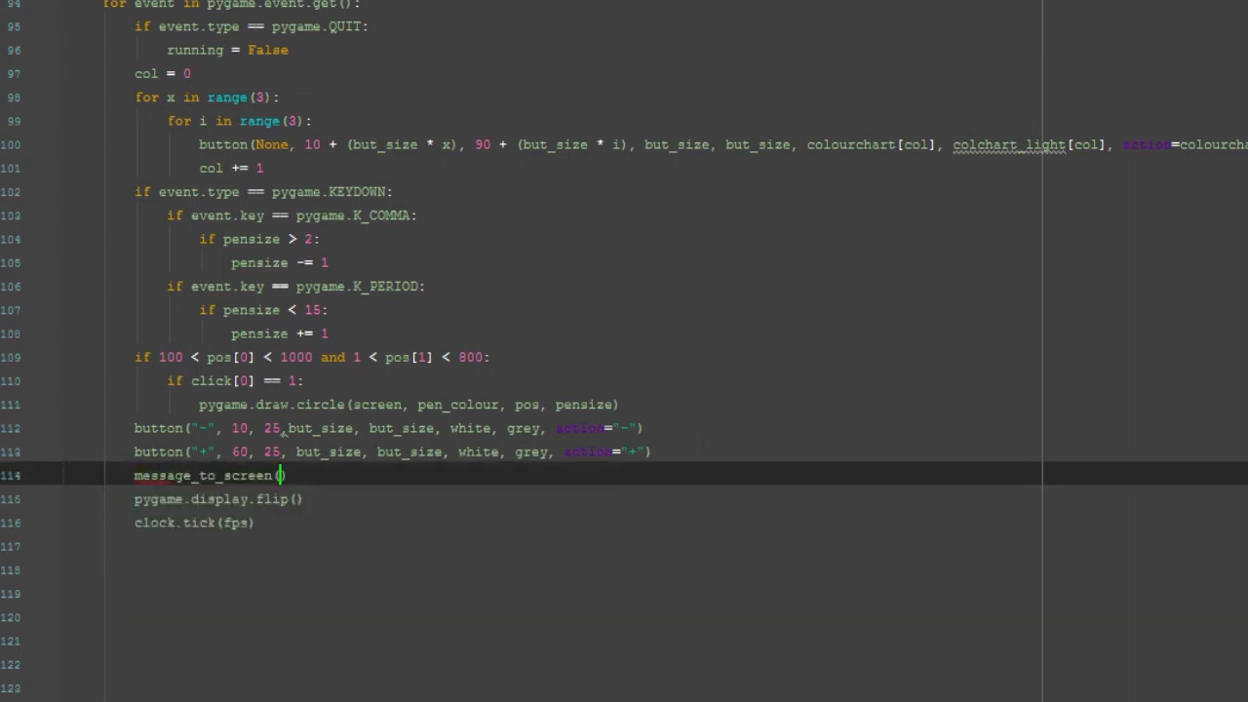
pyautogui.write('(')
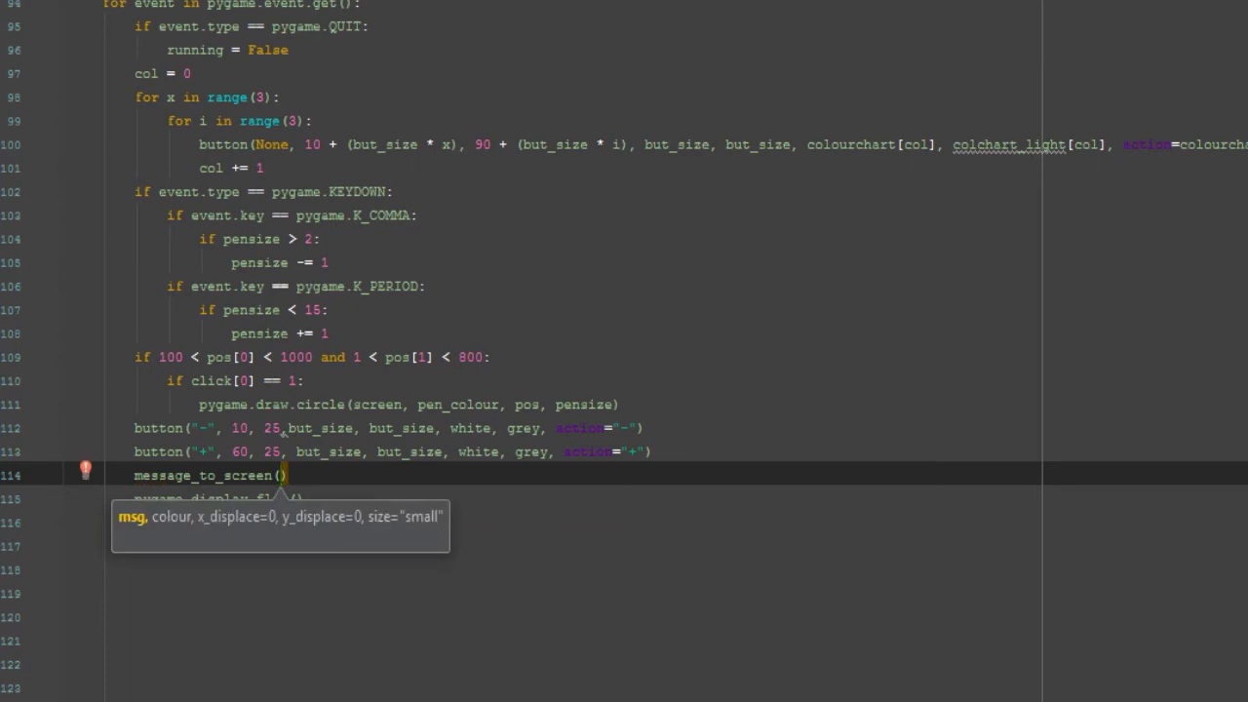
pyautogui.write('str(opensize')
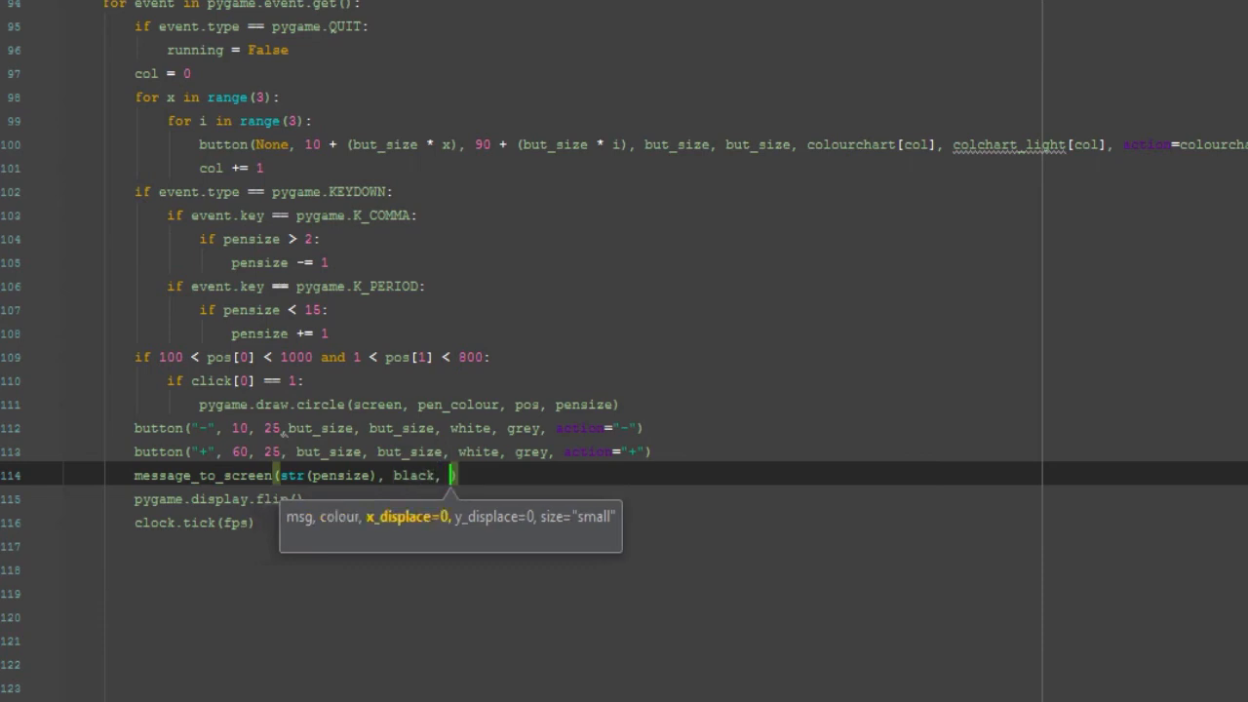
pyautogui.write('38,2')
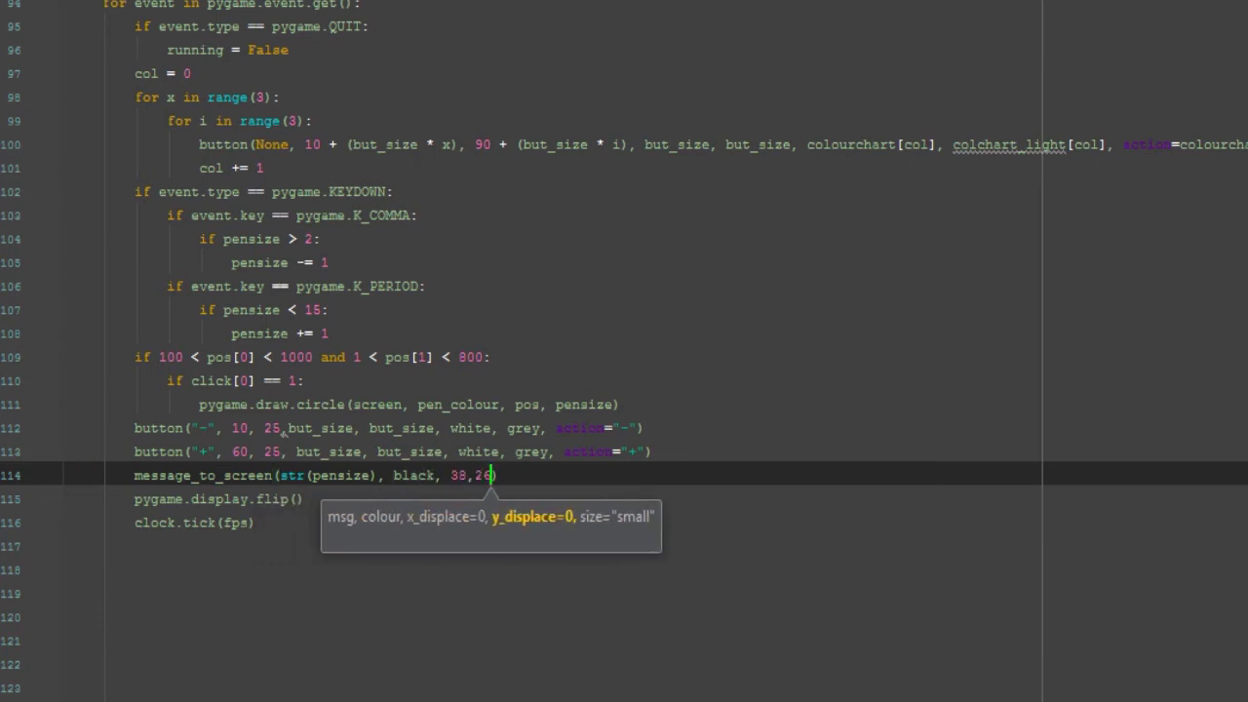
pyautogui.write('6')
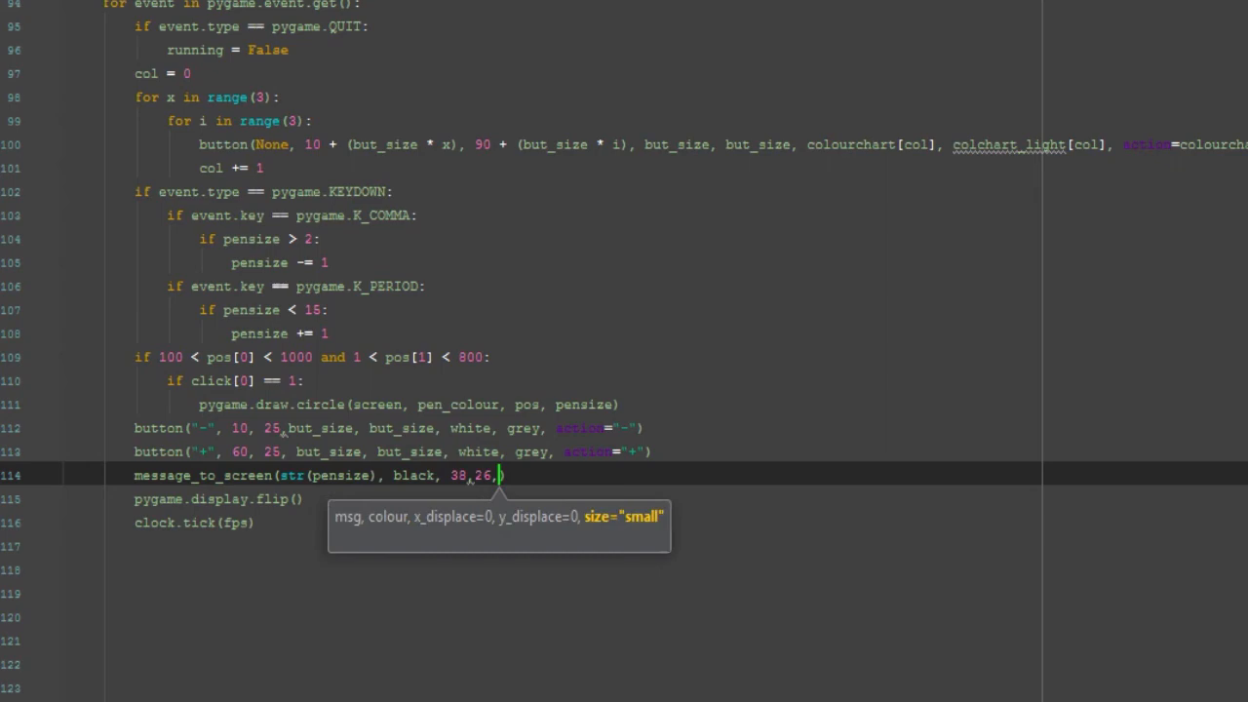
pyautogui.write('"tiny')
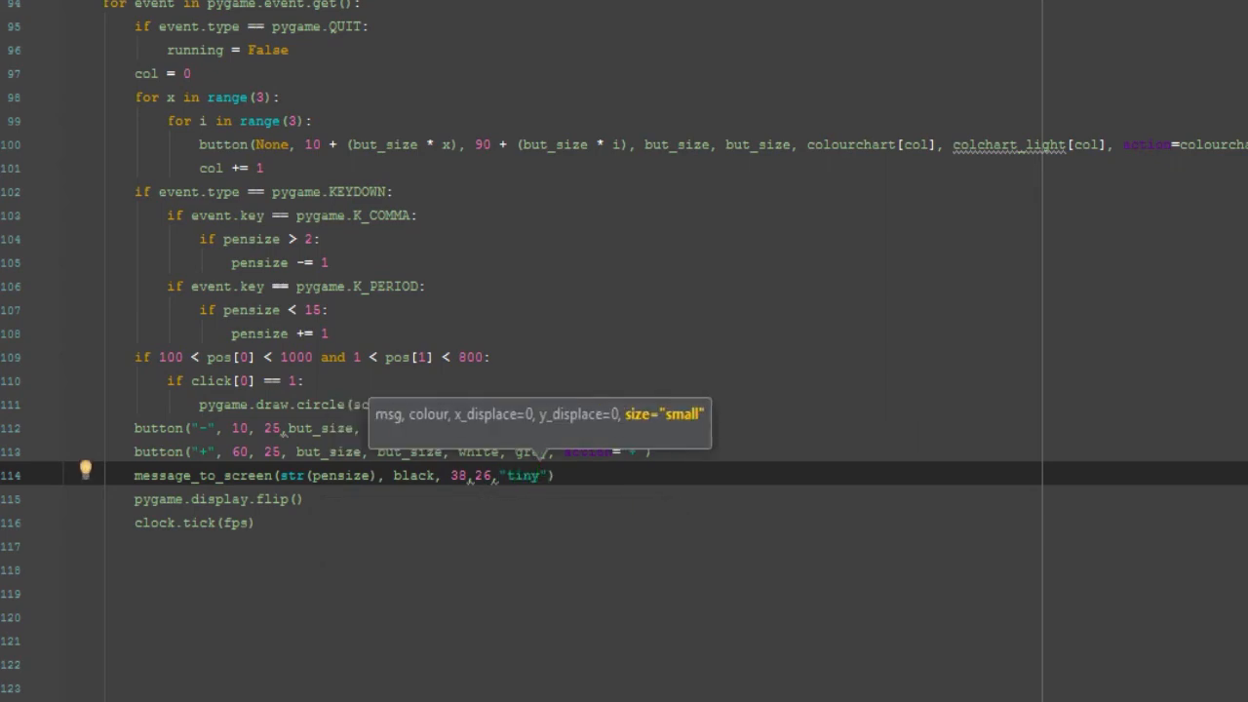
# Scroll up to inspect the tinyfont definition, then return to the new line
pyautogui.scroll(3)
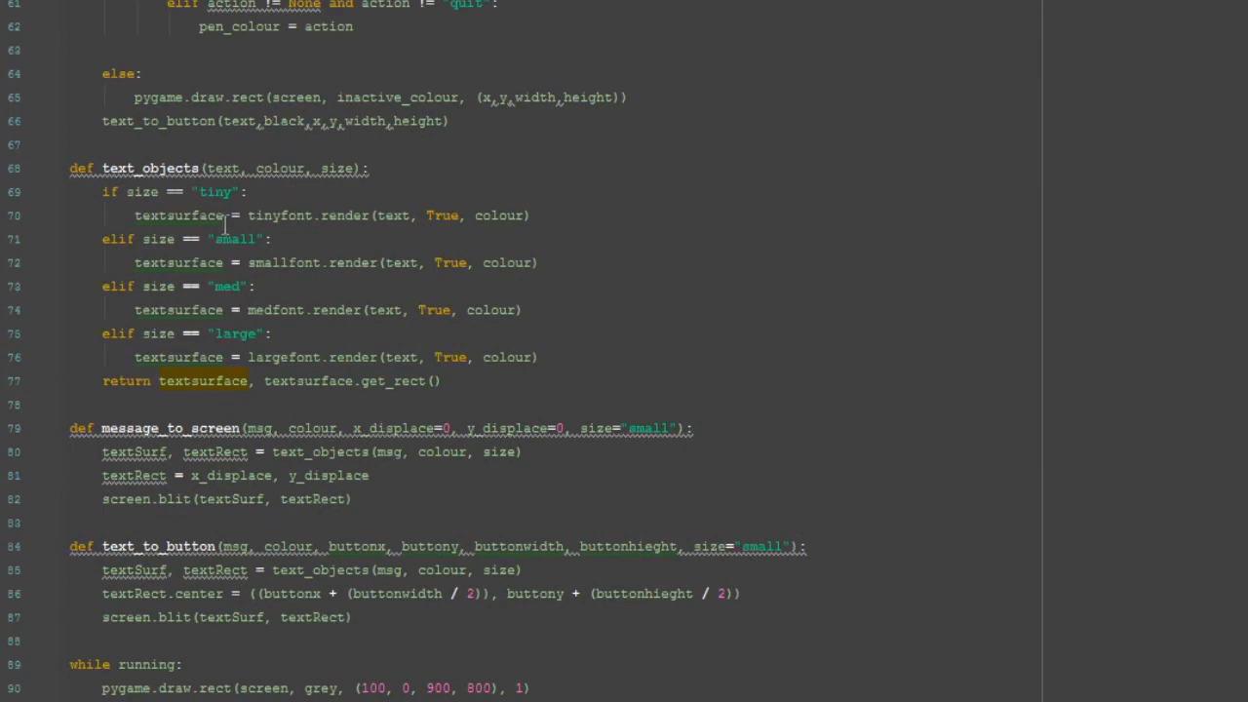
pyautogui.scroll(3)
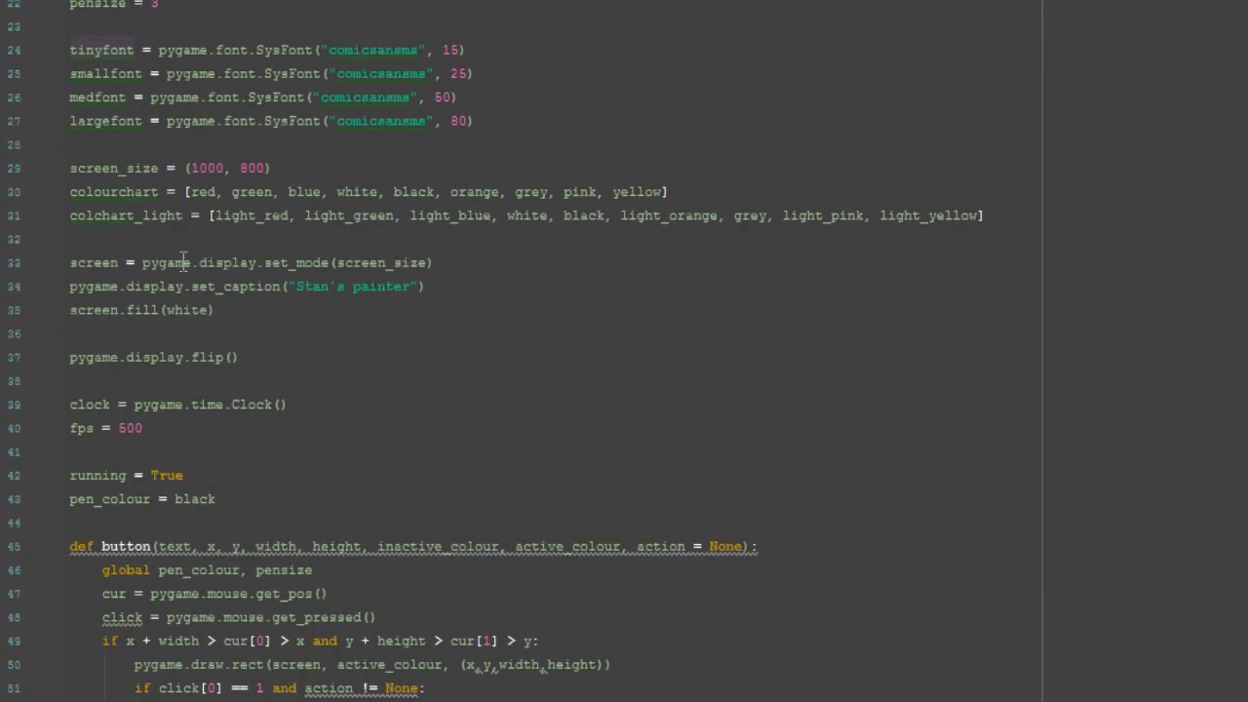
pyautogui.doubleClick(101, 49)
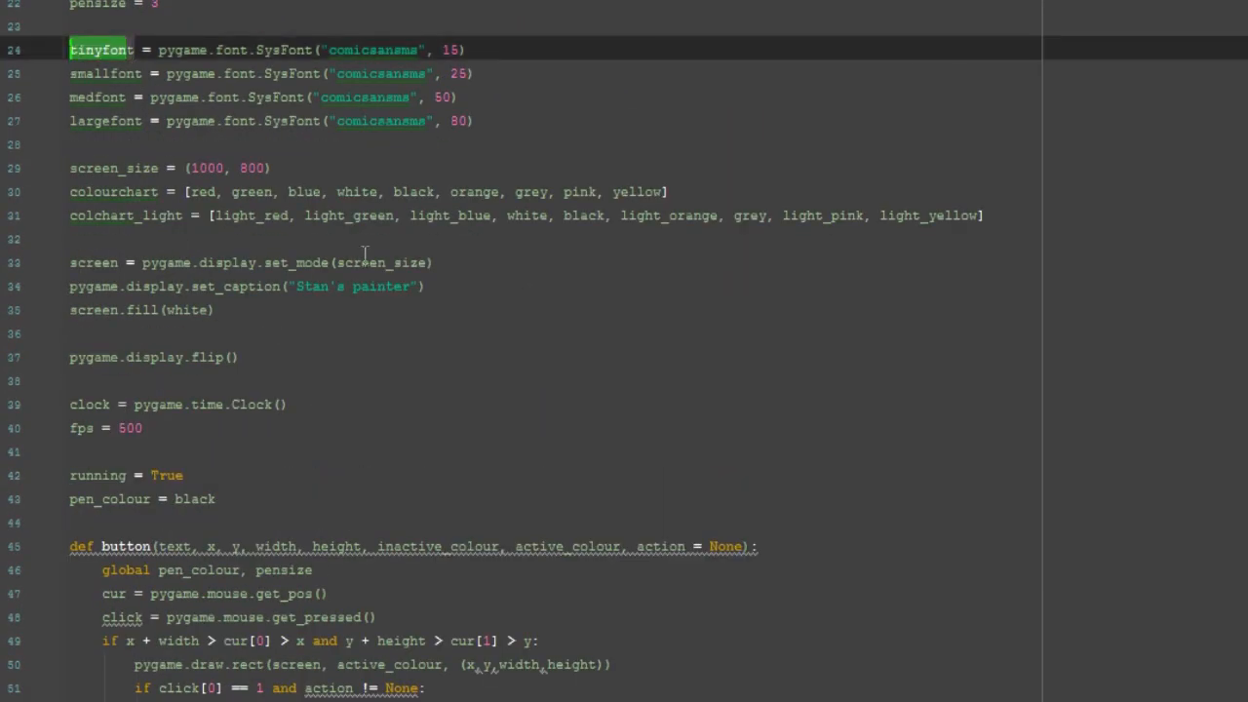
pyautogui.scroll(-3)
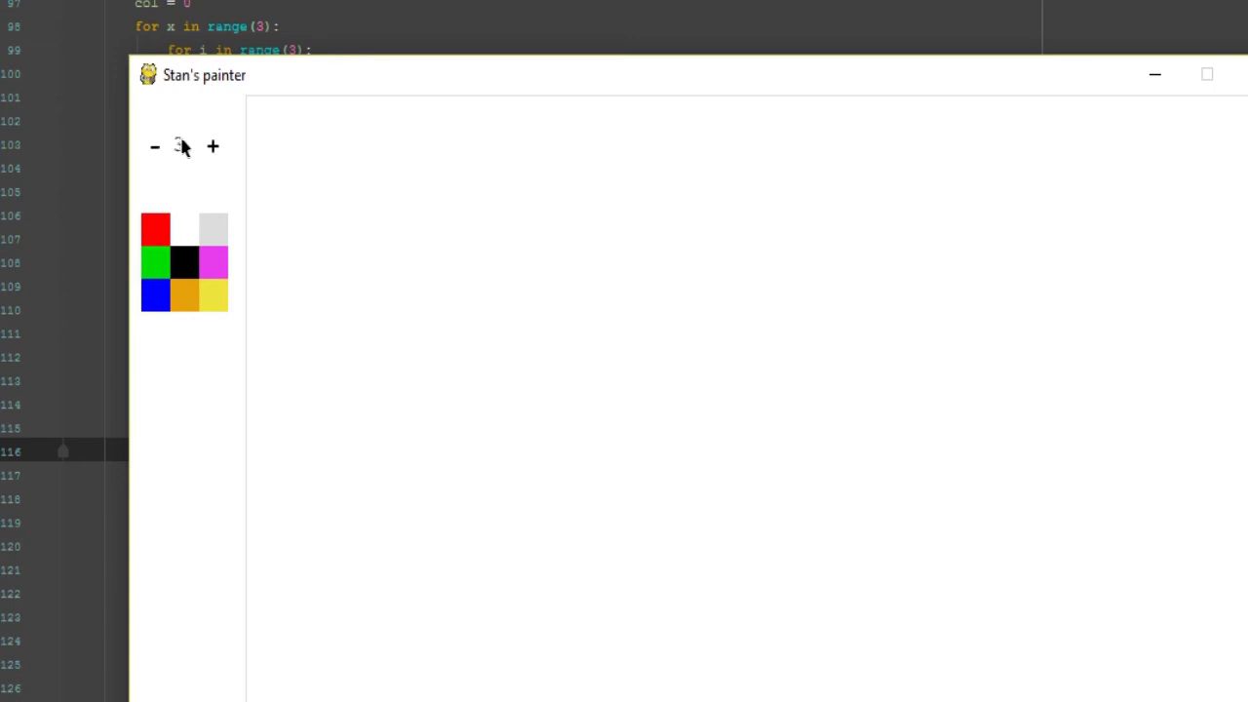
# Raise pen size to 15, draw a thick black curve, then increase size from 2
pyautogui.click(213, 146)
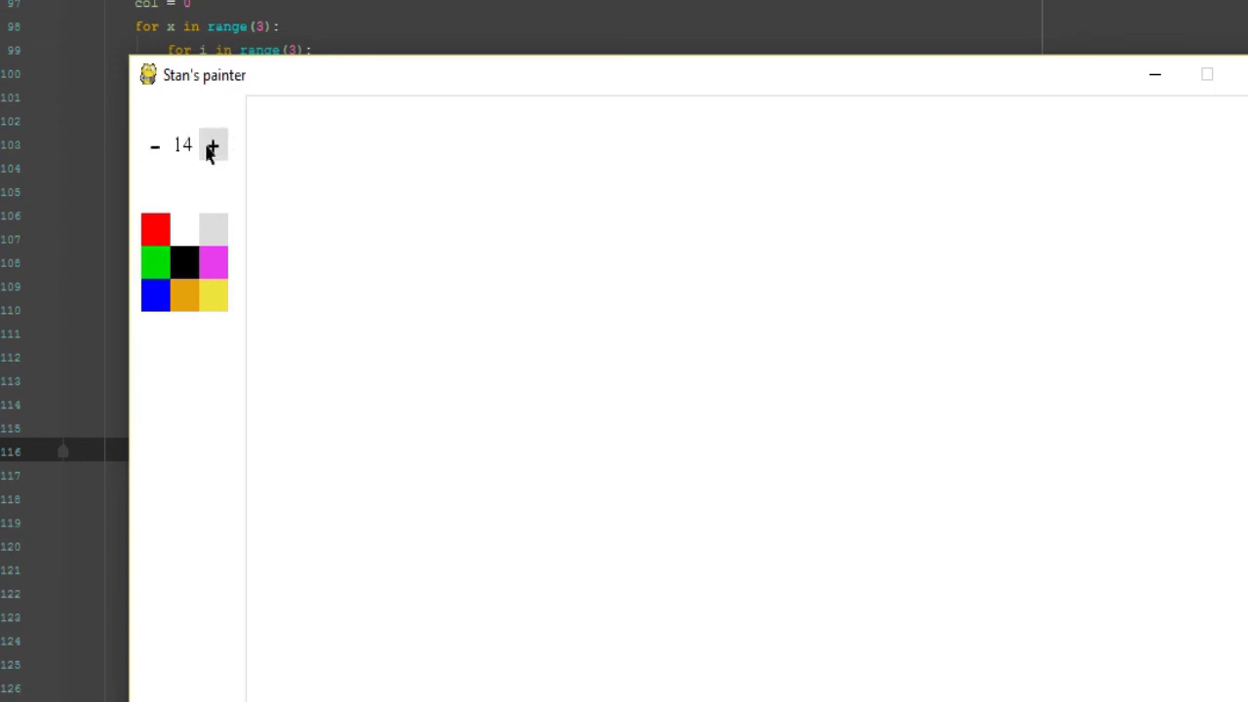
pyautogui.click(213, 146)
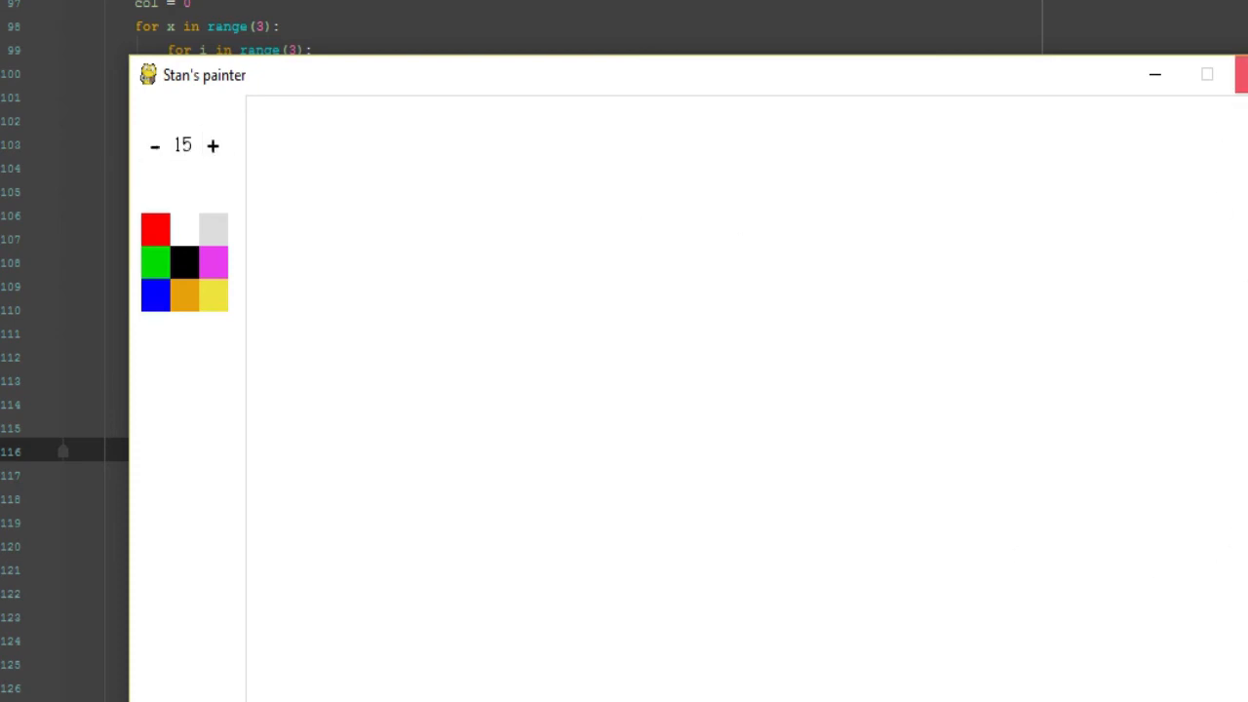
pyautogui.moveTo(273, 180); pyautogui.dragTo(551, 327)
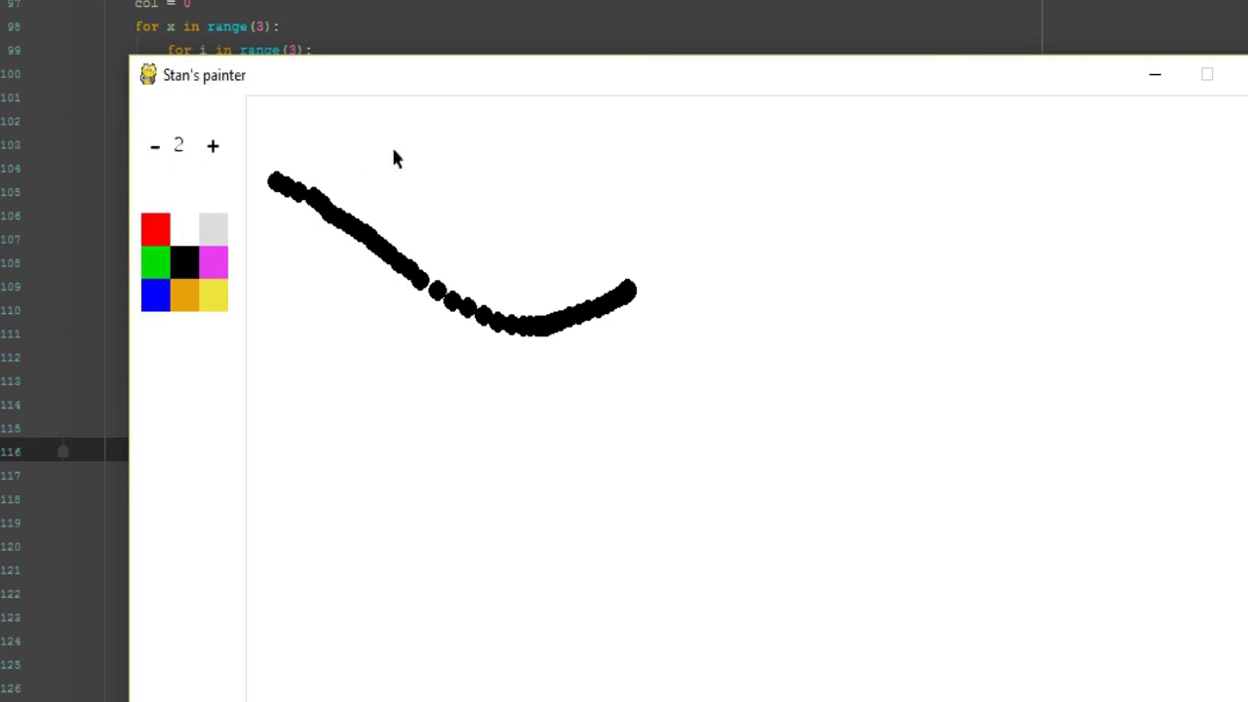
pyautogui.click(212, 145)
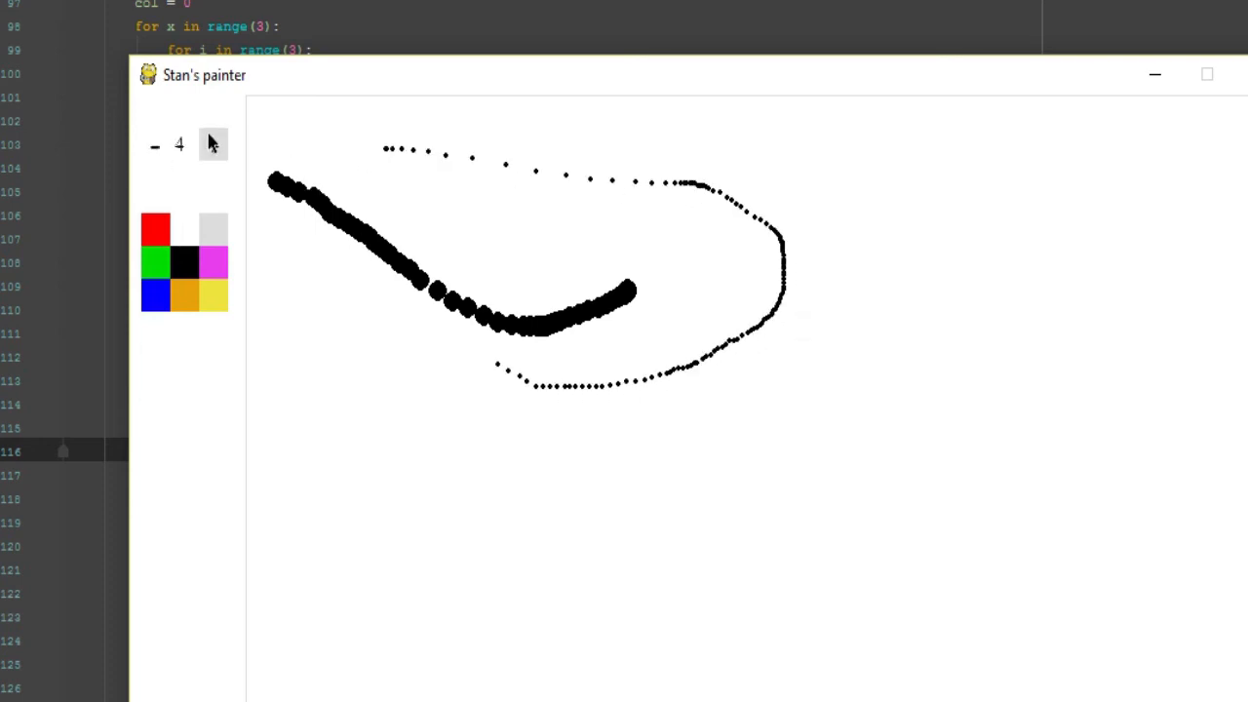
pyautogui.click(211, 146)
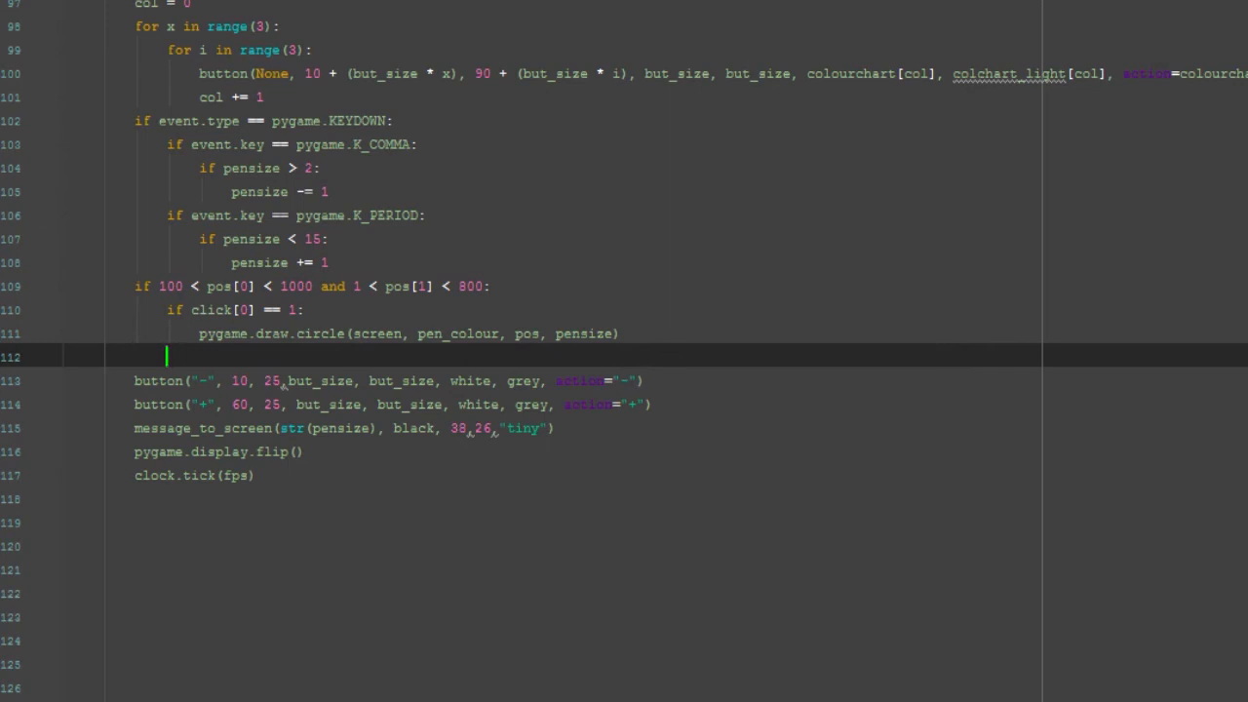
# Add a "Clear" button call at 10, 0, width 75, white and grey, with action="wipe"
pyautogui.write('button(')
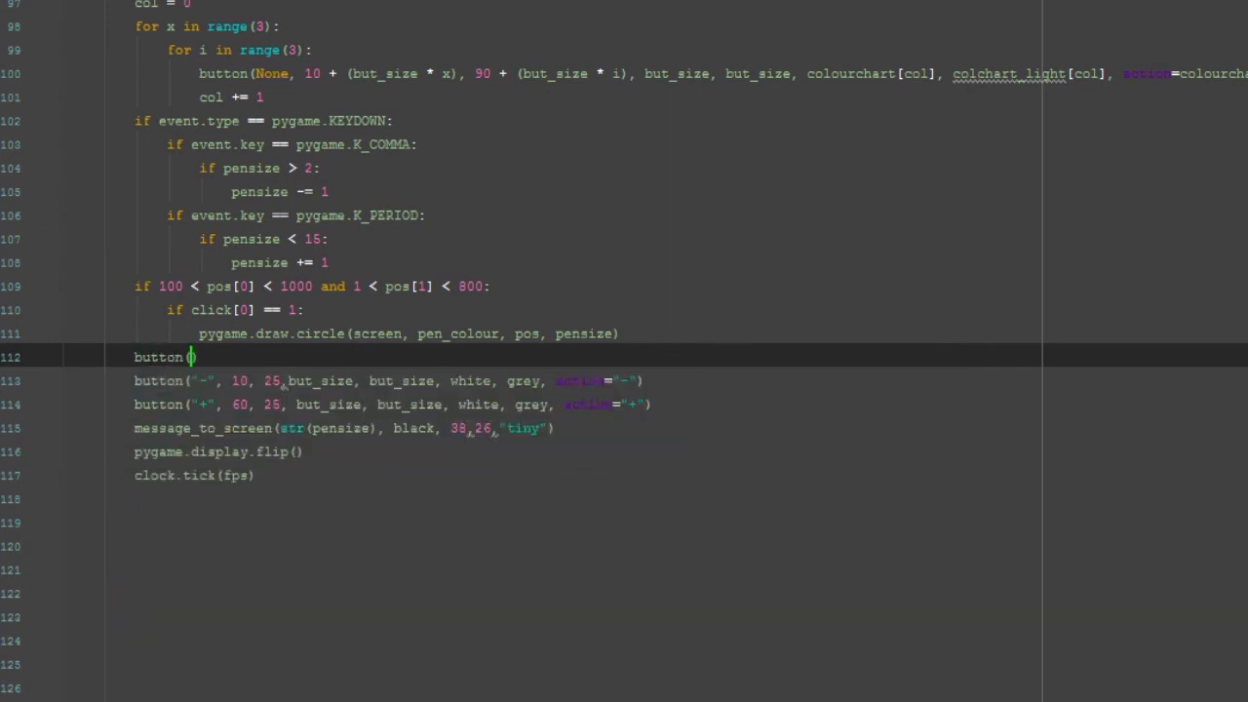
pyautogui.write('"')
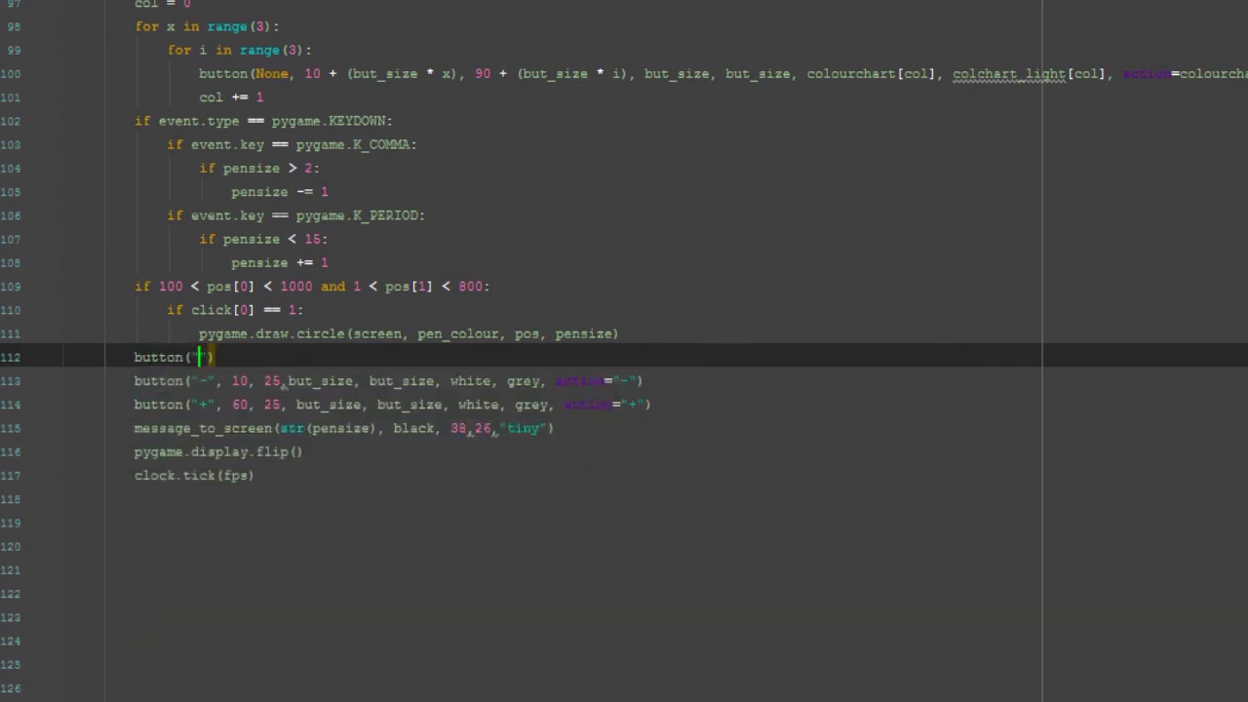
pyautogui.write('Clear')
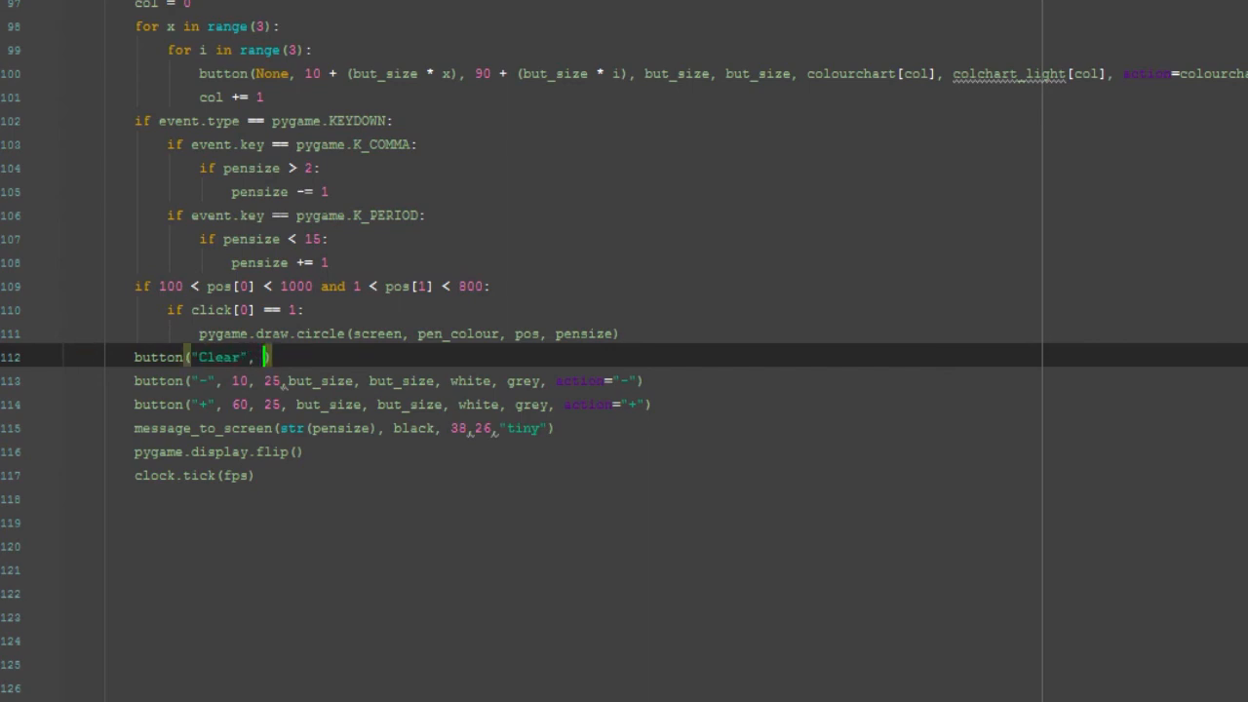
pyautogui.write('10,')
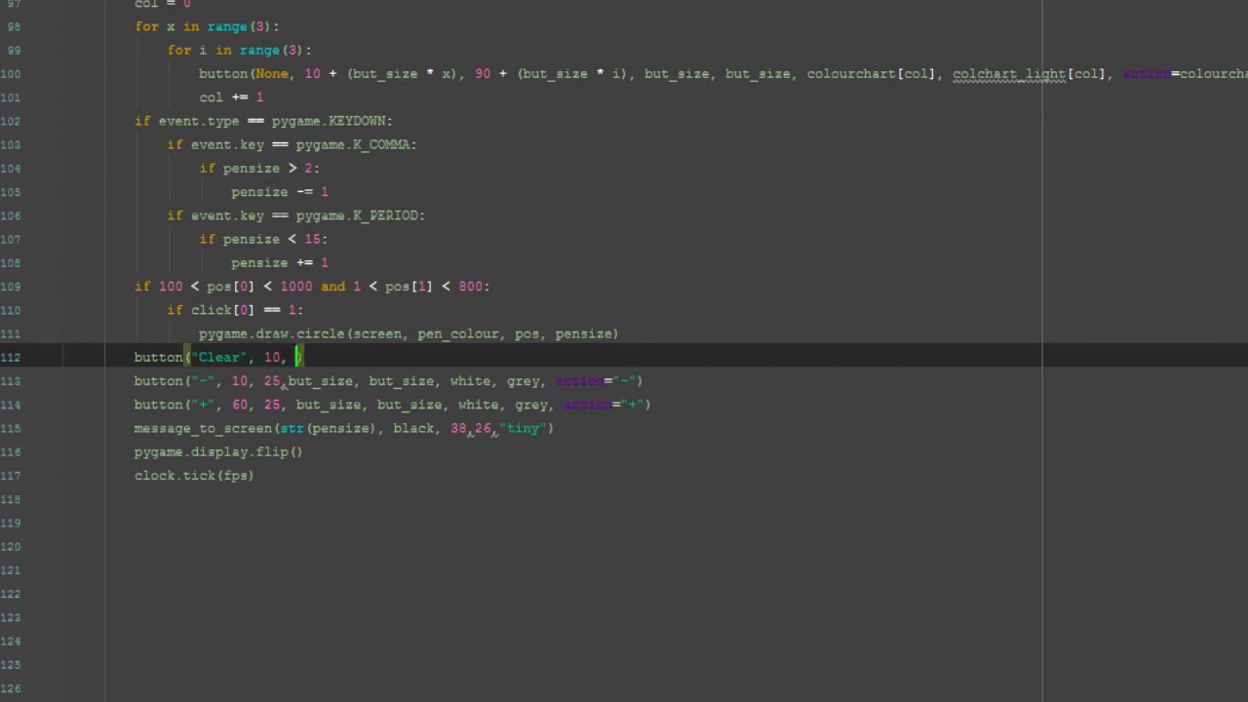
pyautogui.write('0, 75,')
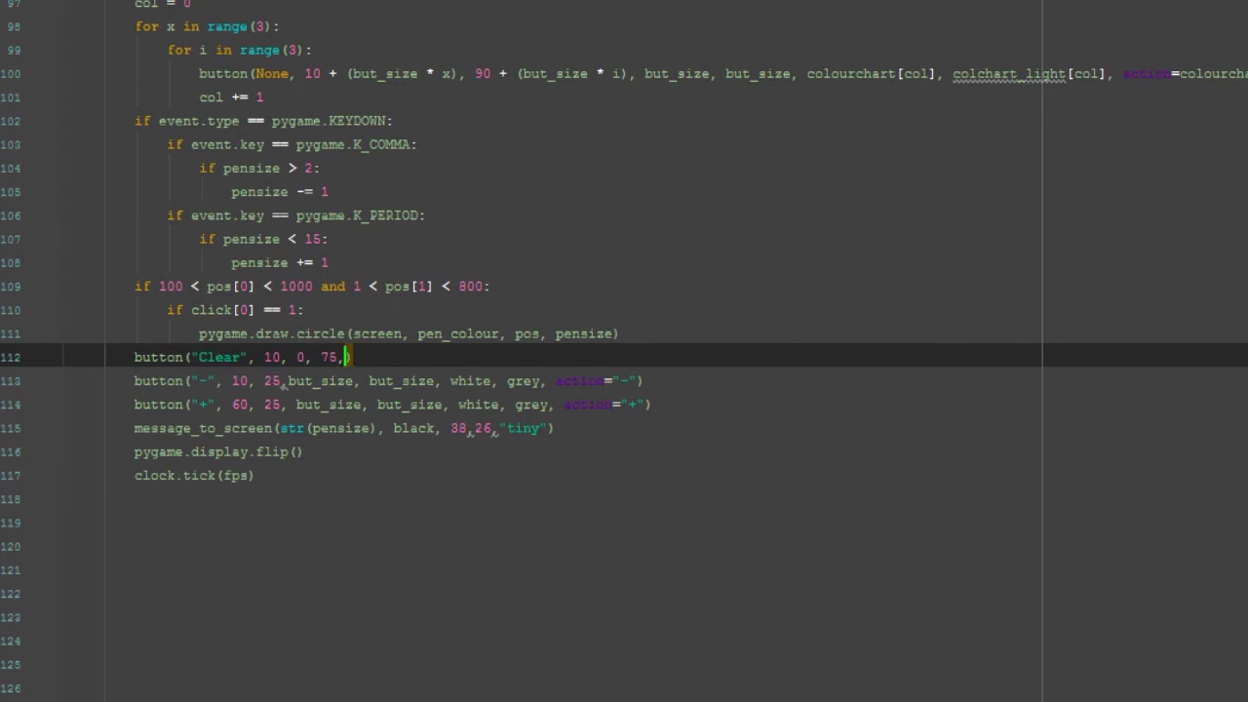
pyautogui.write('but_size')
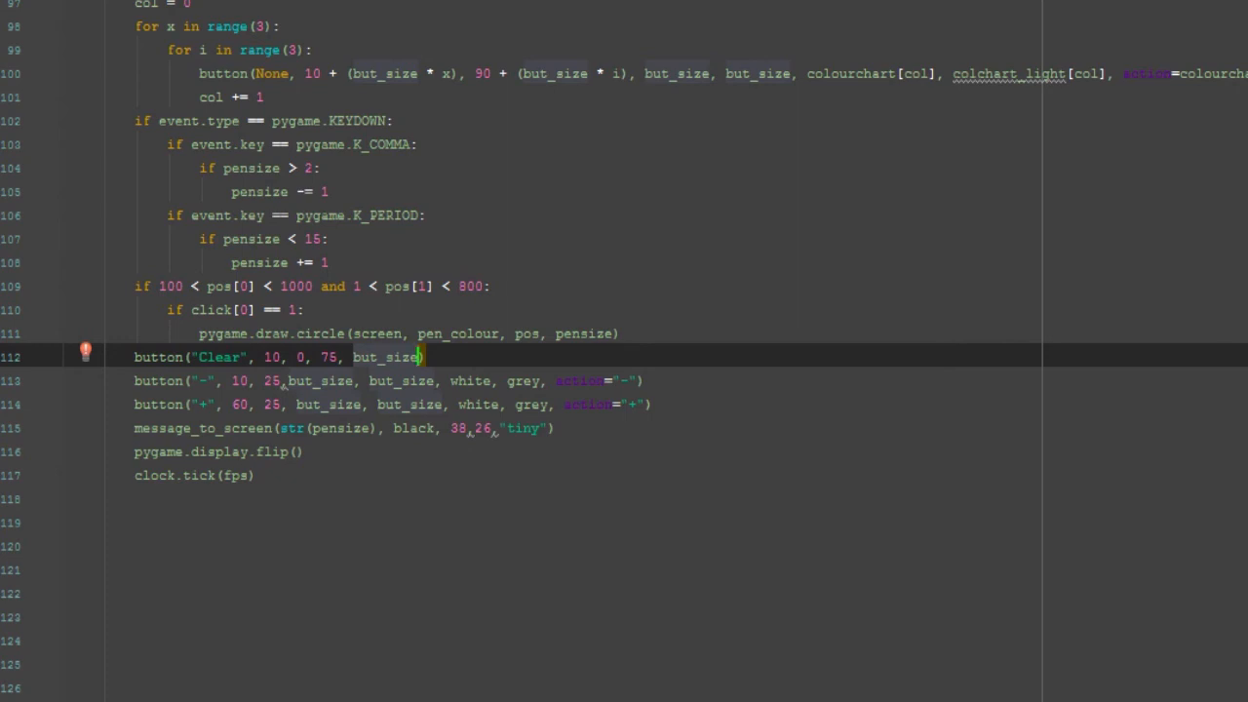
pyautogui.write(',')
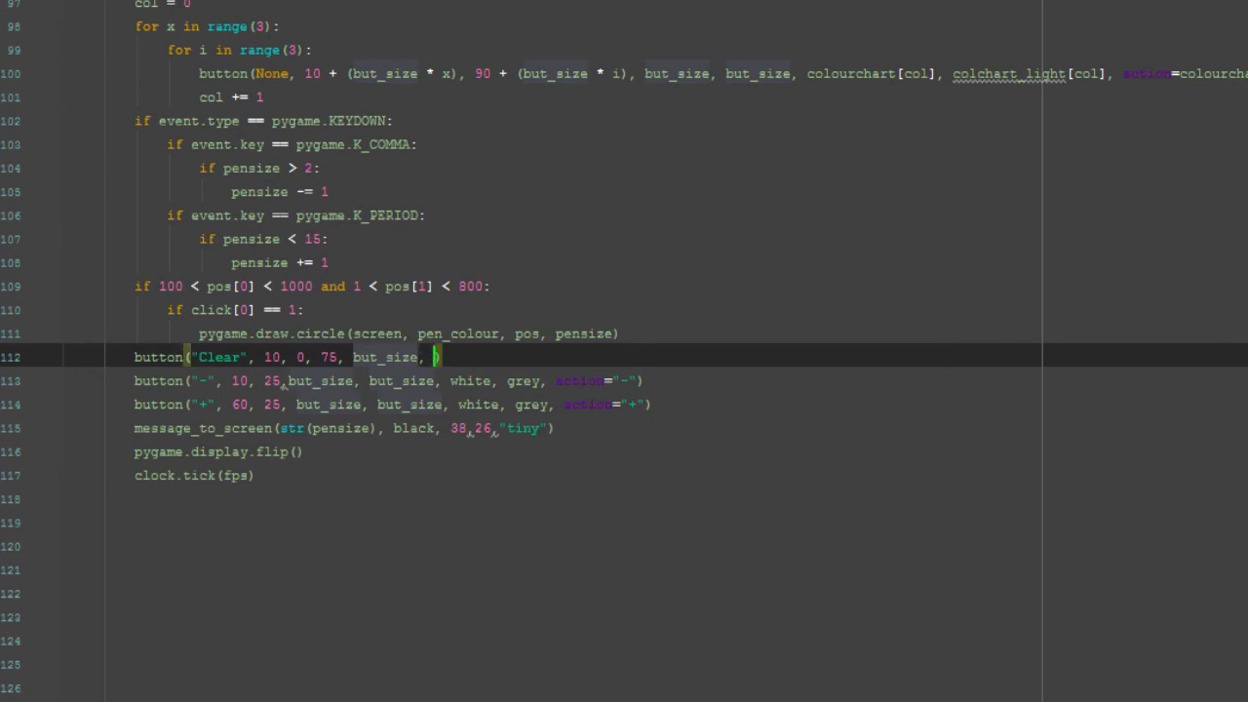
pyautogui.write('white, grey')
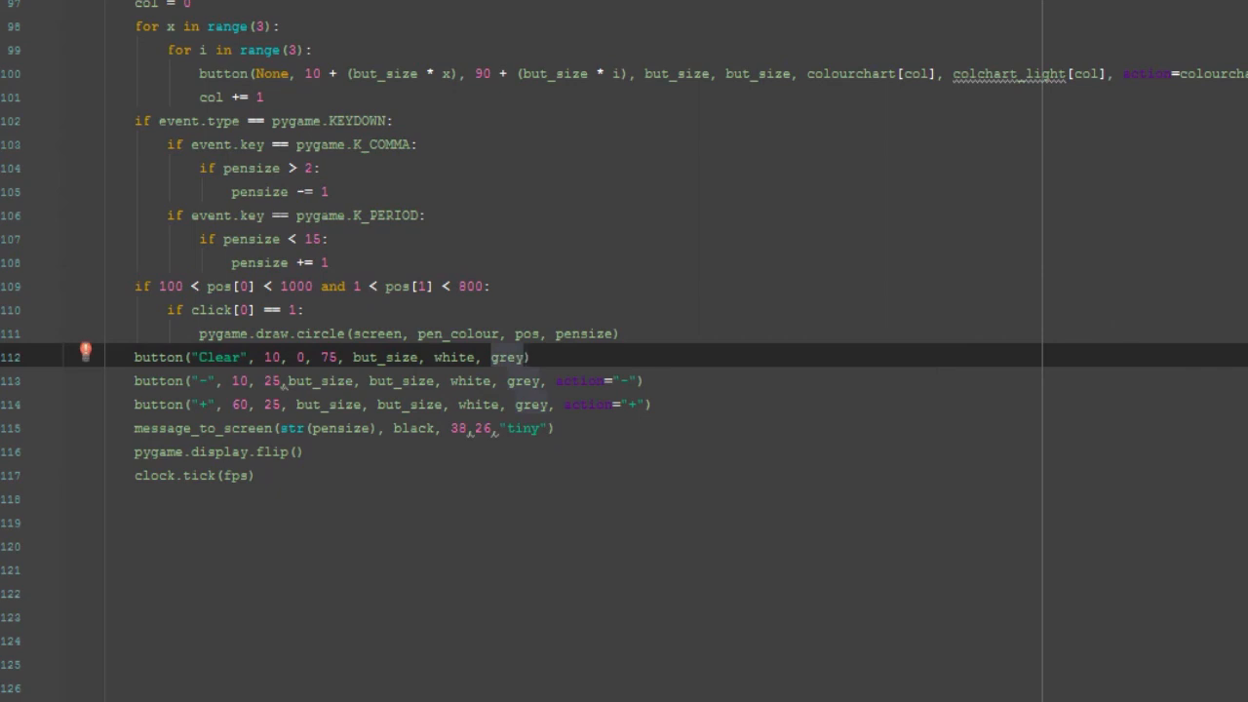
pyautogui.write('action=""')
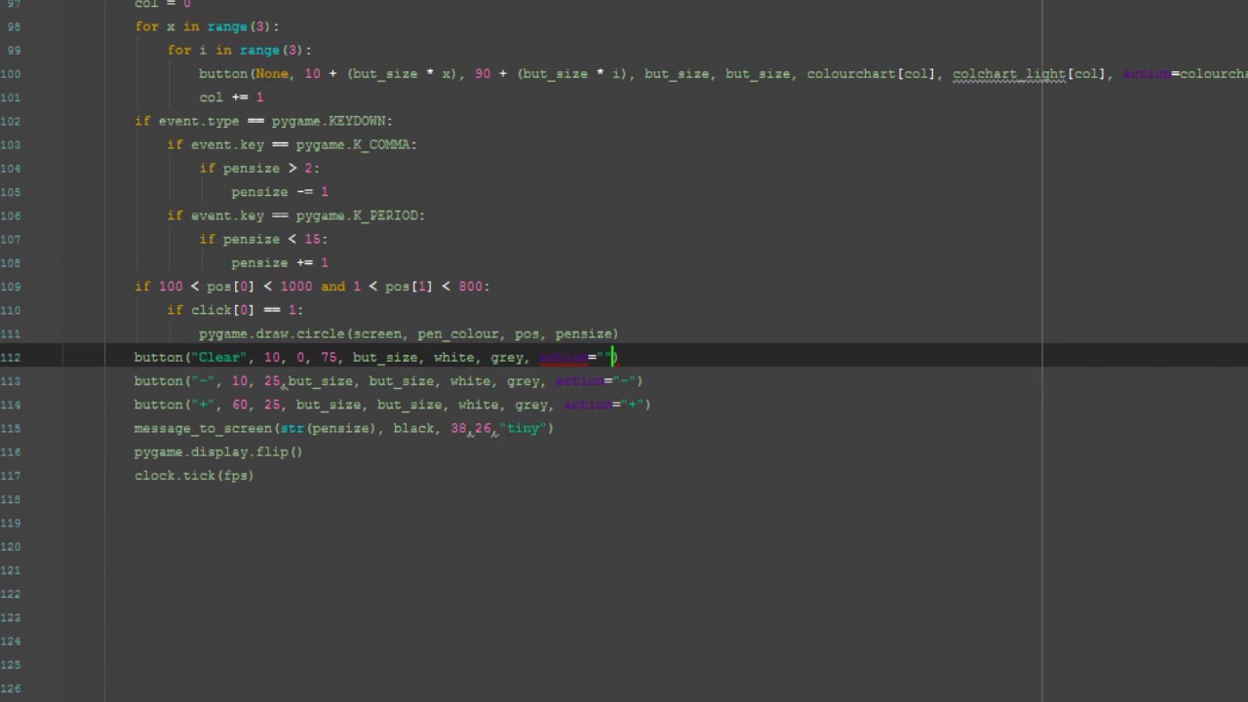
pyautogui.write('wipe')
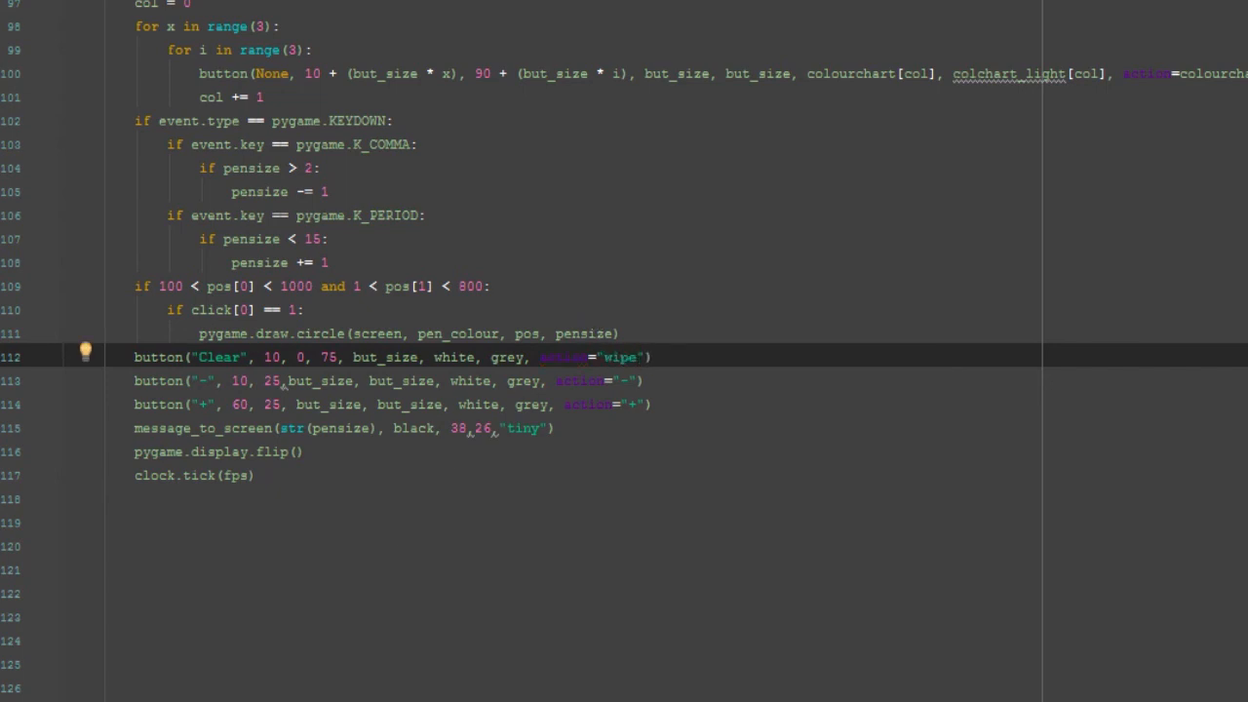
# In the button function, add an elif action == "wipe" branch
pyautogui.scroll(3)
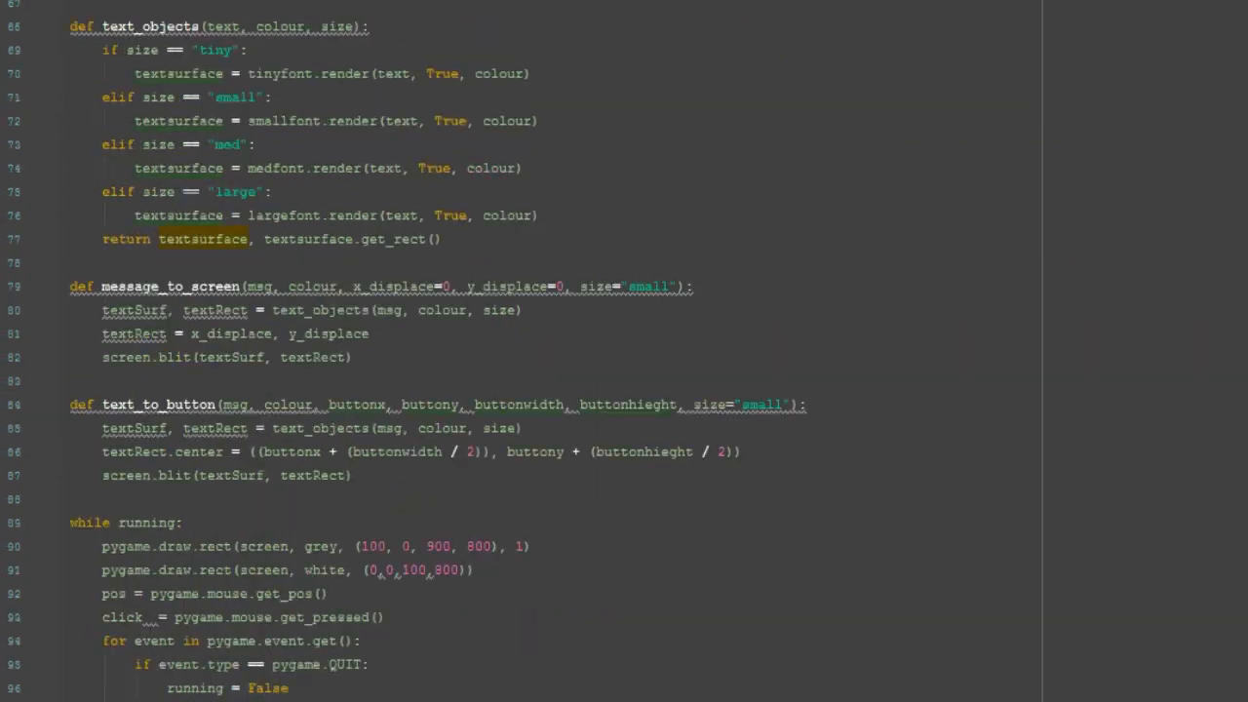
pyautogui.scroll(3)
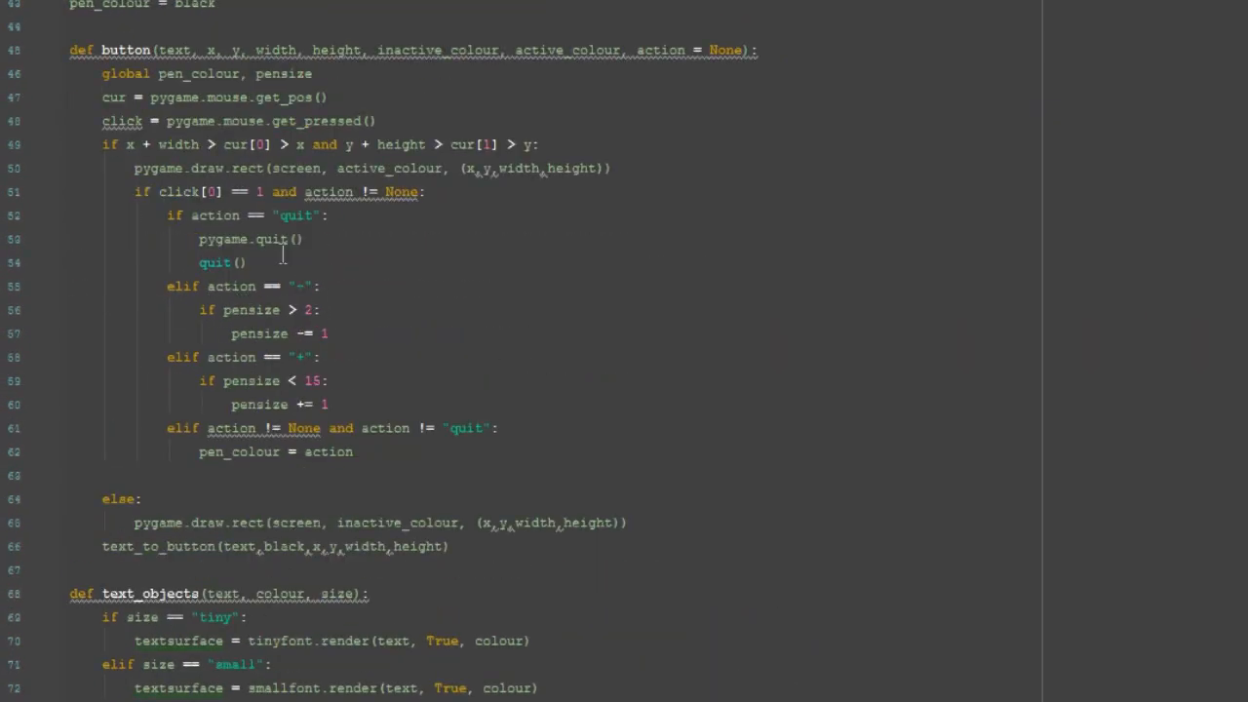
pyautogui.write('elif action')
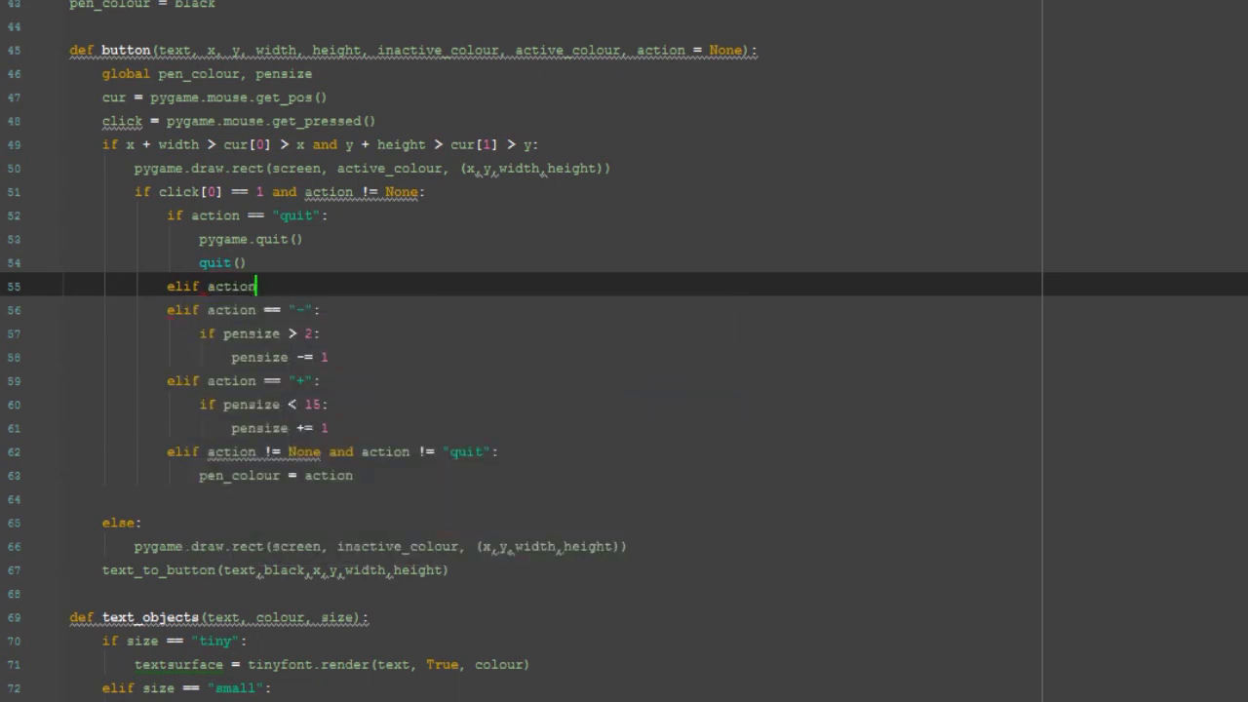
pyautogui.write('== W')
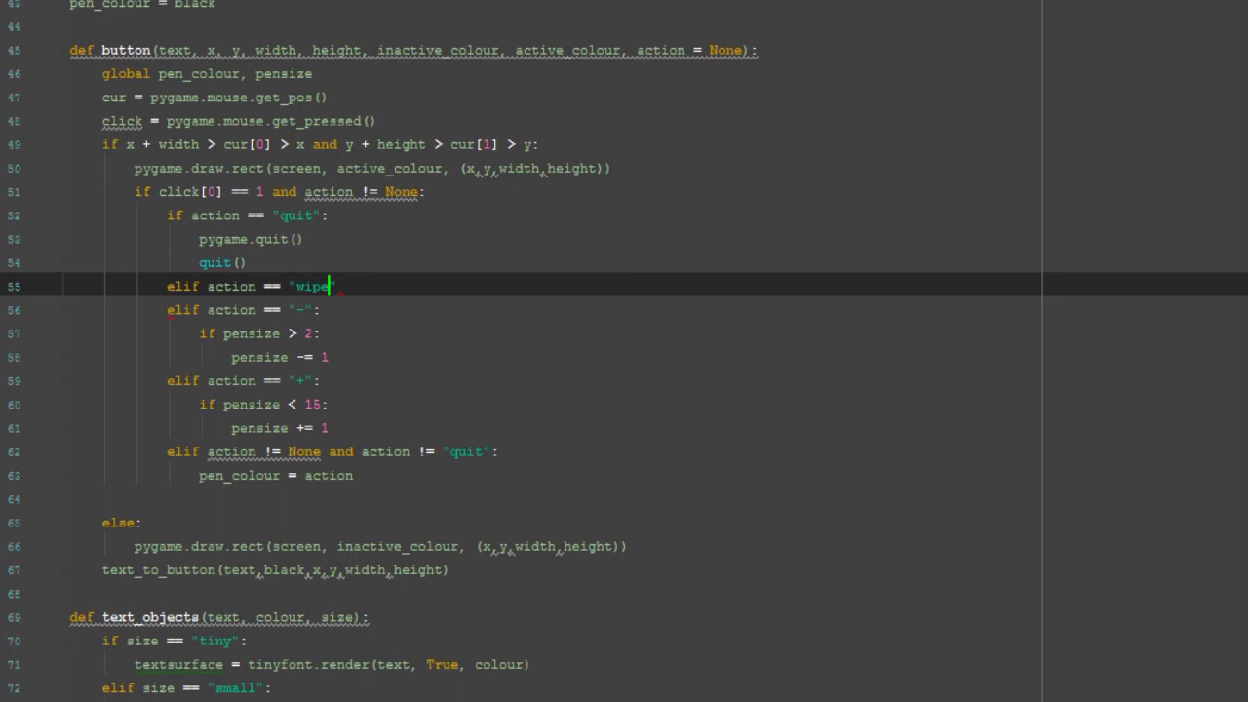
pyautogui.press('enter')
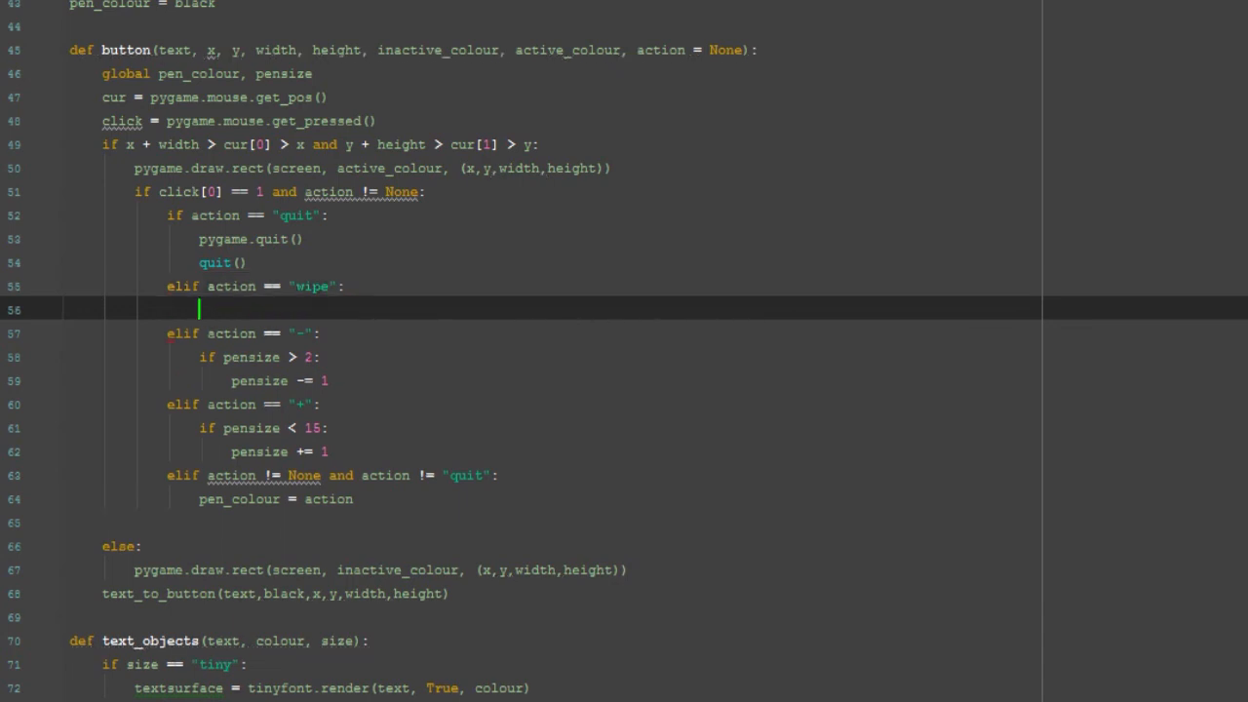
# Make the wipe branch call pygame.draw.rect(screen, white, (100, 0, 900, 800))
pyautogui.write('pygaz')
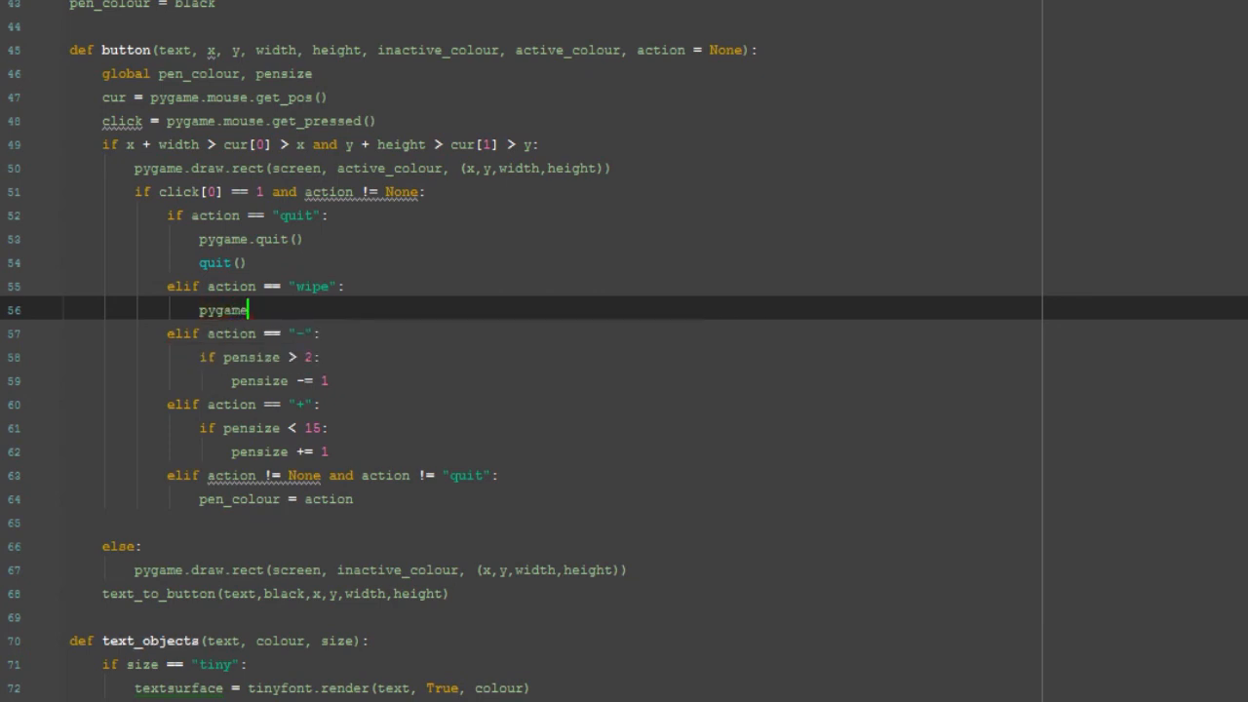
pyautogui.write('.draw')
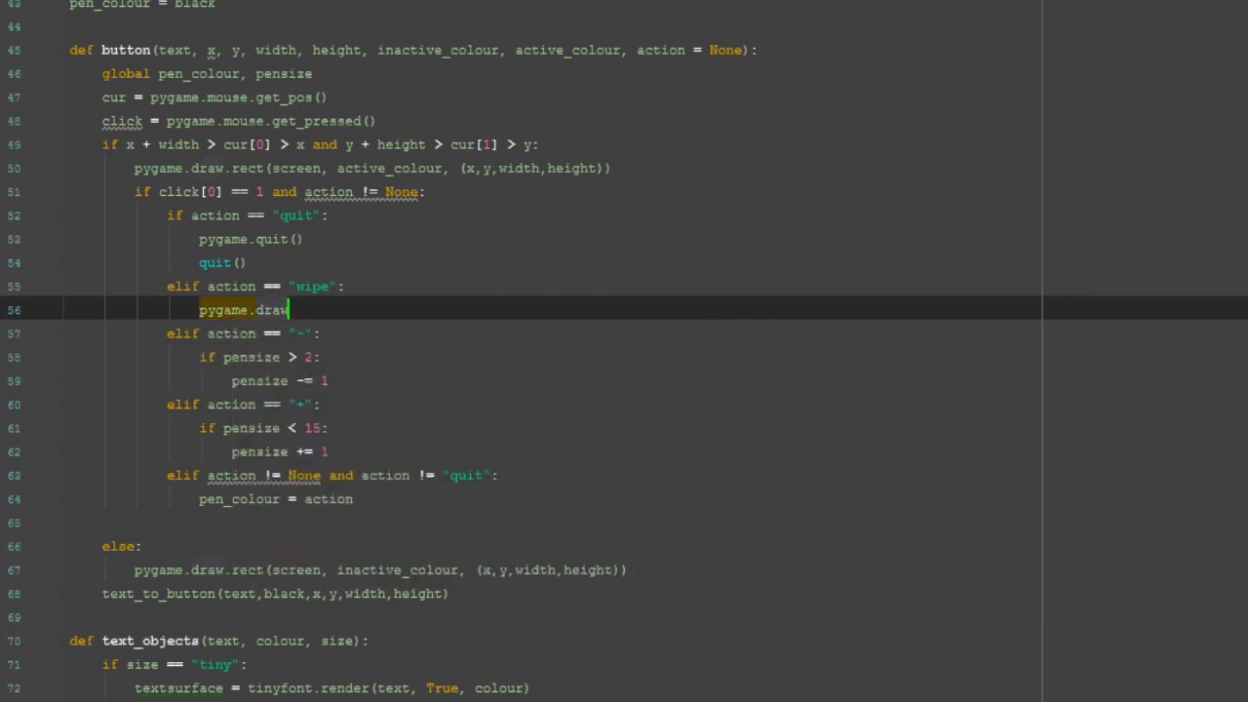
pyautogui.write('.rect (')
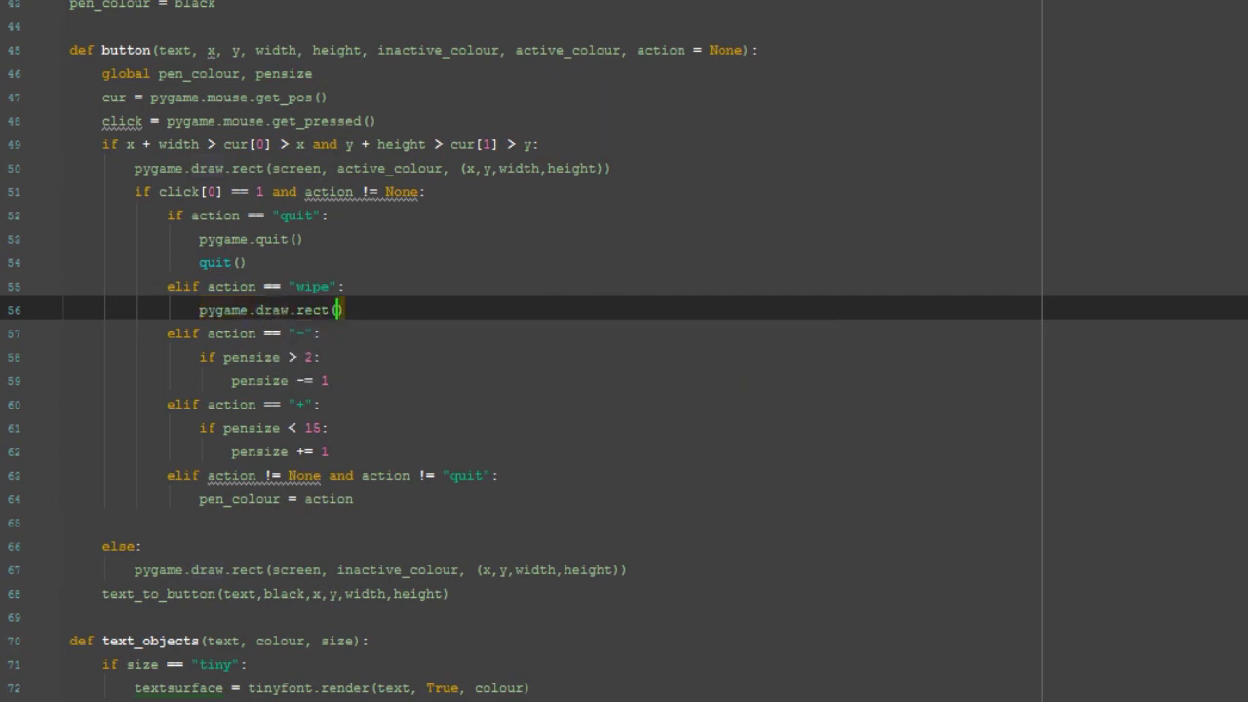
pyautogui.write('screen')
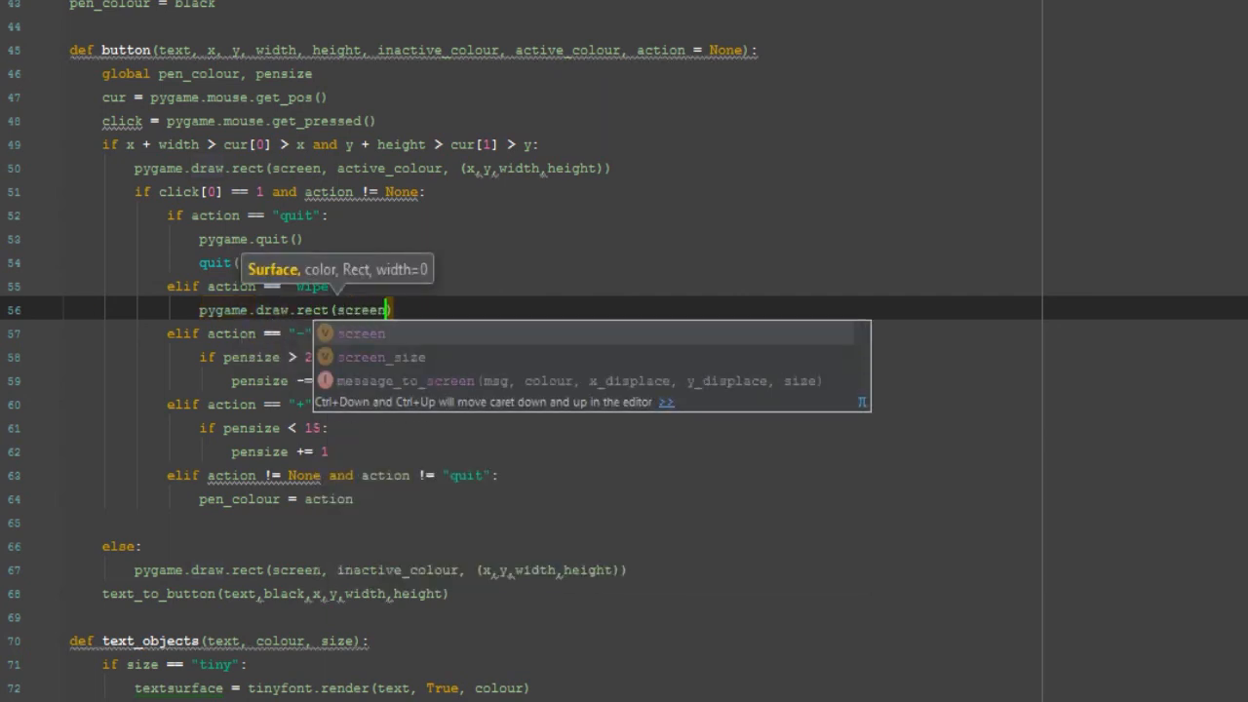
pyautogui.press('Escape')
pyautogui.write(', white, ')
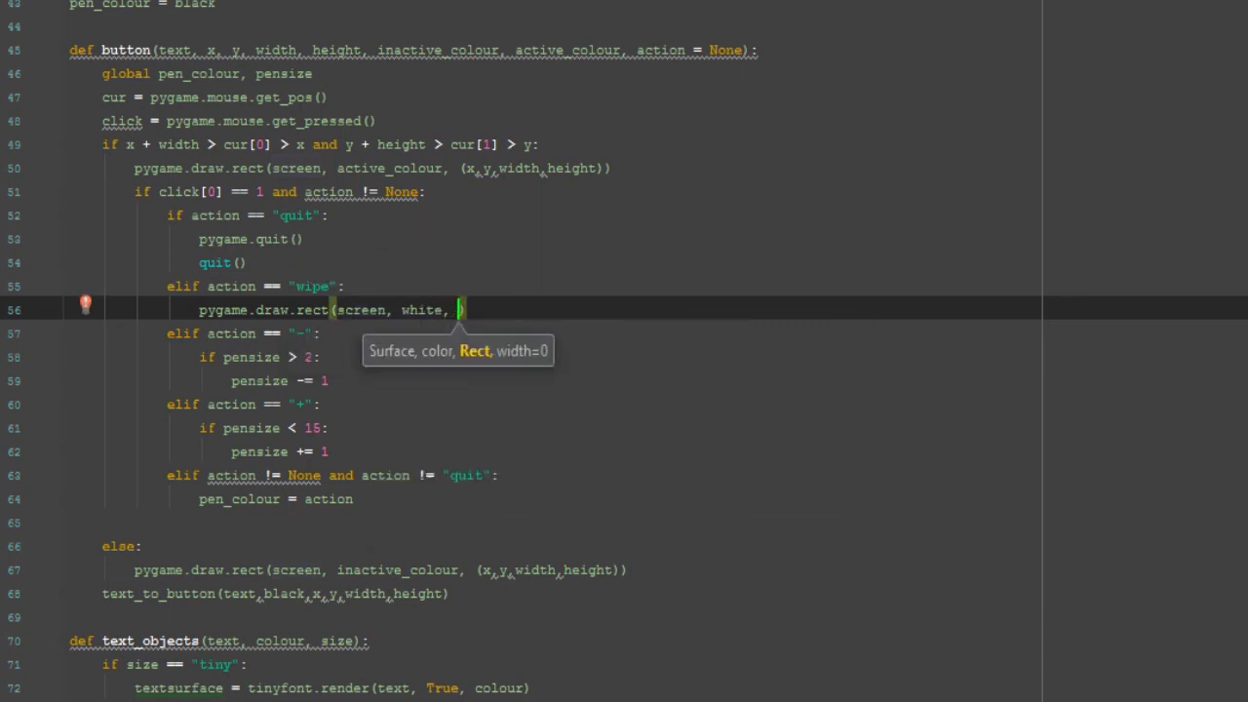
pyautogui.write('100,')
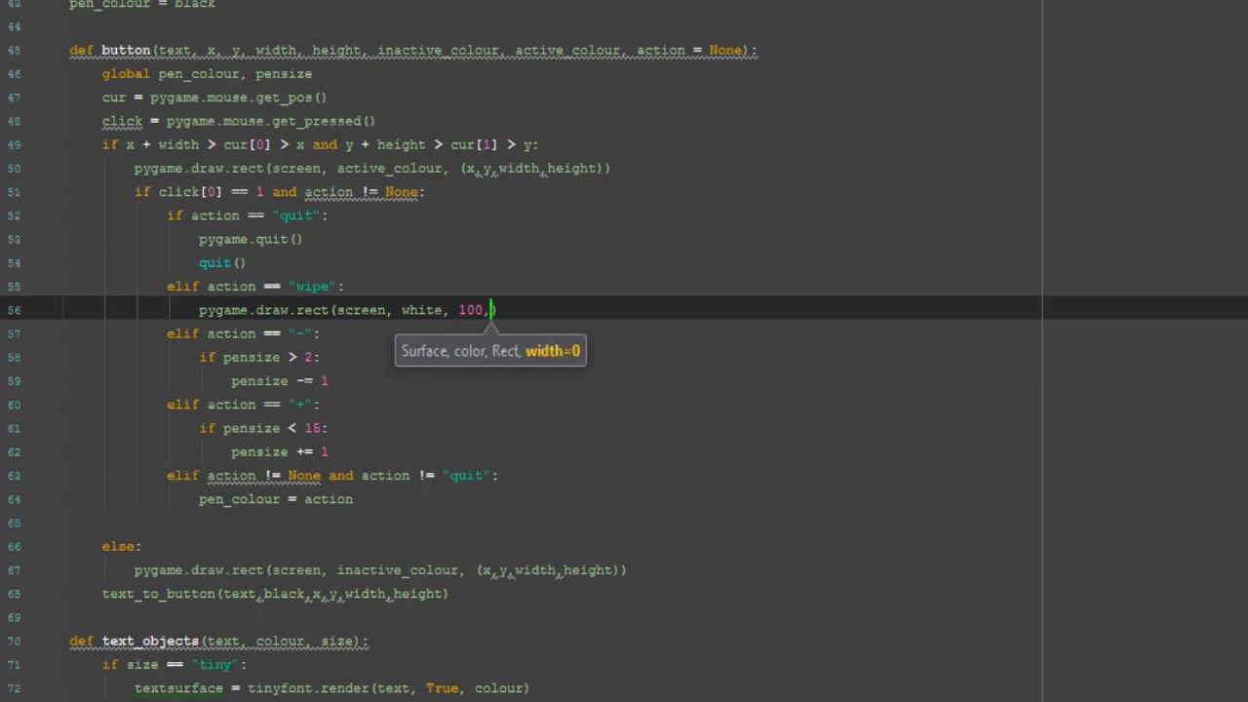
pyautogui.write('0,')
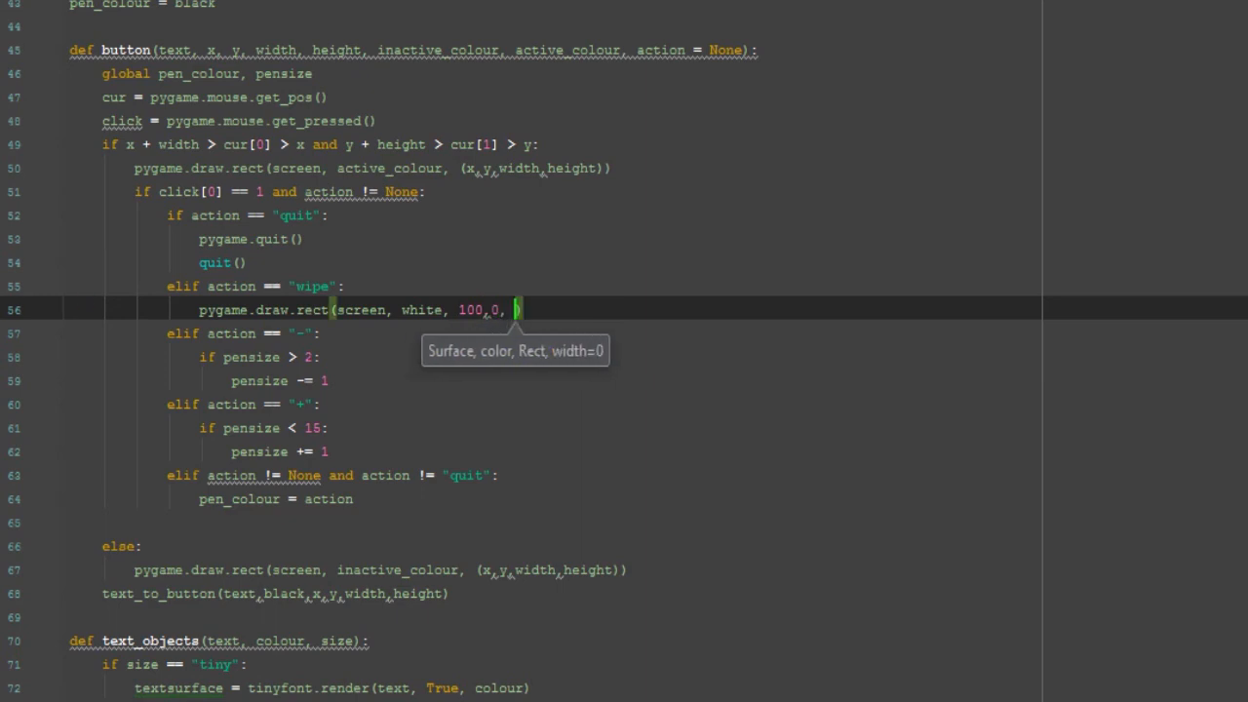
pyautogui.write('900')
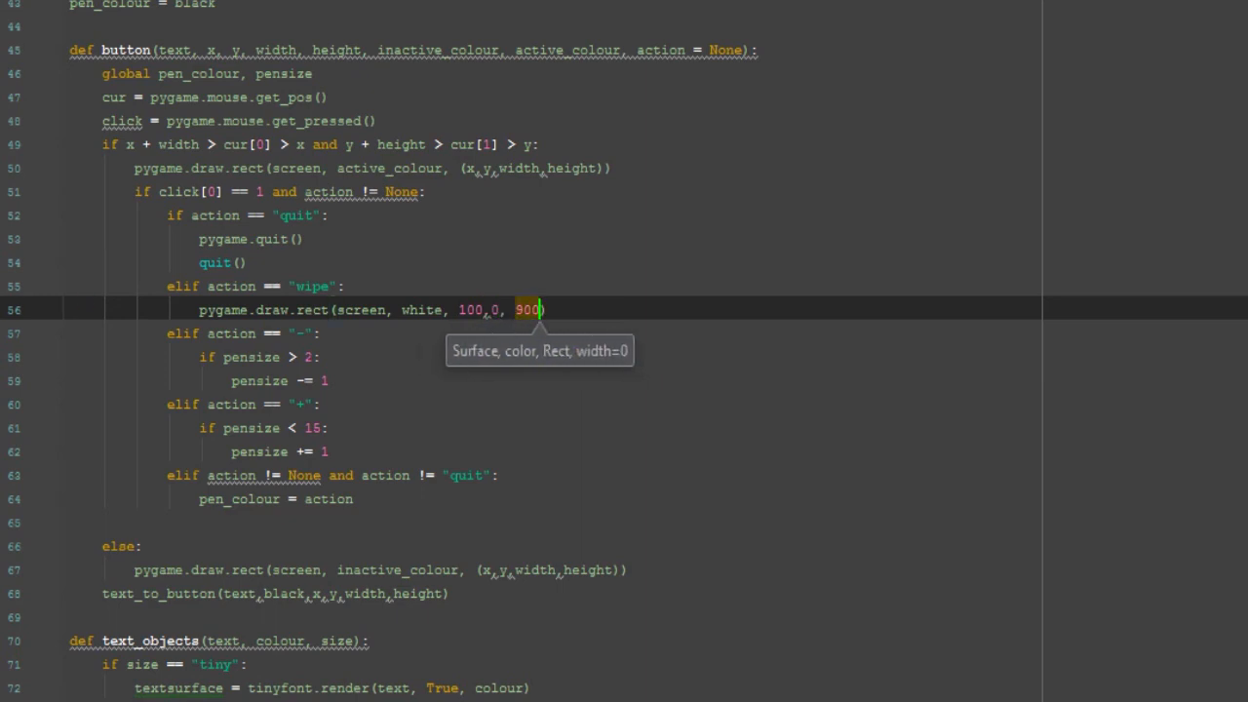
pyautogui.write(', 800')
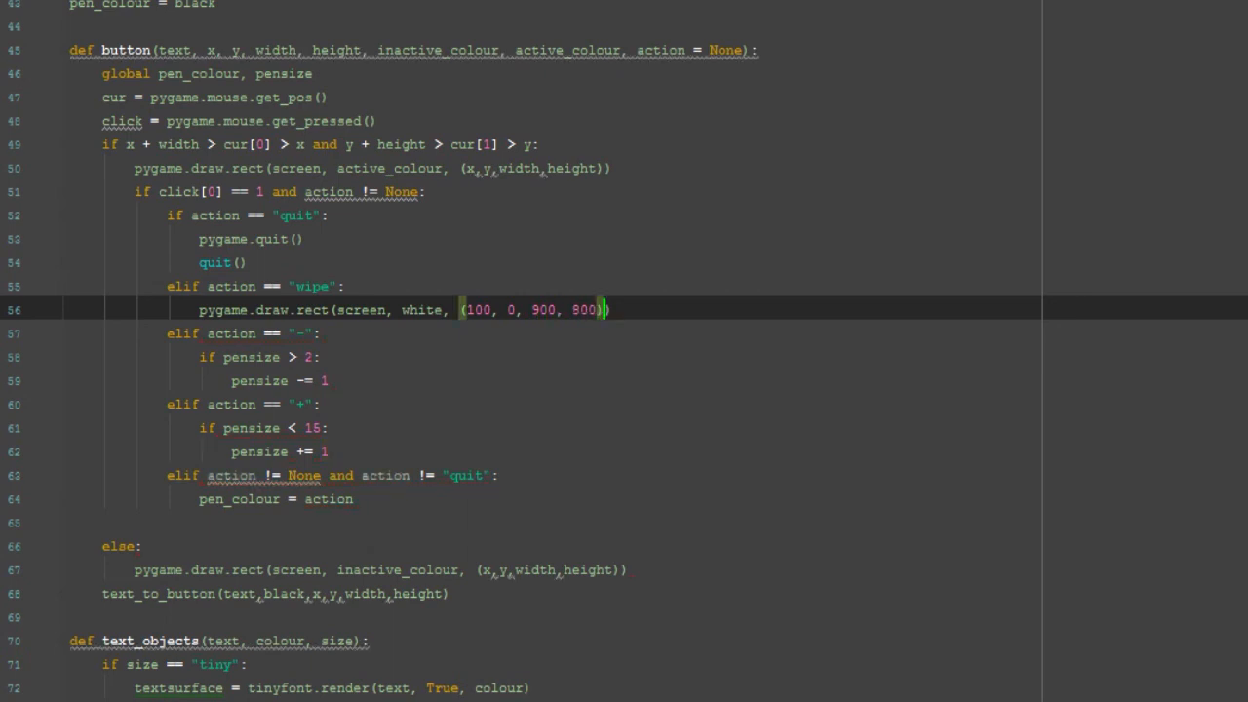
pyautogui.press('Enter')
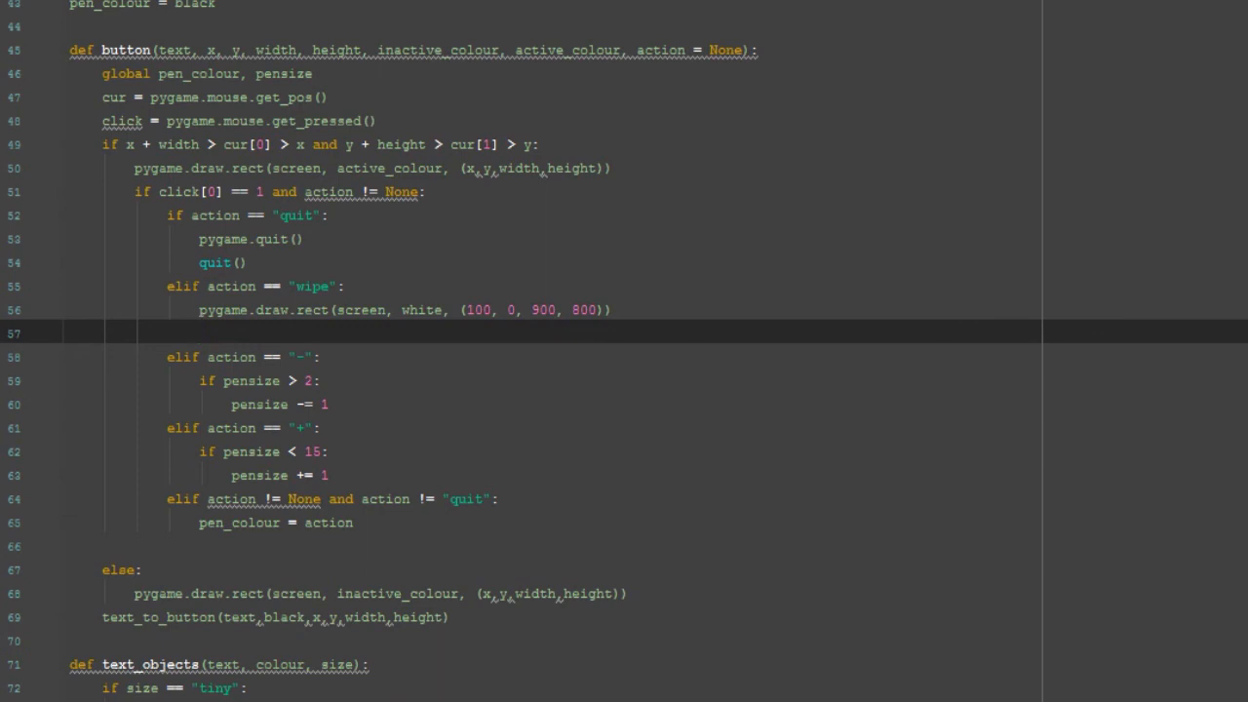
pyautogui.moveTo(252, 268)
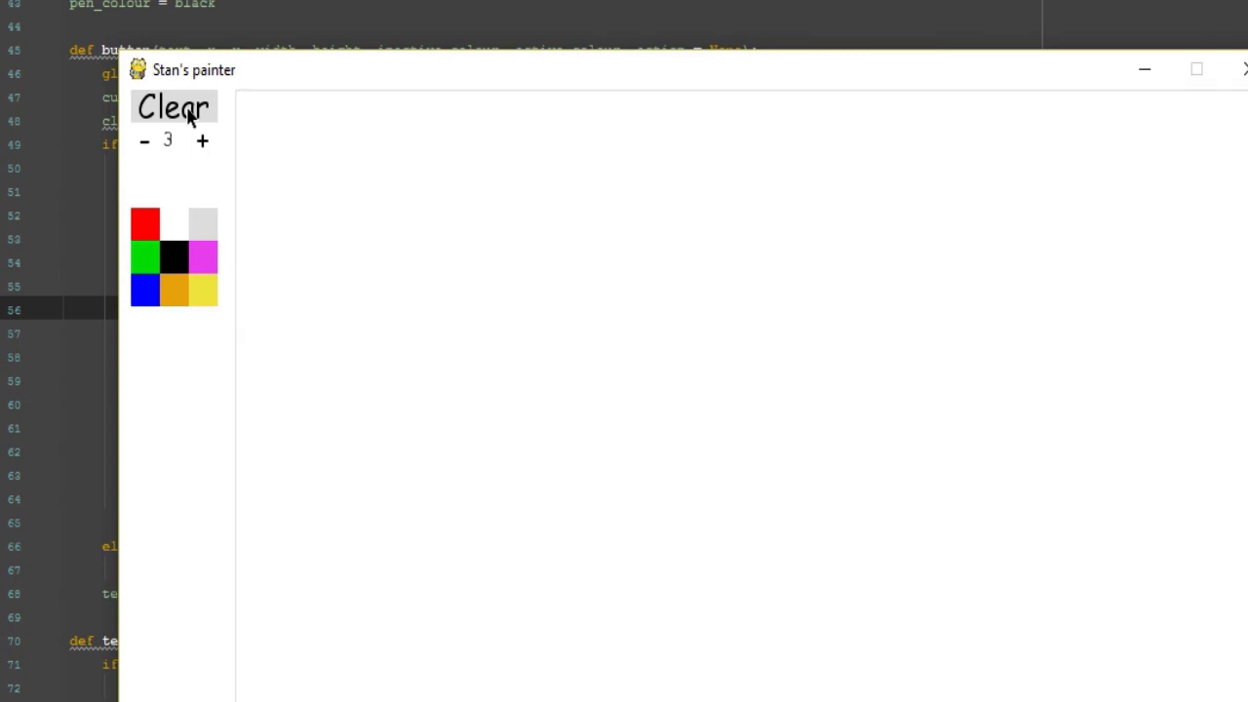
pyautogui.moveTo(1082, 210)
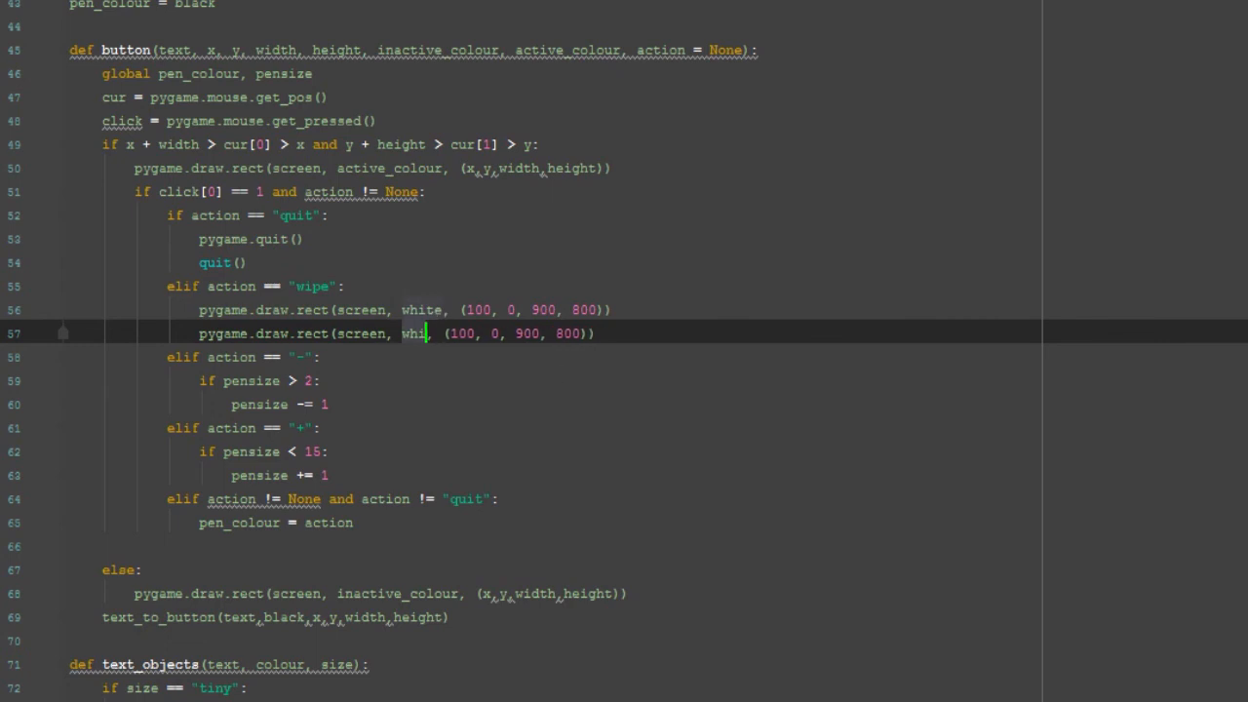
# Add a grey rectangle at (100, 0, 900, 800) with width 1 to the wipe branch
pyautogui.write('grey')
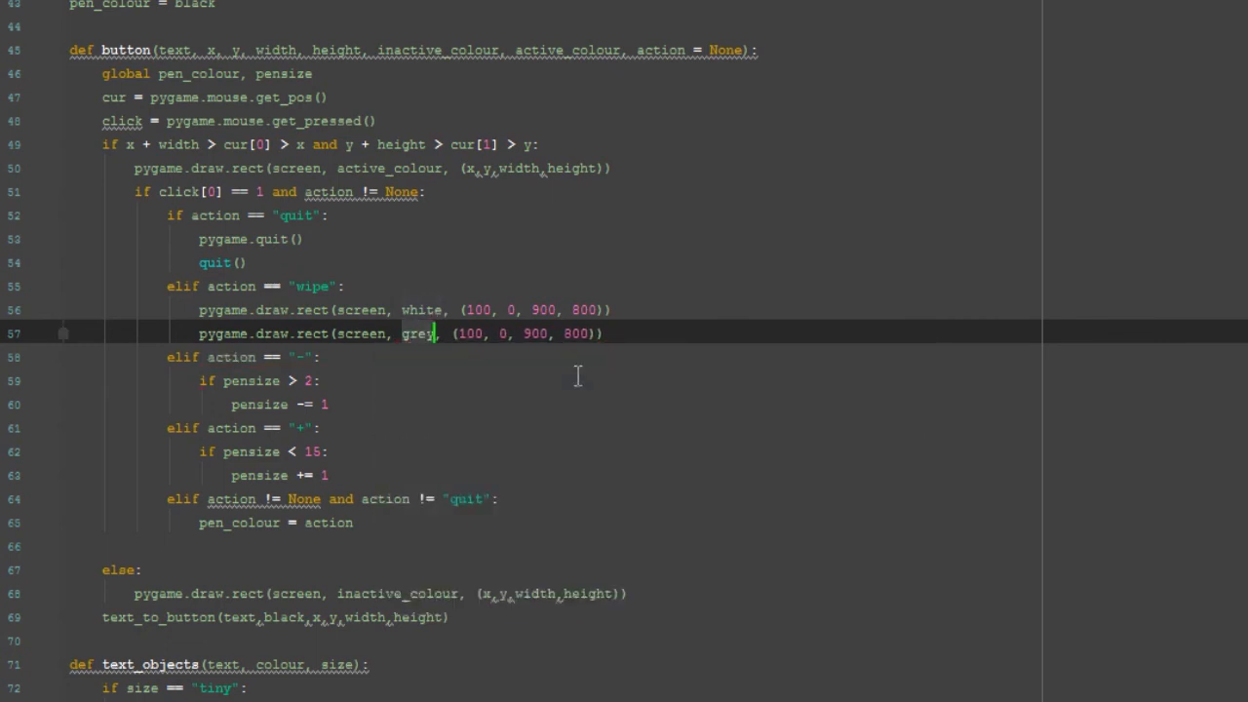
pyautogui.moveTo(675, 406)
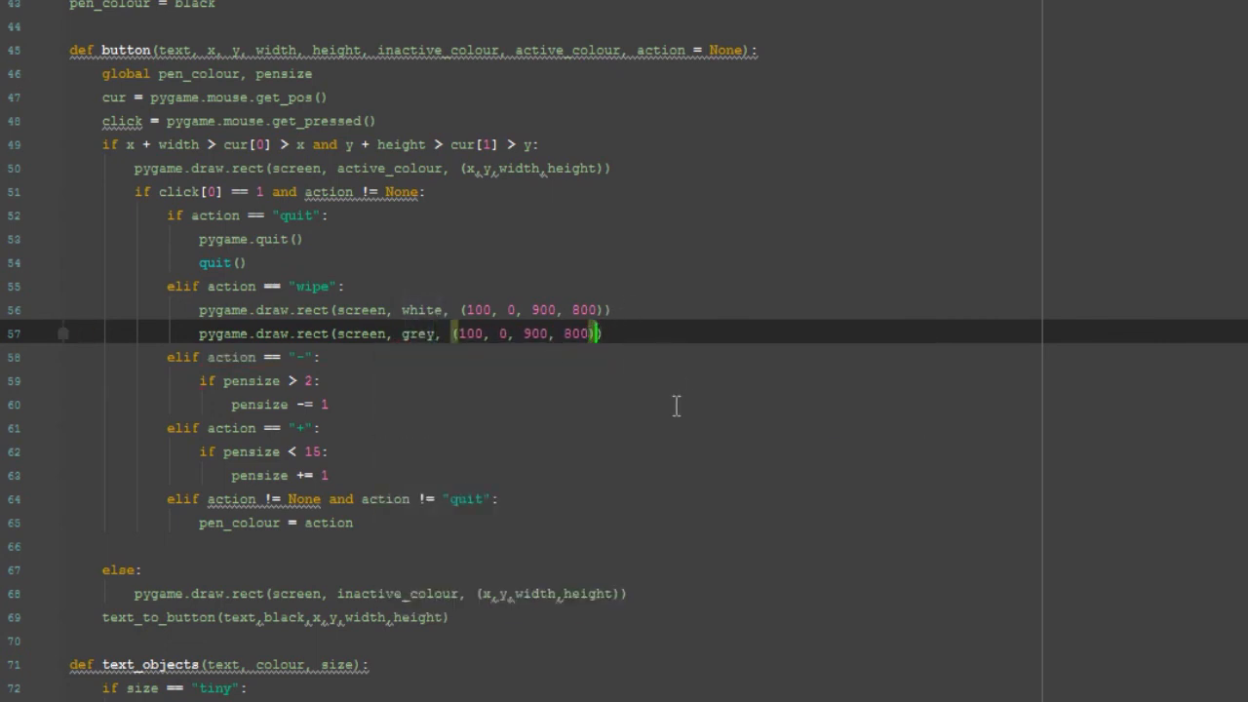
pyautogui.write(', 1')
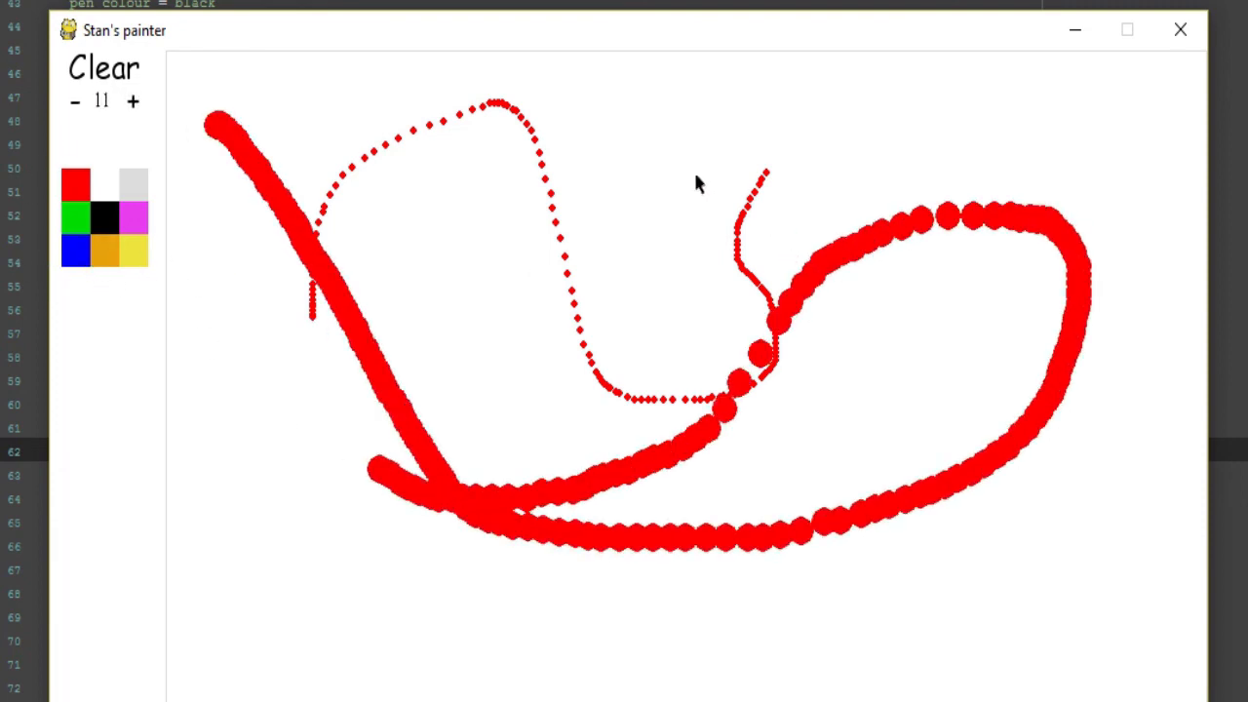
# Test Clear three times by drawing blue strokes and wiping the canvas blank
pyautogui.moveTo(673, 175); pyautogui.dragTo(668, 331)
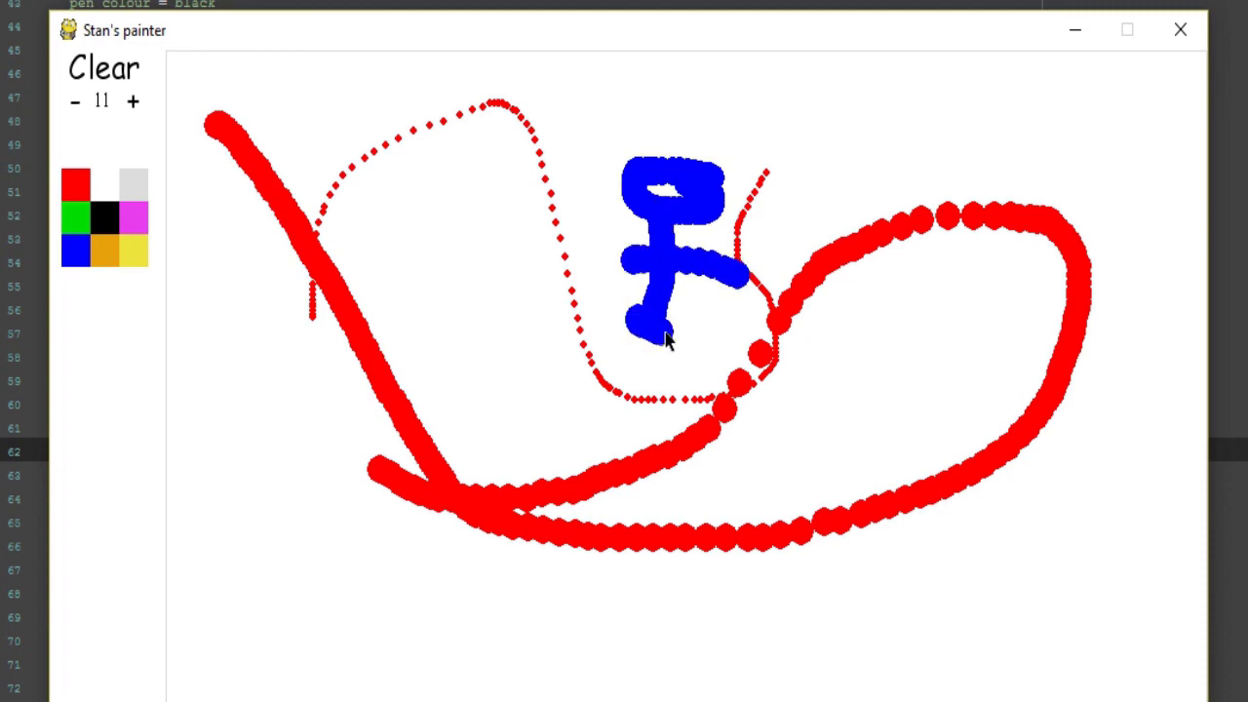
pyautogui.click(103, 68)
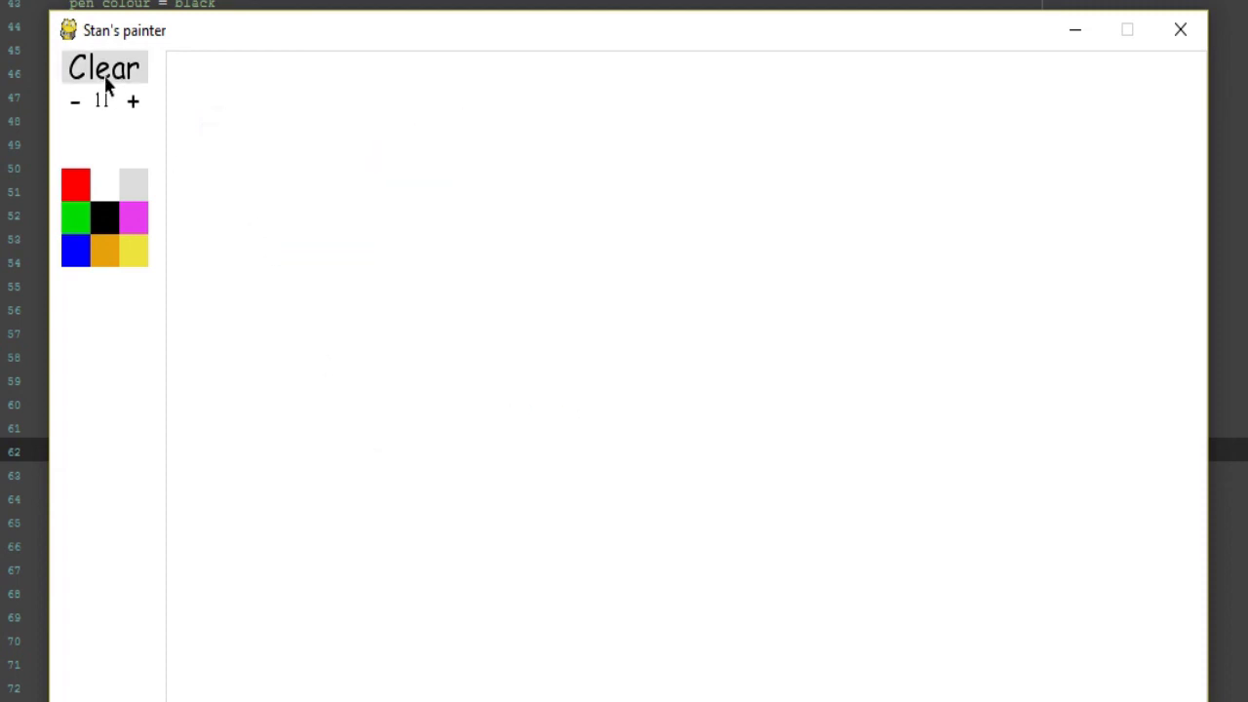
pyautogui.moveTo(243, 93); pyautogui.dragTo(829, 161)
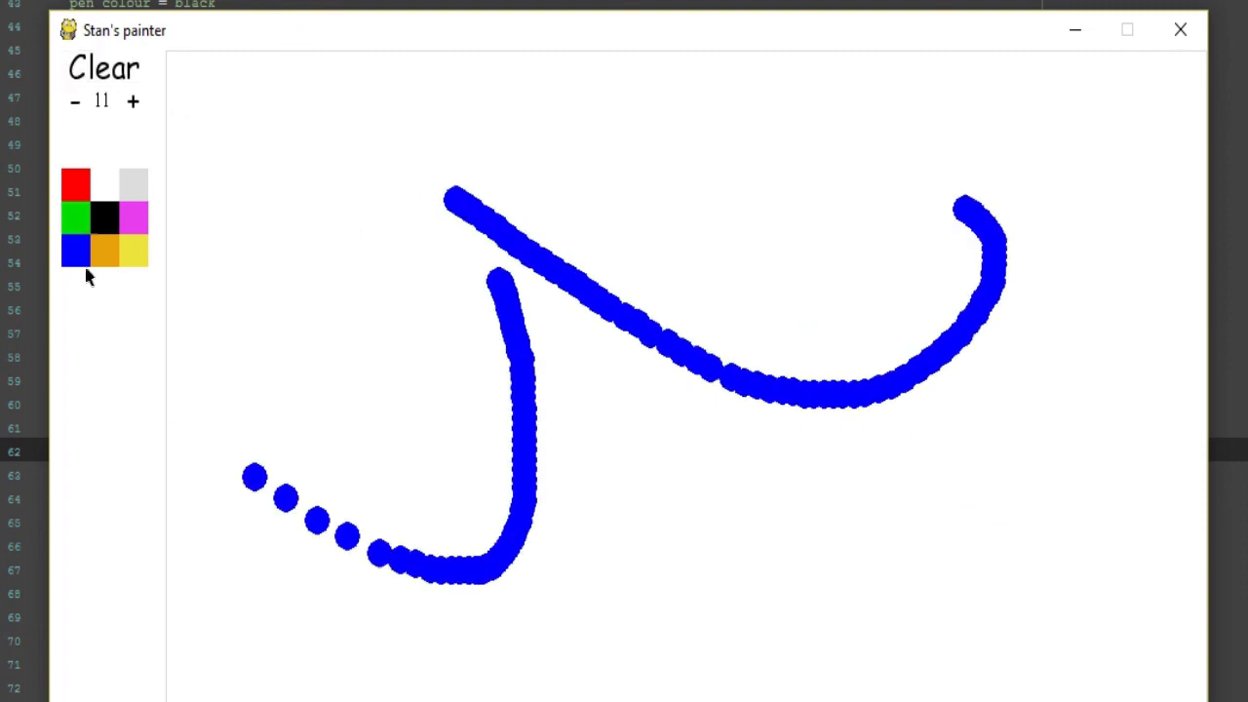
pyautogui.click(104, 68)
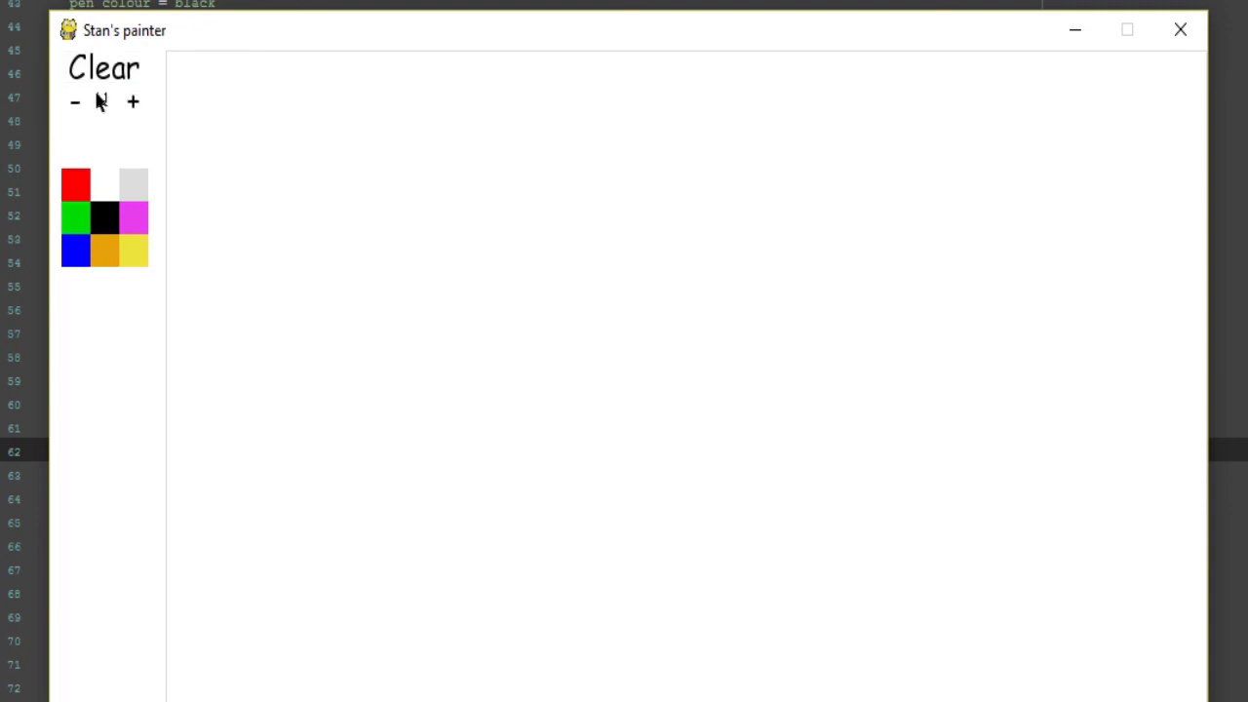
pyautogui.click(75, 100)
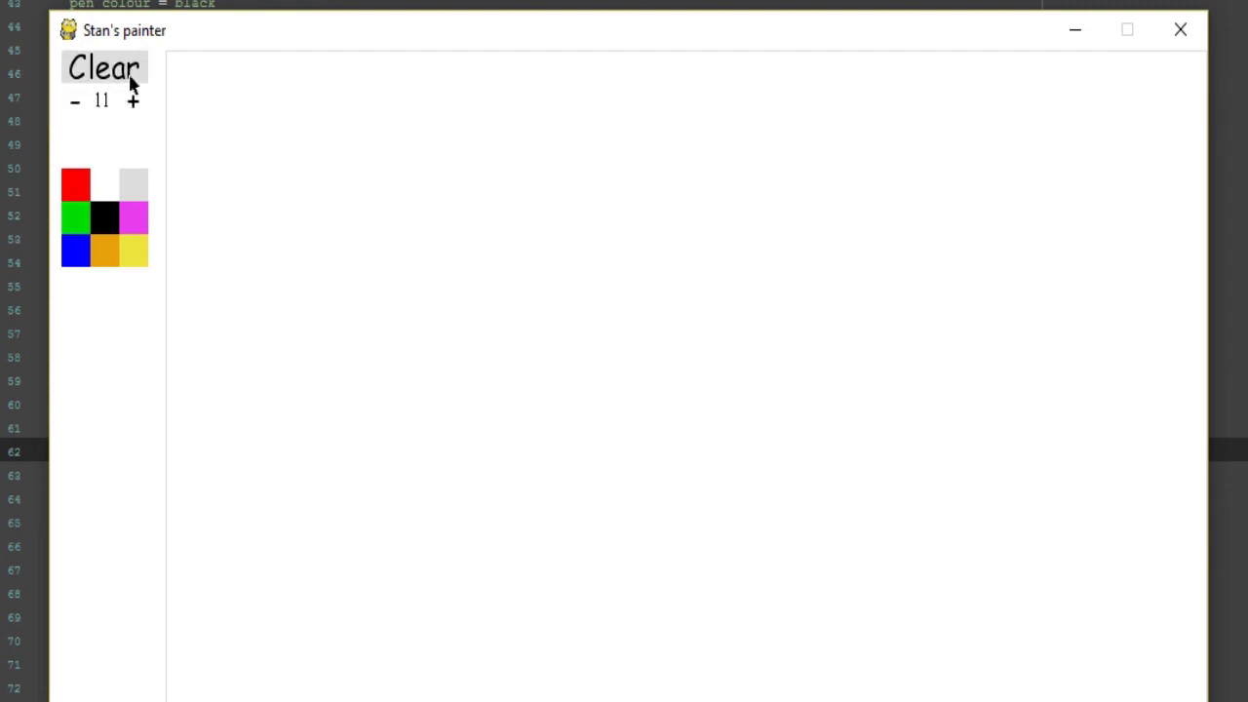
pyautogui.moveTo(200, 93); pyautogui.dragTo(824, 371)
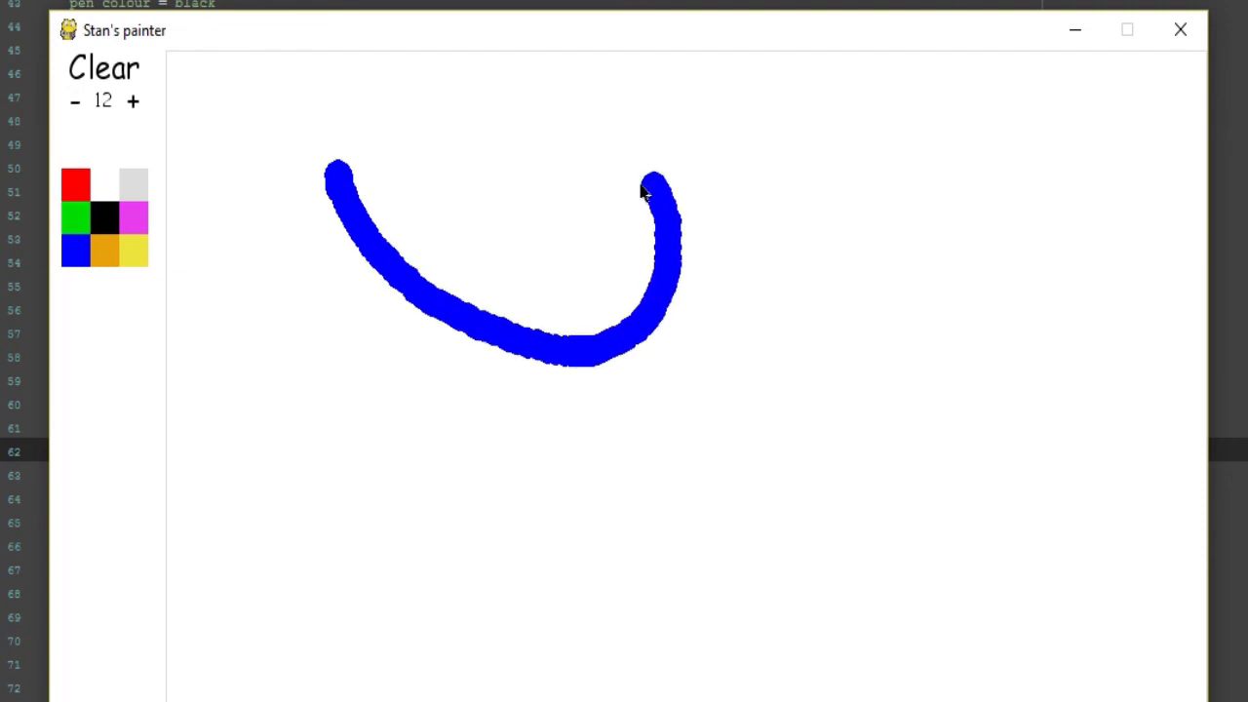
pyautogui.click(104, 68)
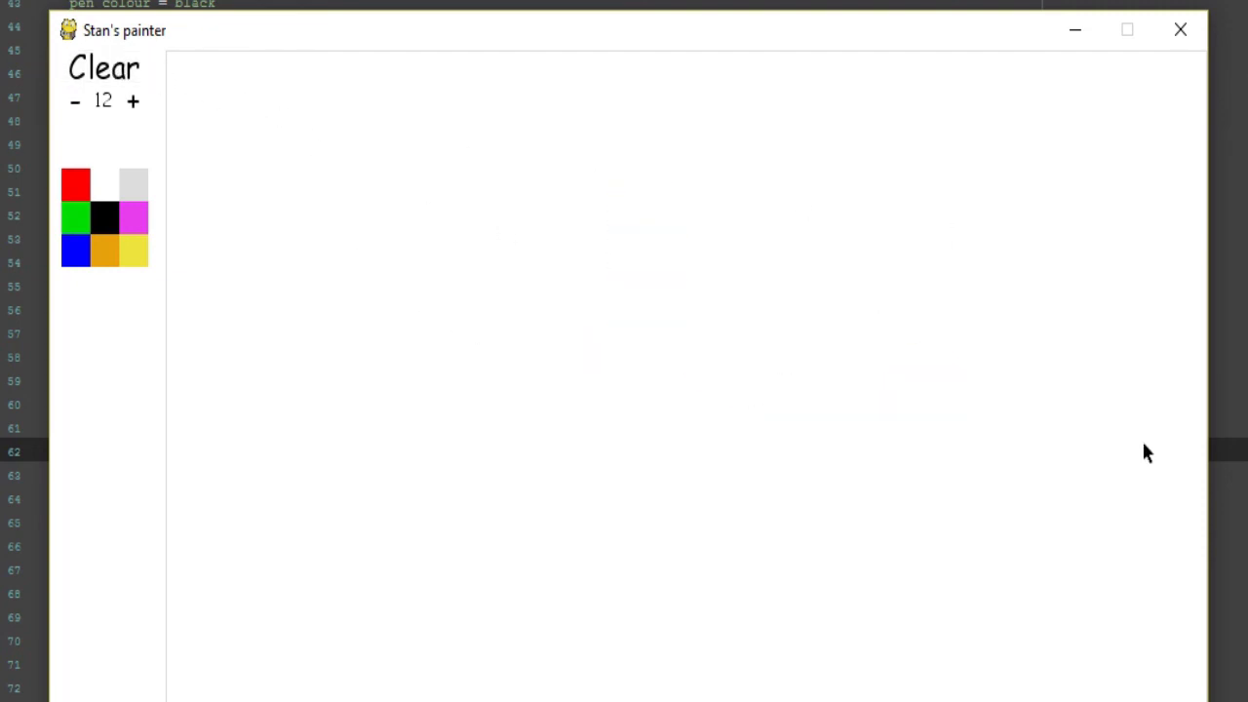
pyautogui.moveTo(1176, 176)
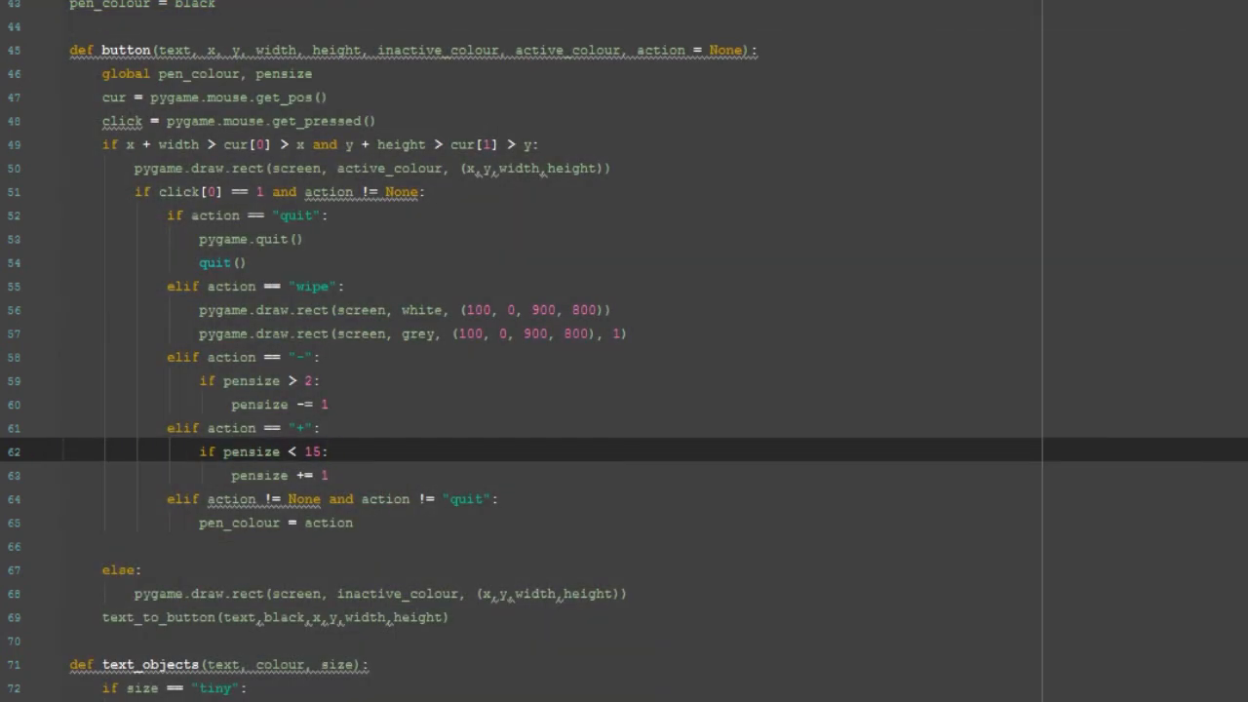
# Scroll through button(), text_objects(), message_to_screen() and text_to_button(), then relaunch the painter
pyautogui.scroll(-3)
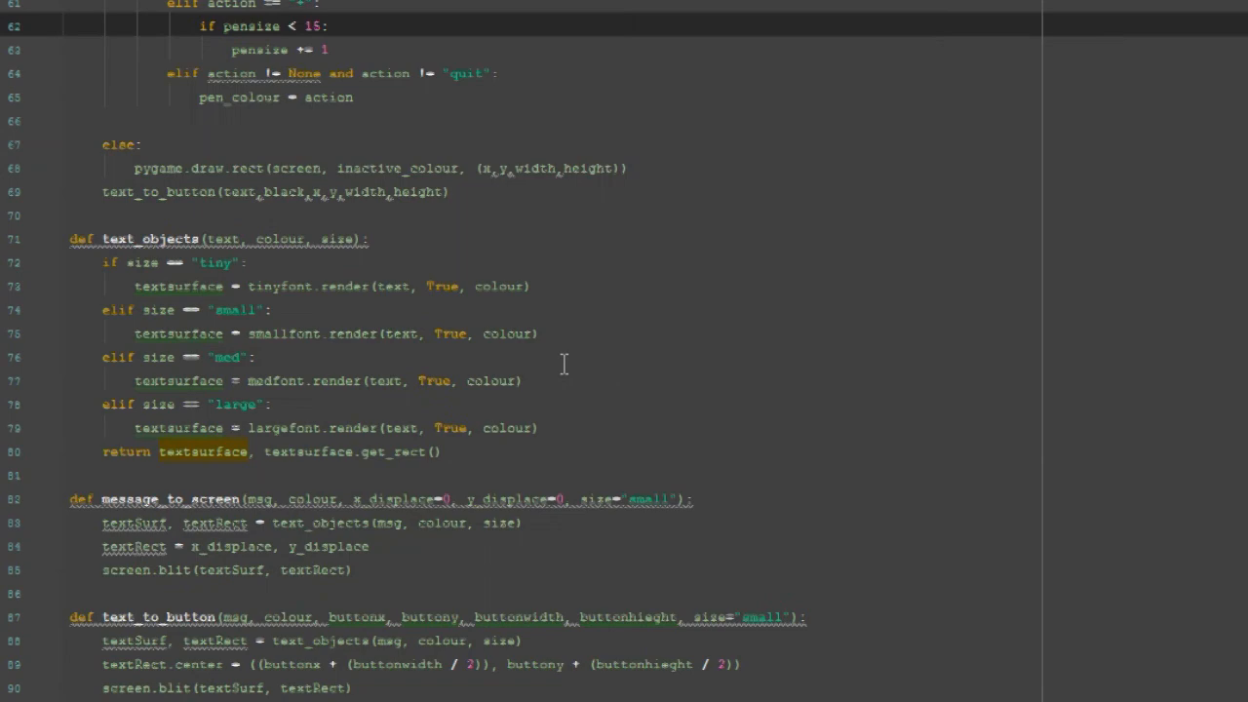
pyautogui.scroll(-3)
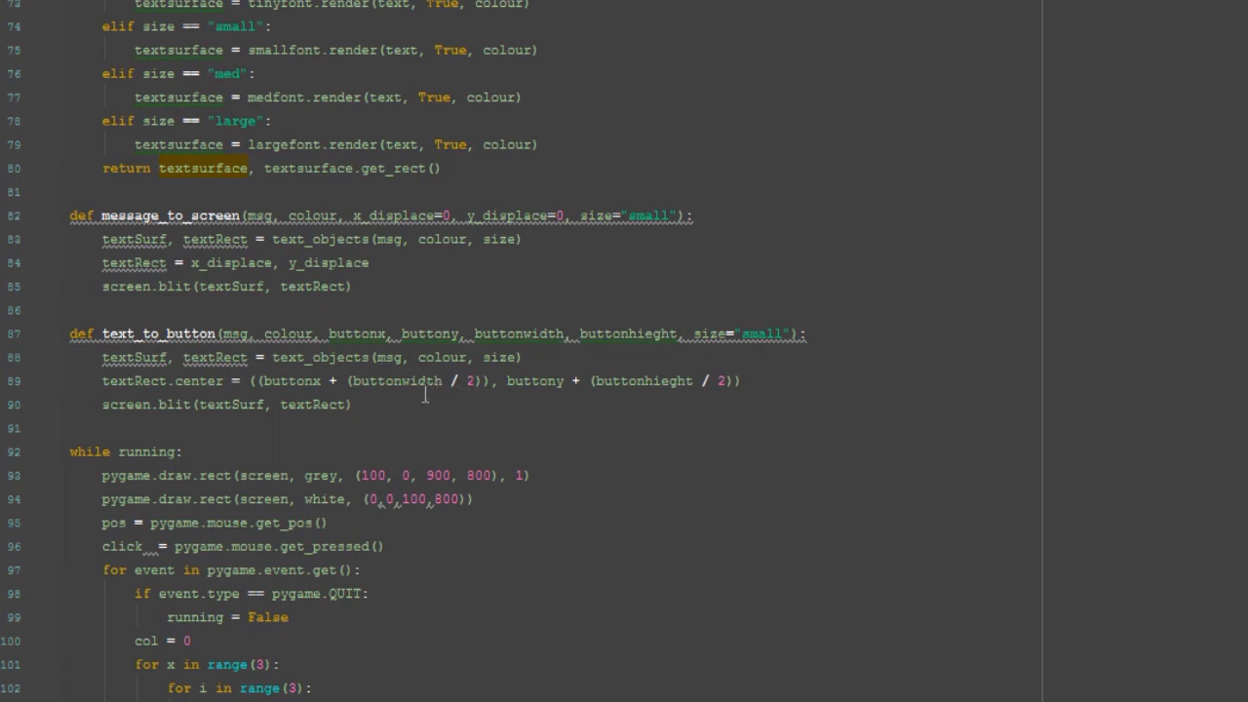
pyautogui.click(238, 309)
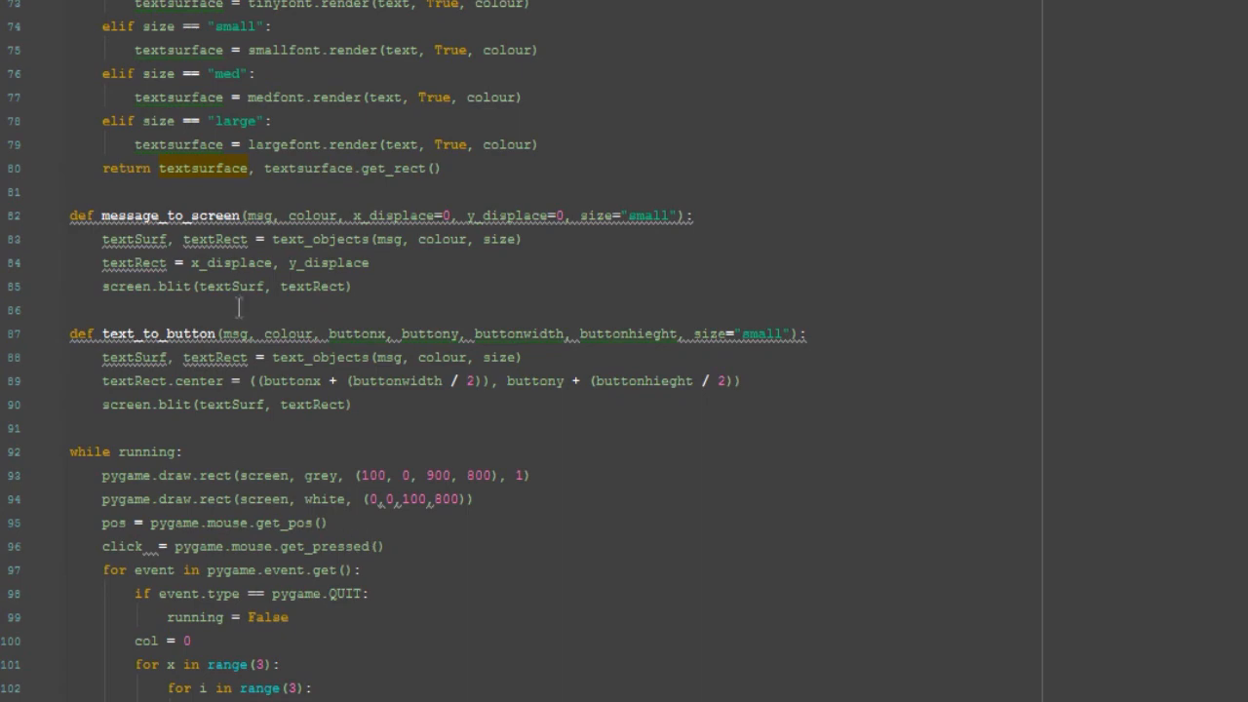
pyautogui.scroll(-3)
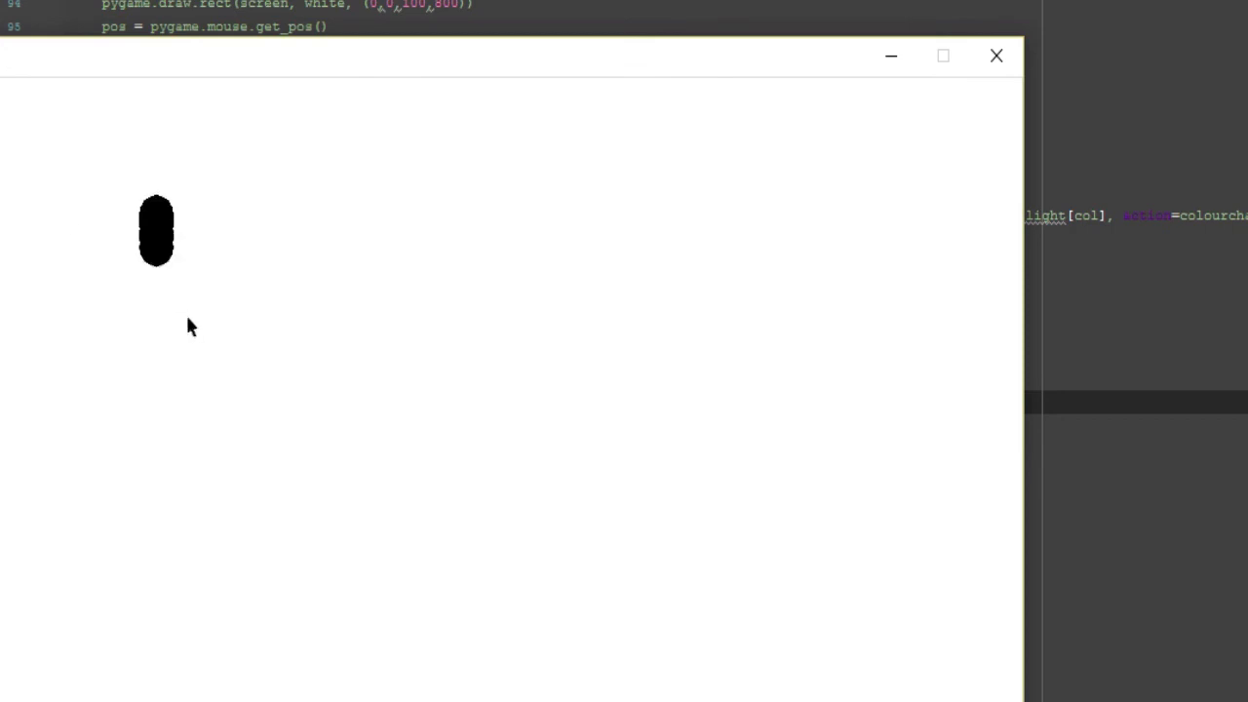
# Draw thick and looping black curves, raise pen size to 15, and close the painter
pyautogui.moveTo(156, 231); pyautogui.dragTo(877, 434)
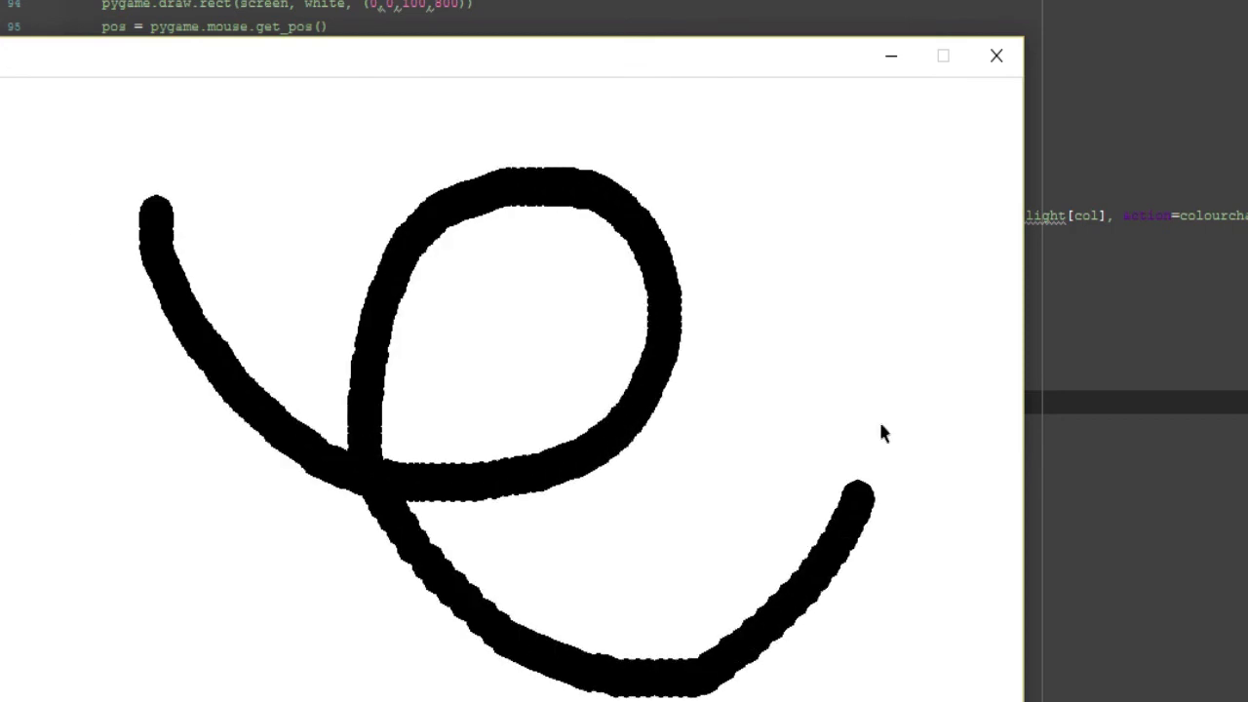
pyautogui.moveTo(858, 497); pyautogui.dragTo(883, 292)
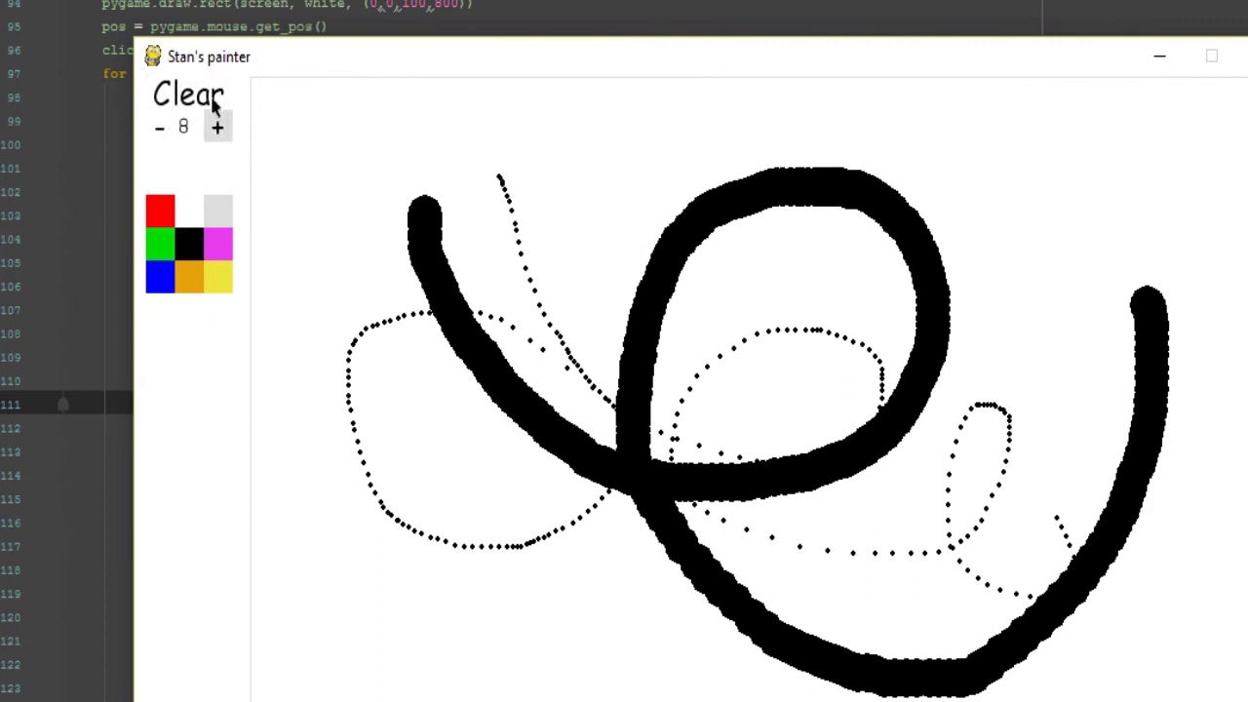
pyautogui.click(216, 128)
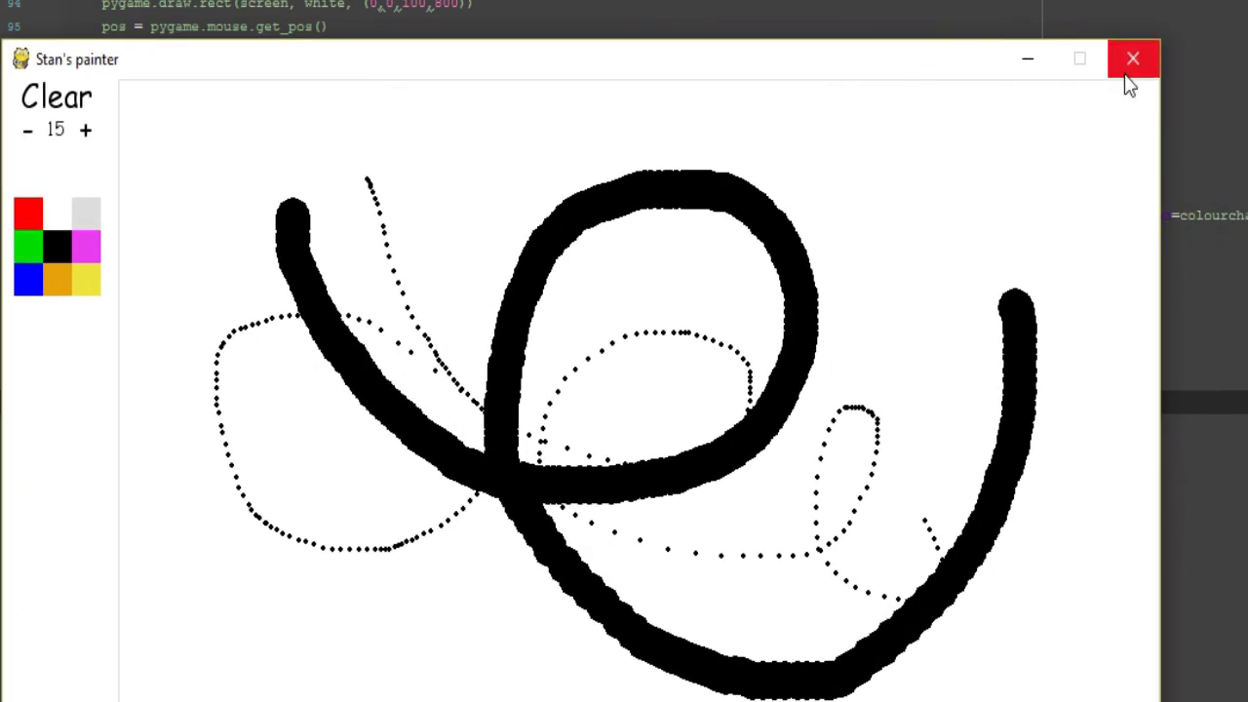
pyautogui.click(1131, 59)
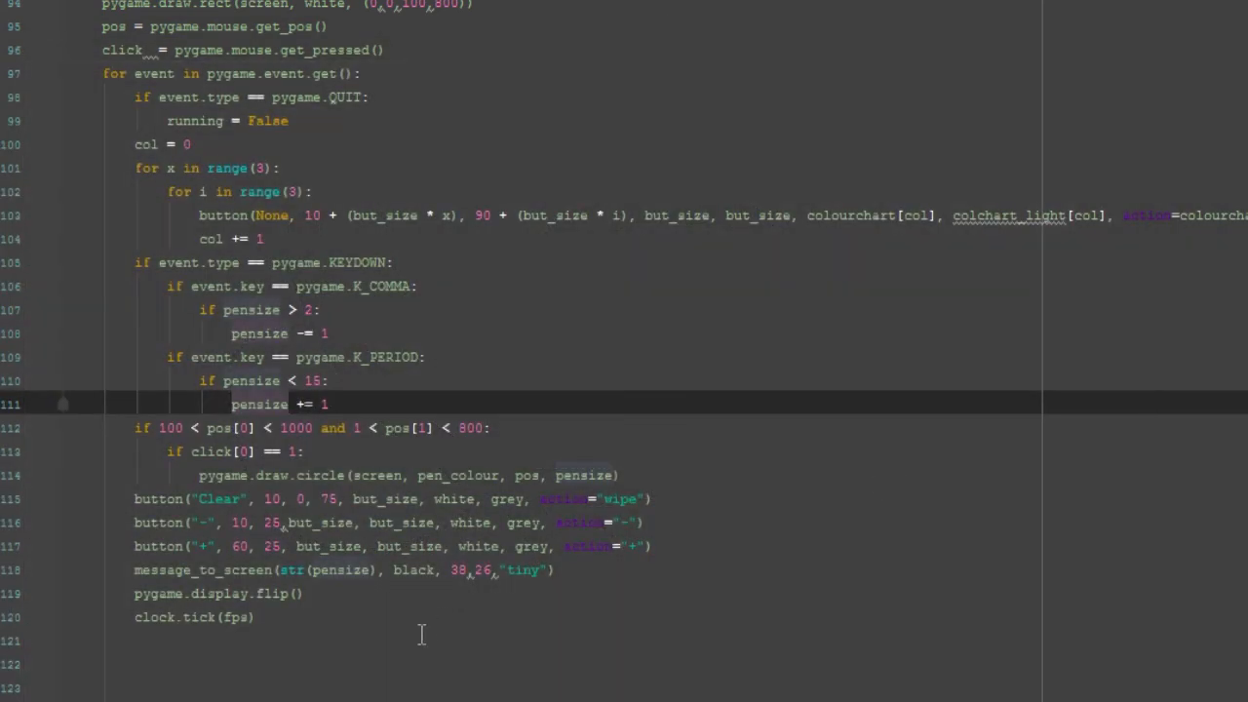
# Scroll up from the while-running loop to the colour variables at the top
pyautogui.scroll(3)
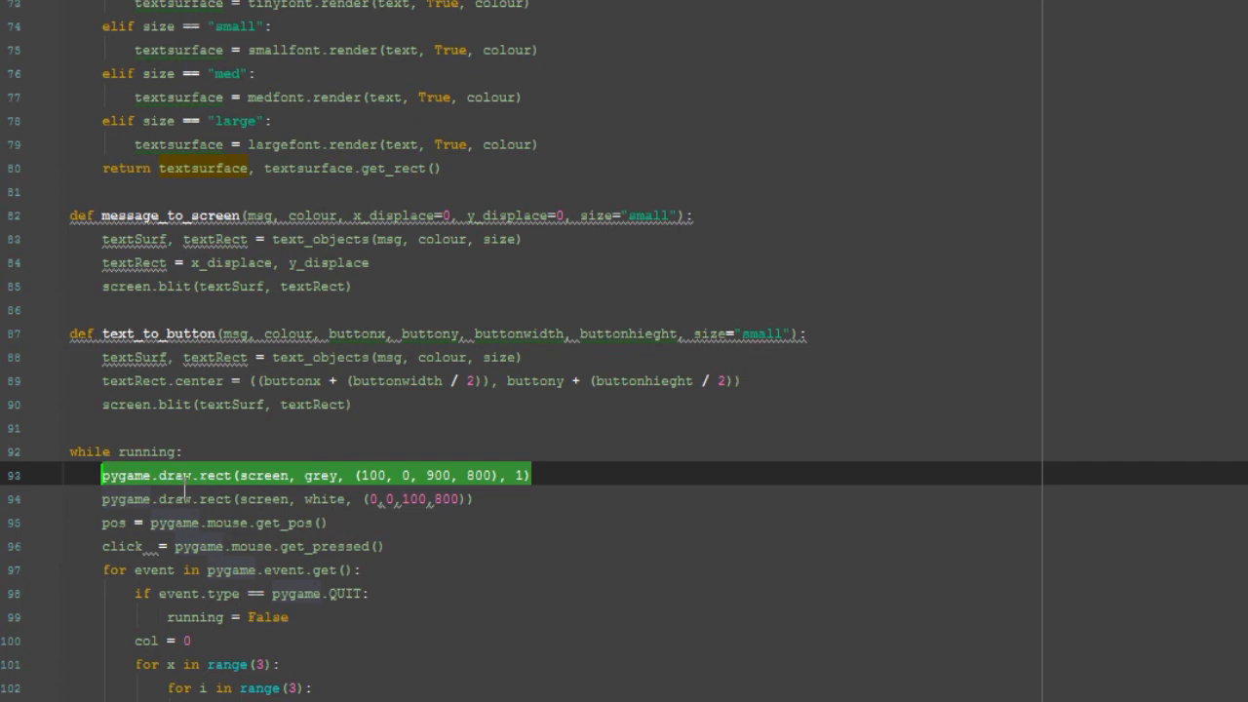
pyautogui.moveTo(86, 451)
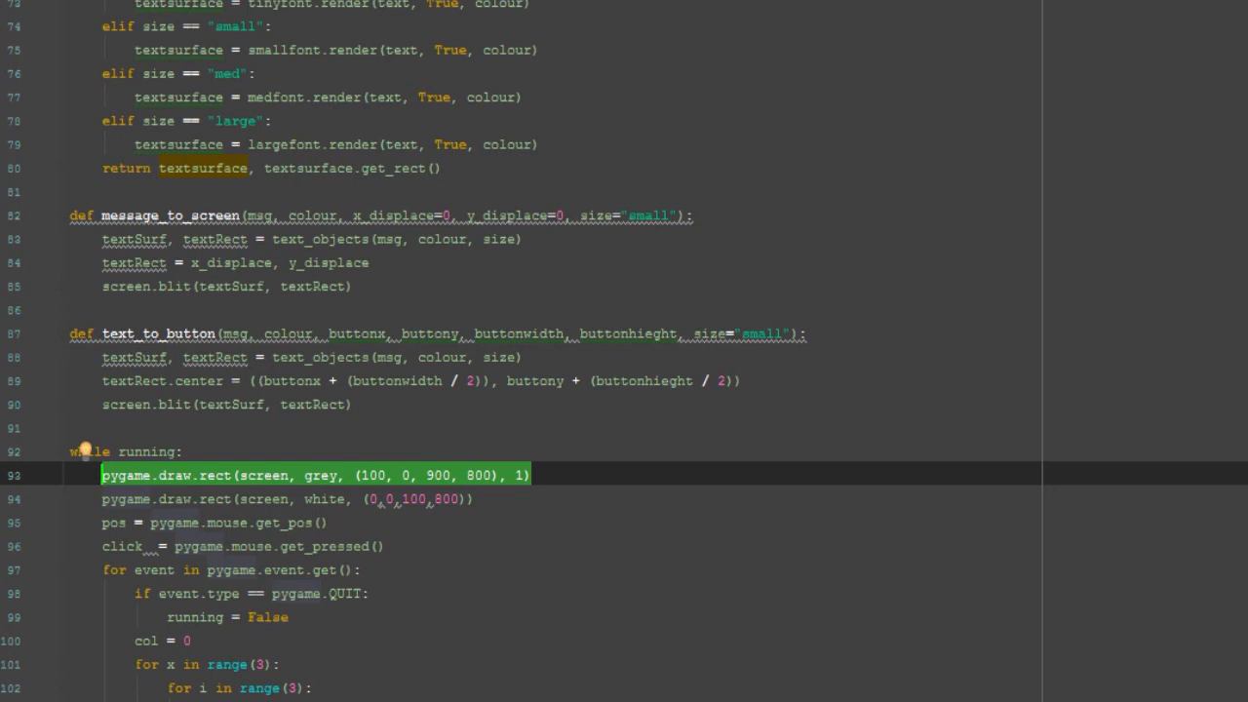
pyautogui.scroll(3)
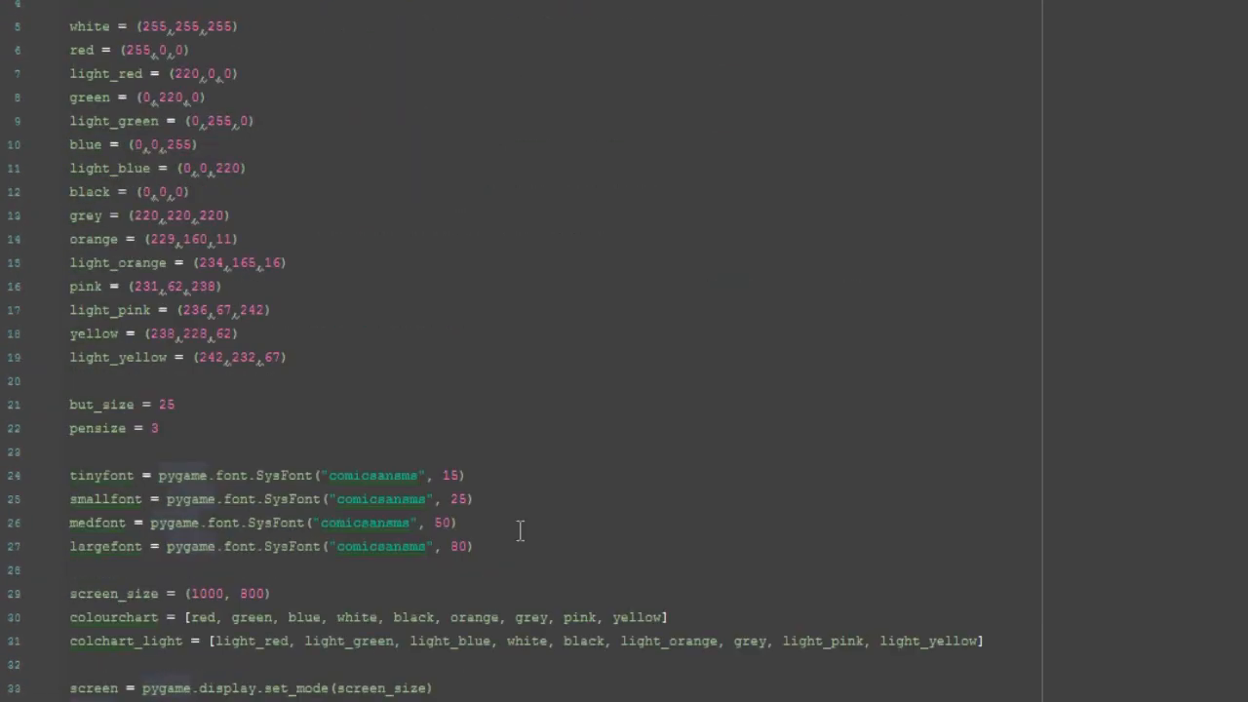
pyautogui.scroll(3)
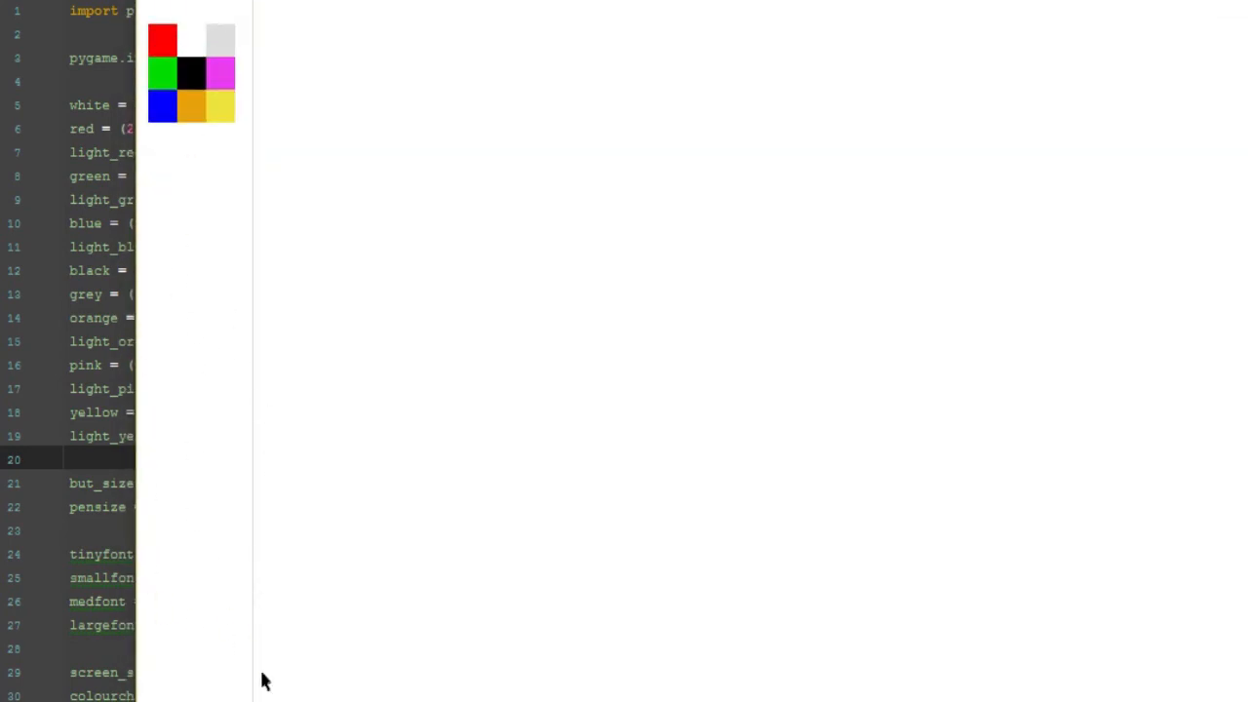
pyautogui.moveTo(245, 676)
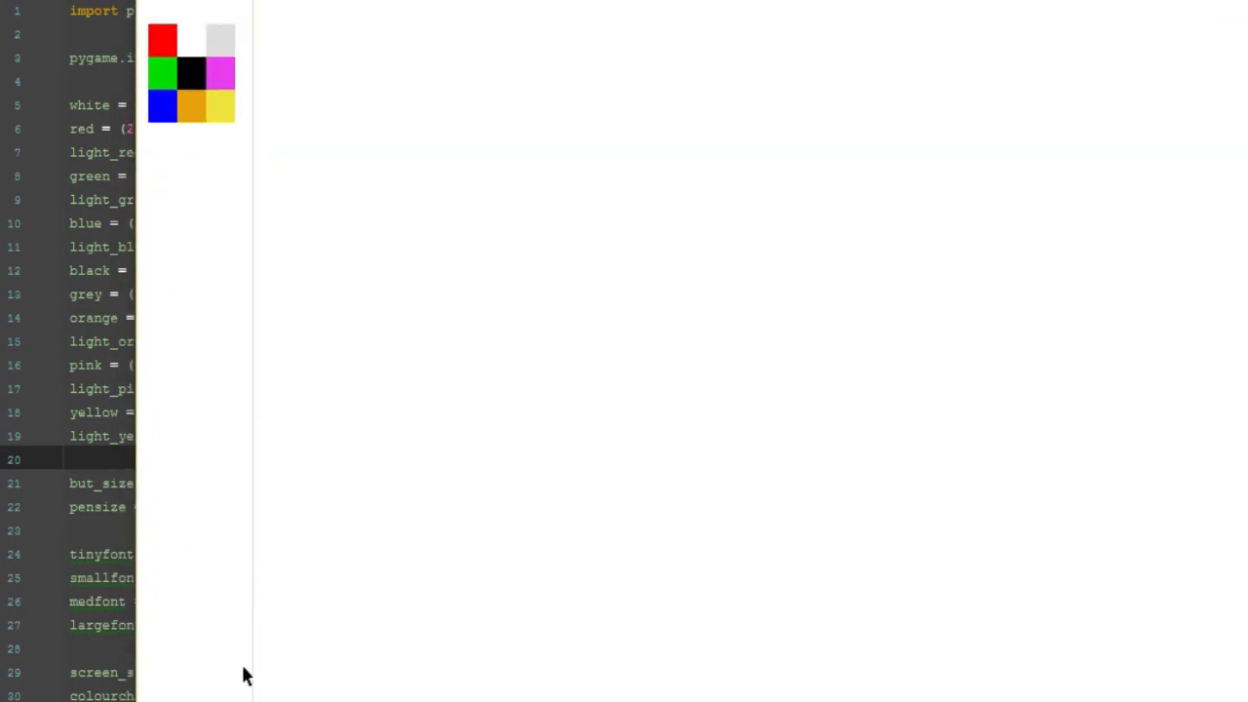
# Draw a top-left to bottom-right diagonal, the four square sides, then the top-right to bottom-left diagonal
pyautogui.moveTo(383, 95); pyautogui.dragTo(563, 238)
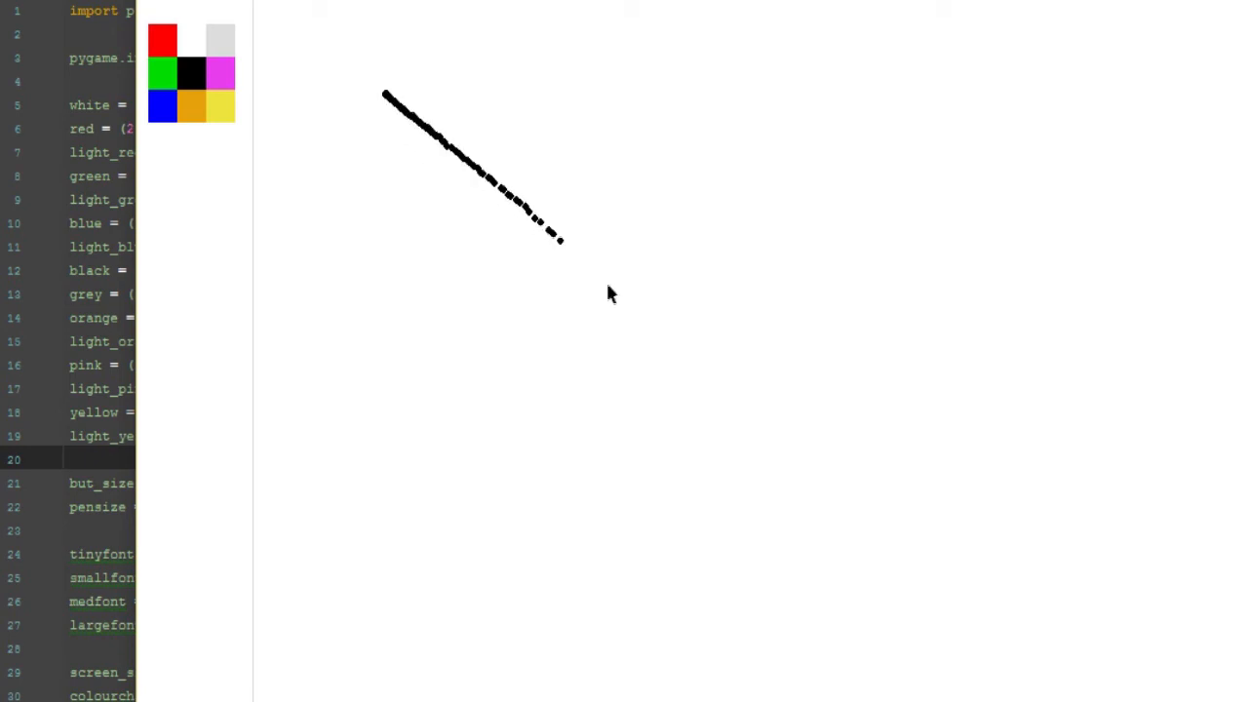
pyautogui.moveTo(563, 238); pyautogui.dragTo(716, 390)
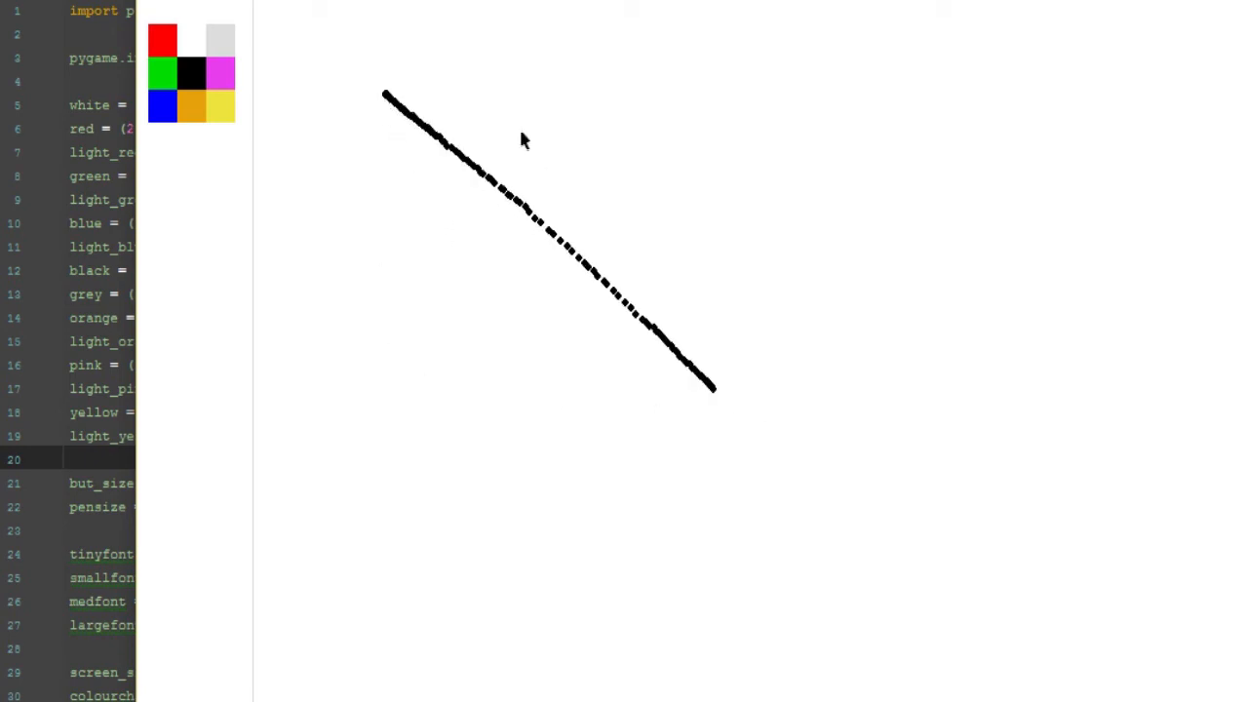
pyautogui.moveTo(399, 132)
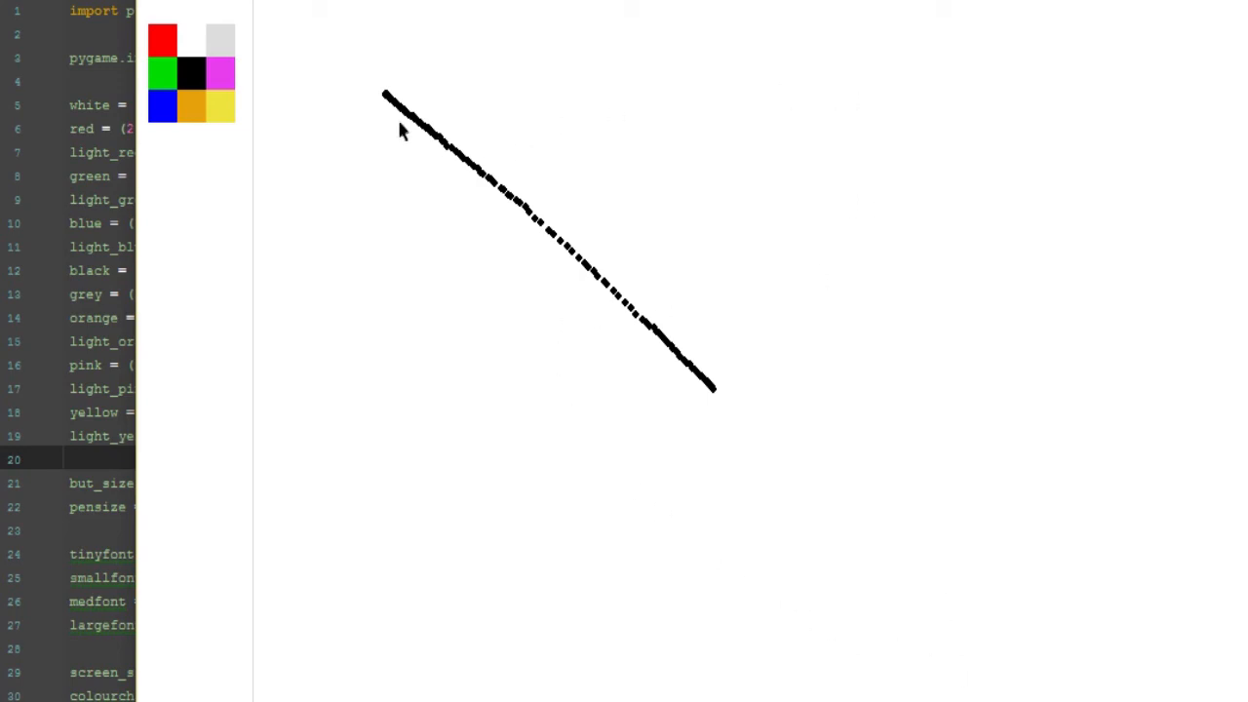
pyautogui.moveTo(385, 98); pyautogui.dragTo(387, 346)
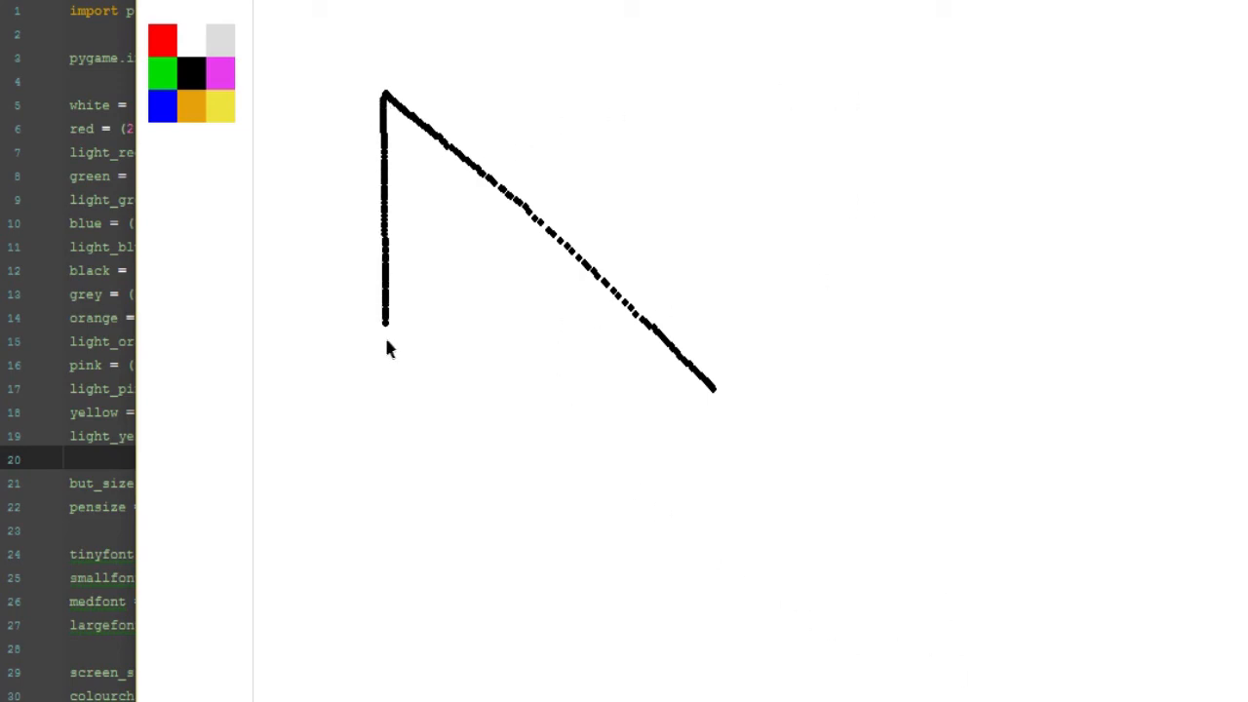
pyautogui.moveTo(383, 452); pyautogui.dragTo(668, 478)
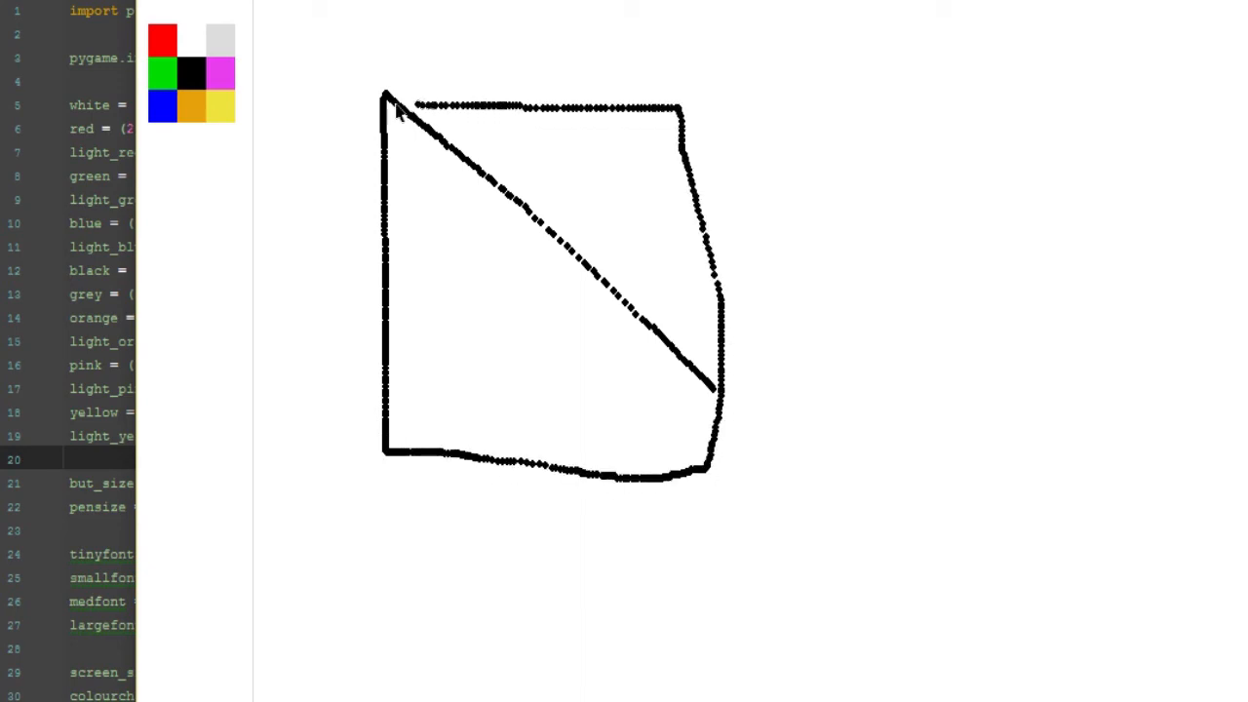
pyautogui.moveTo(678, 117); pyautogui.dragTo(492, 326)
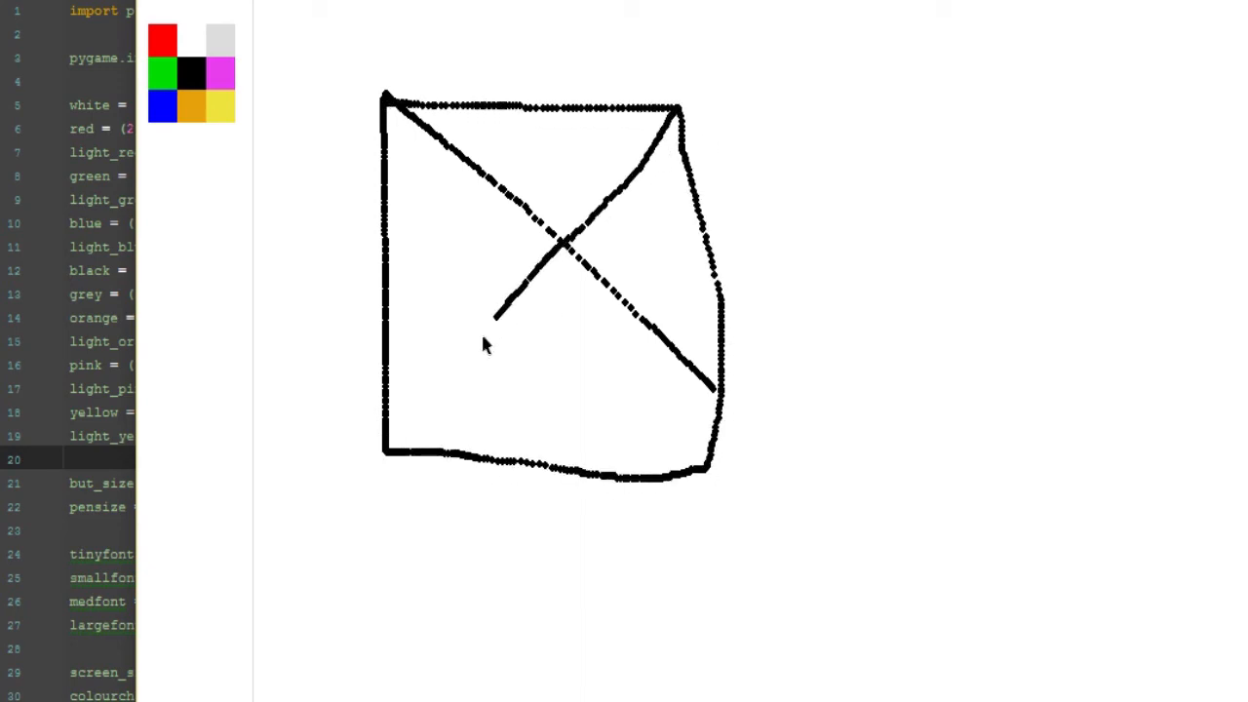
pyautogui.moveTo(492, 312); pyautogui.dragTo(385, 453)
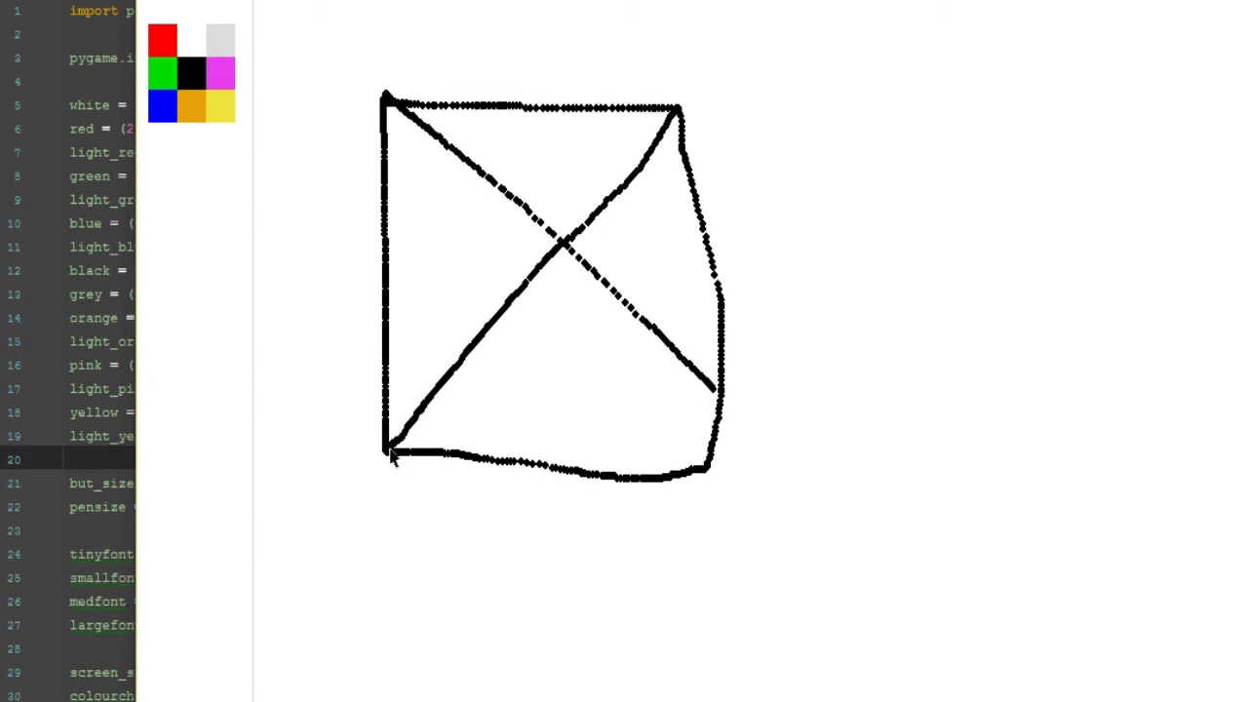
pyautogui.moveTo(534, 414)
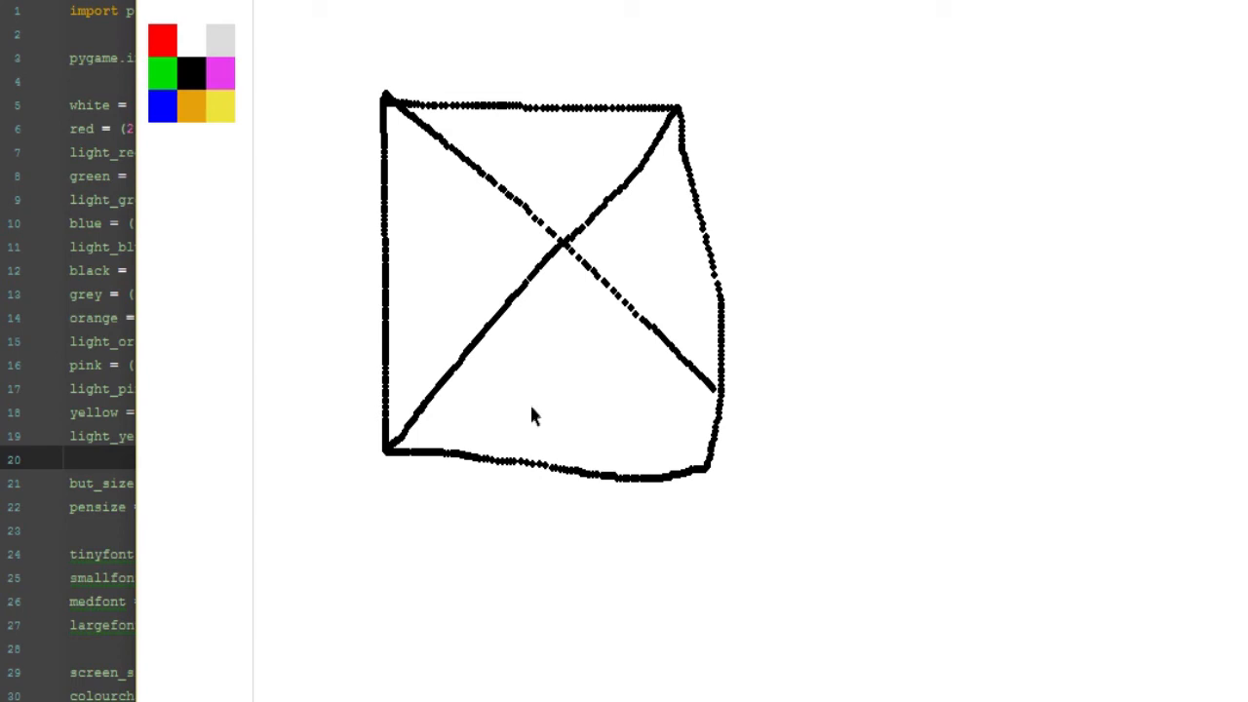
pyautogui.moveTo(885, 382)
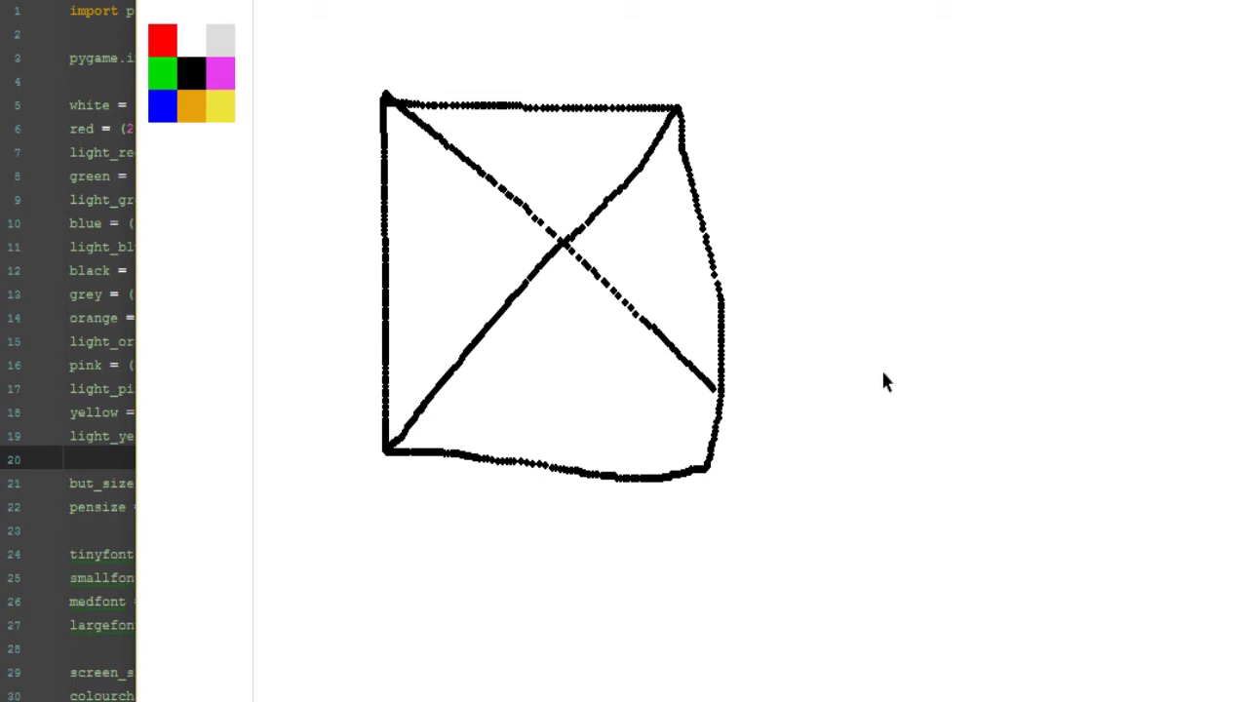
pyautogui.moveTo(727, 112)
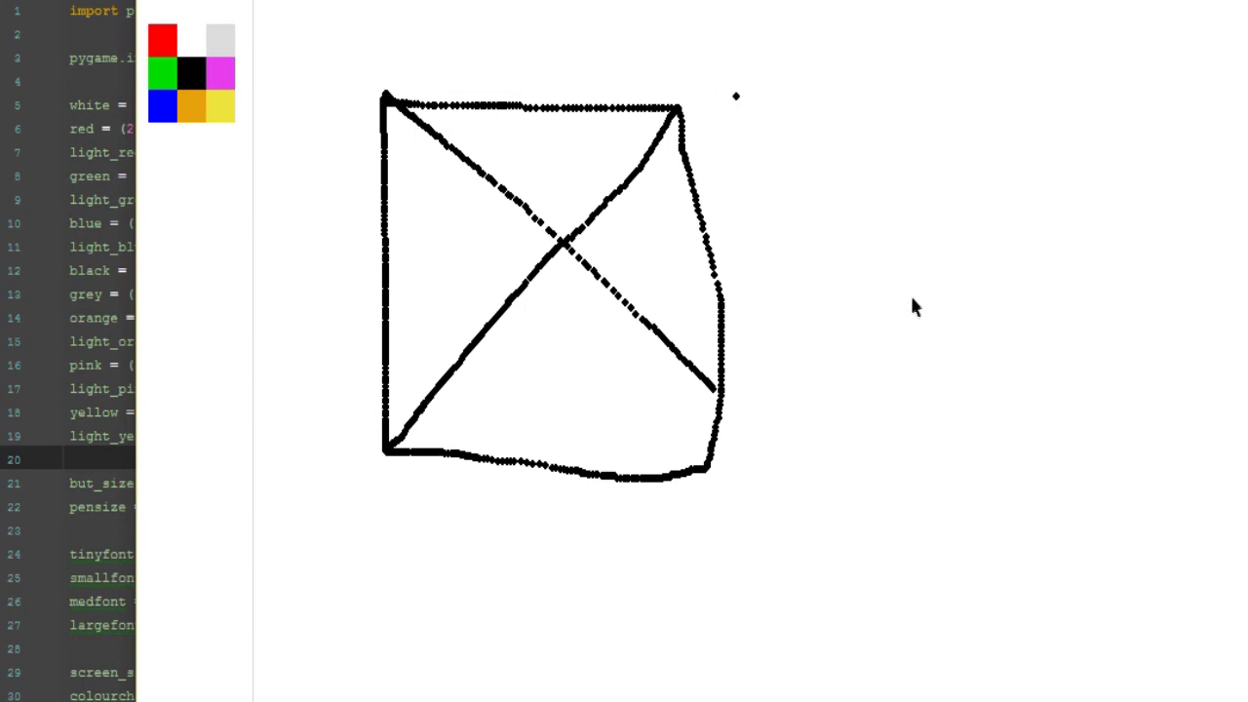
pyautogui.moveTo(769, 350)
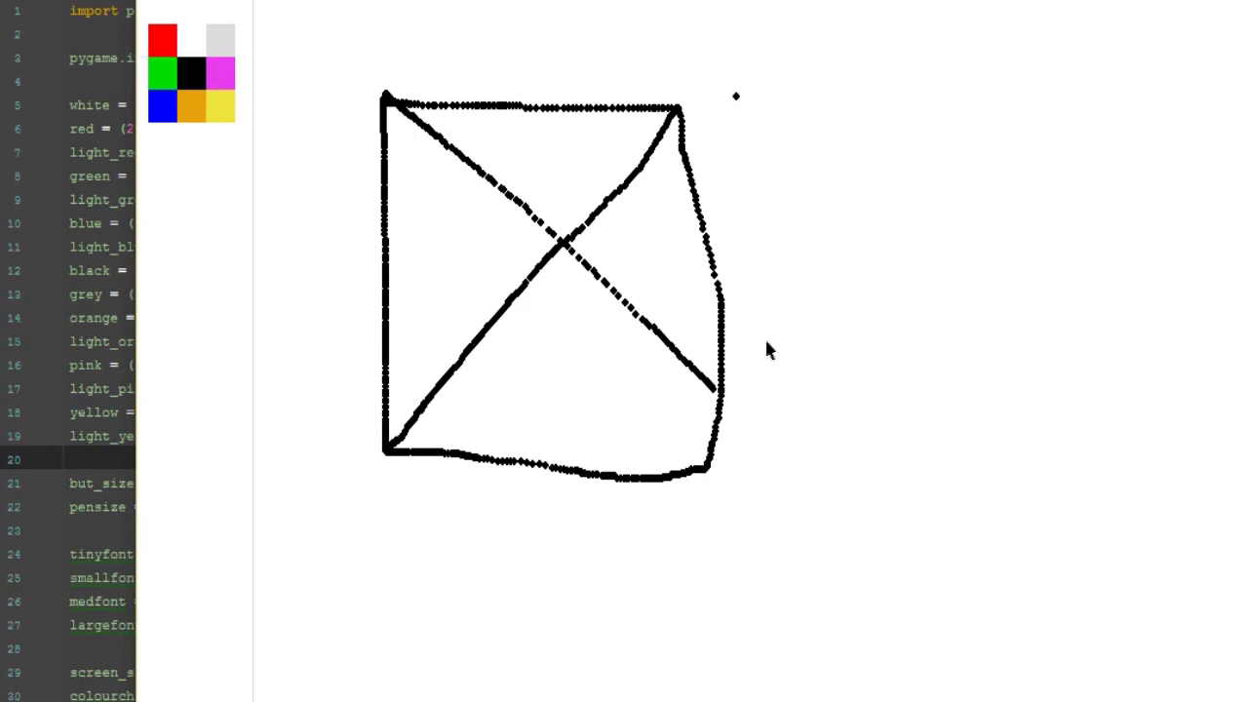
pyautogui.moveTo(1052, 341)
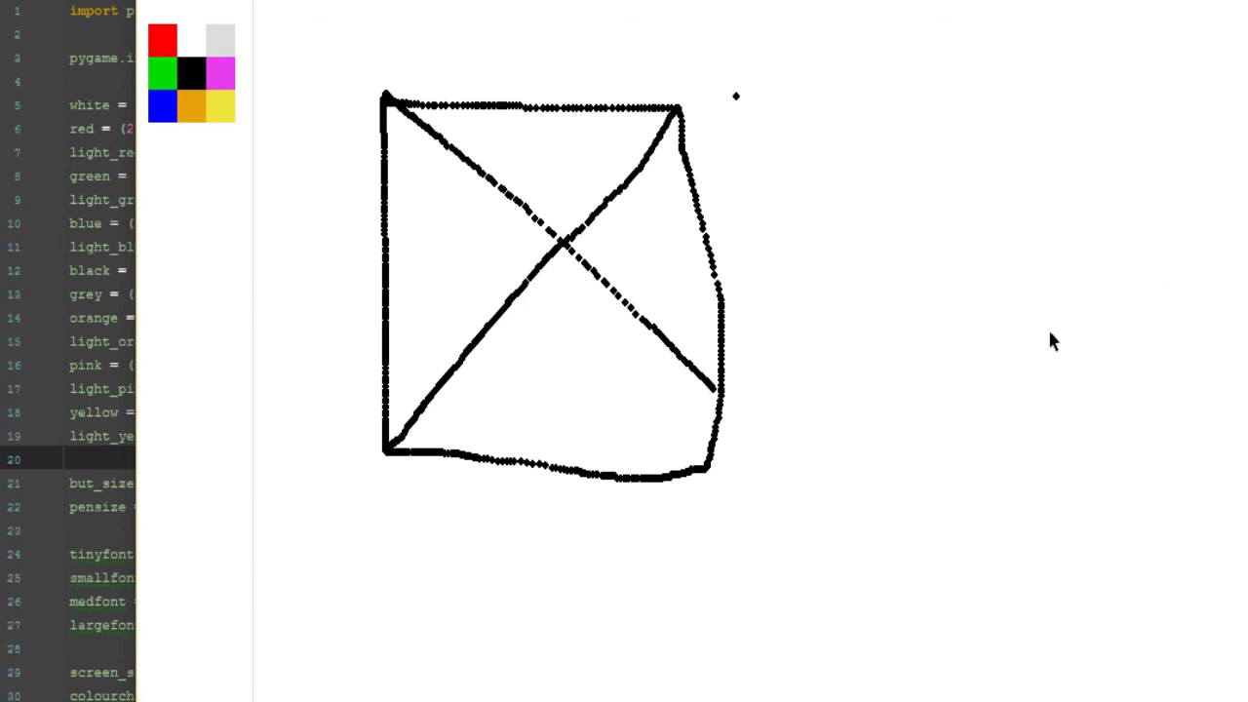
pyautogui.moveTo(1041, 156)
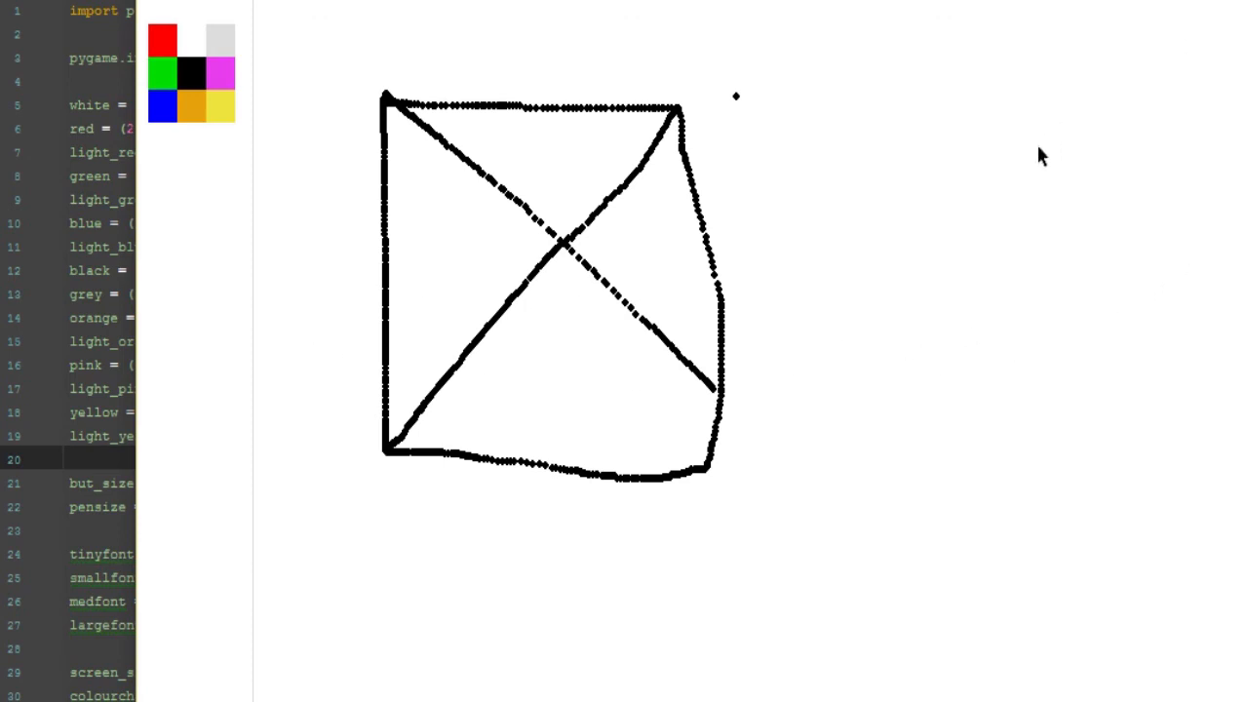
pyautogui.moveTo(1041, 156)
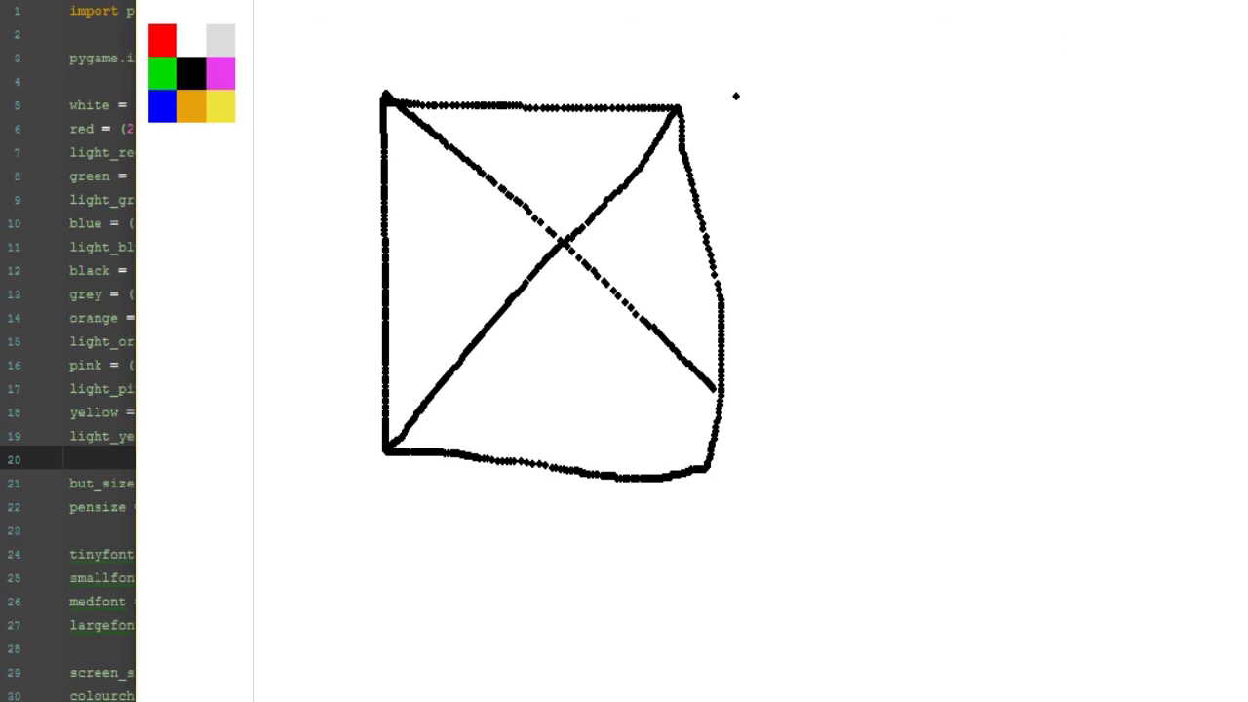